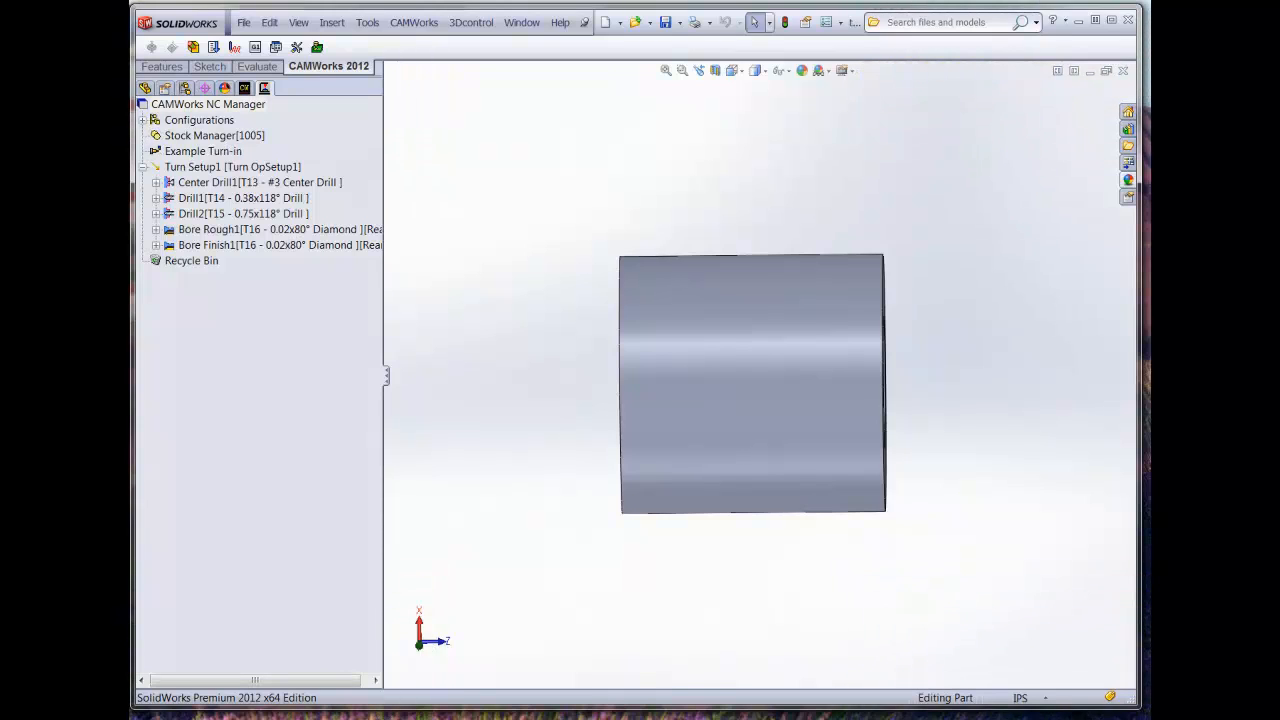
mouse_move(560, 408)
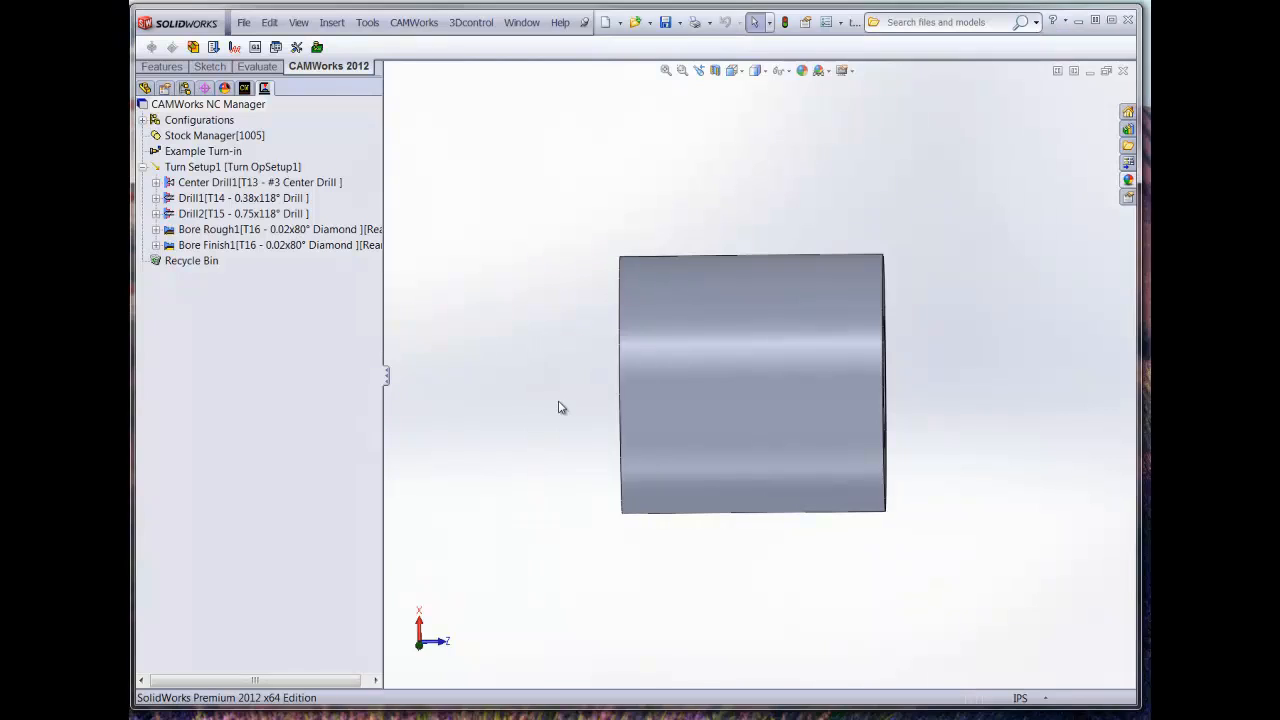
Step: Section the part and preview the Center Drill1, Drill2, Bore Rough1 and Bore Finish1 toolpaths
click(716, 70)
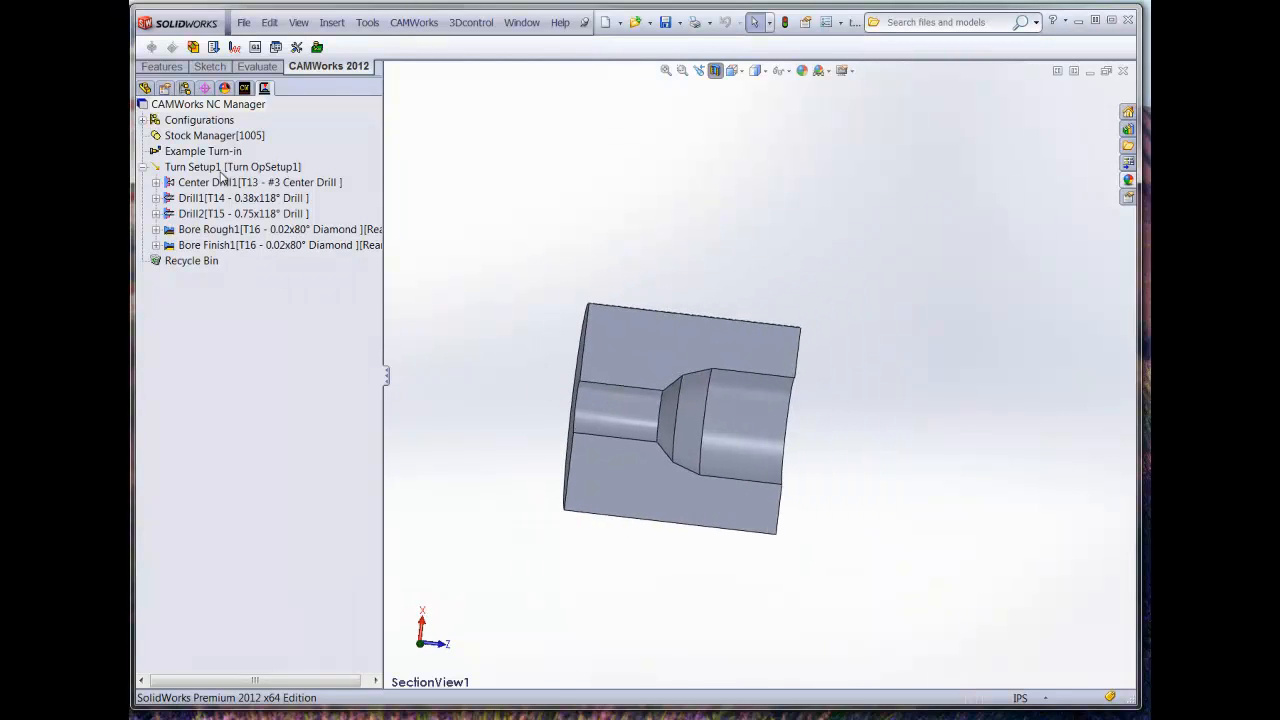
click(260, 182)
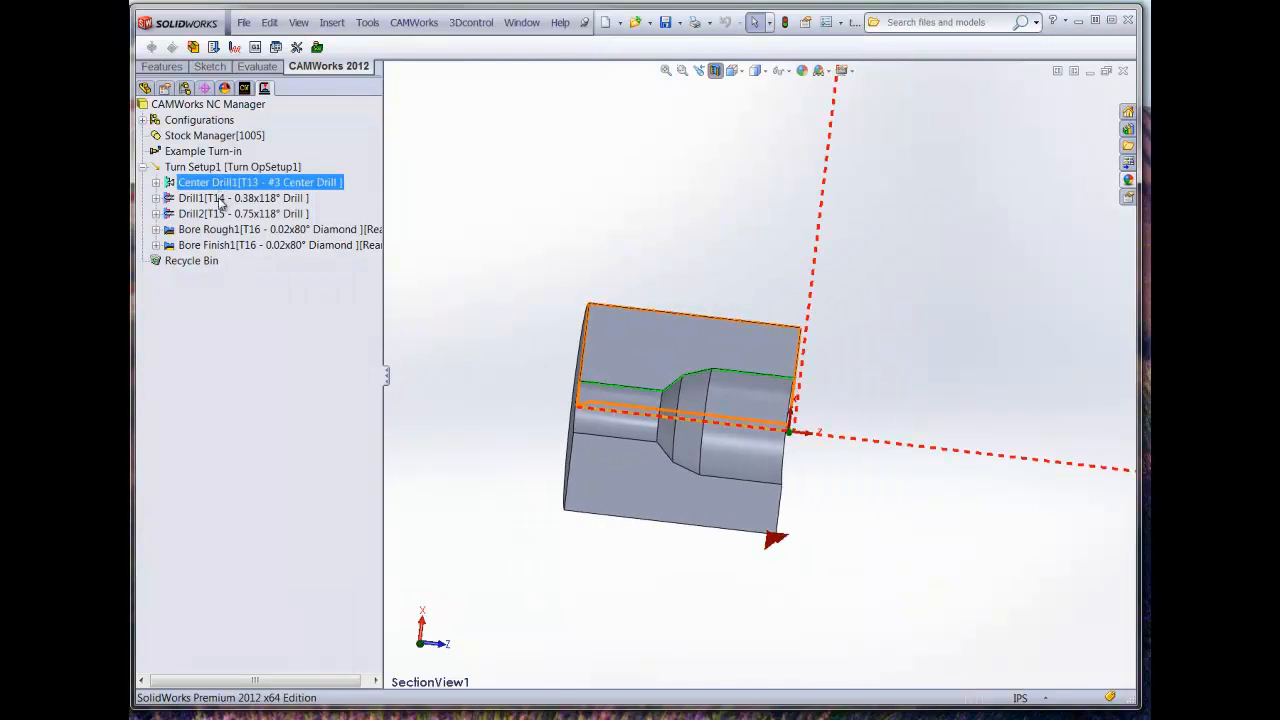
click(242, 212)
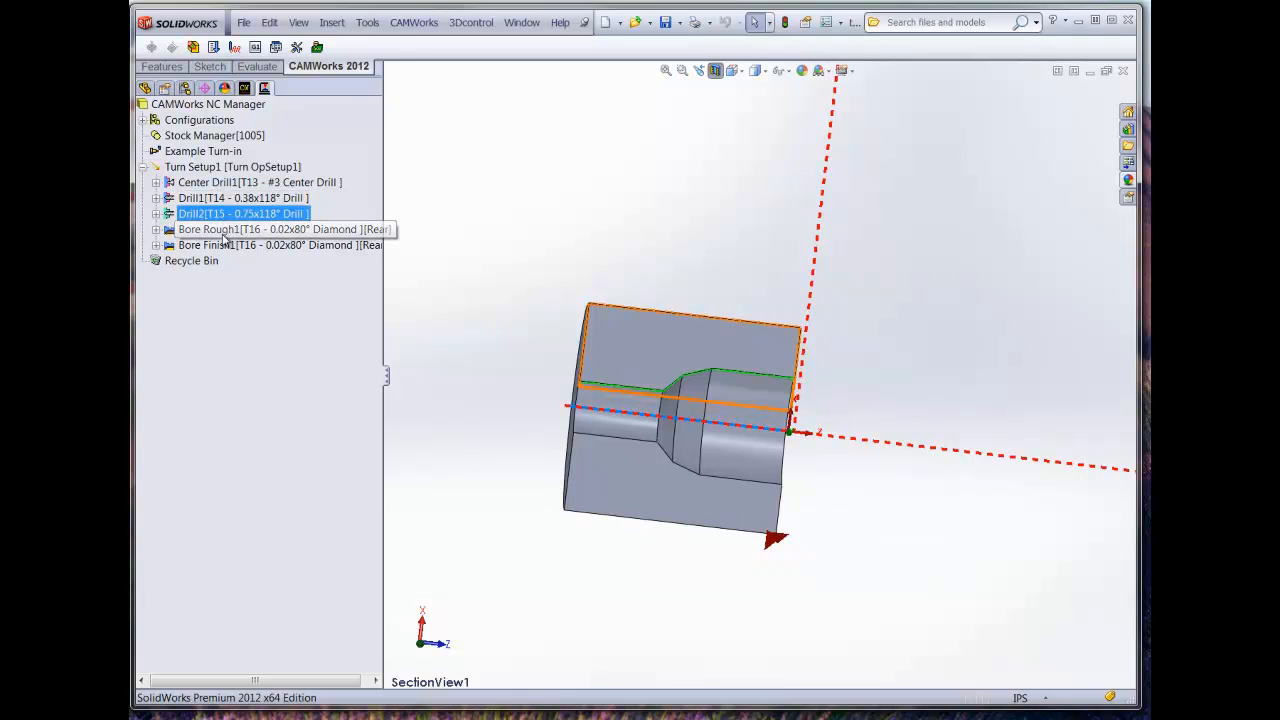
click(250, 228)
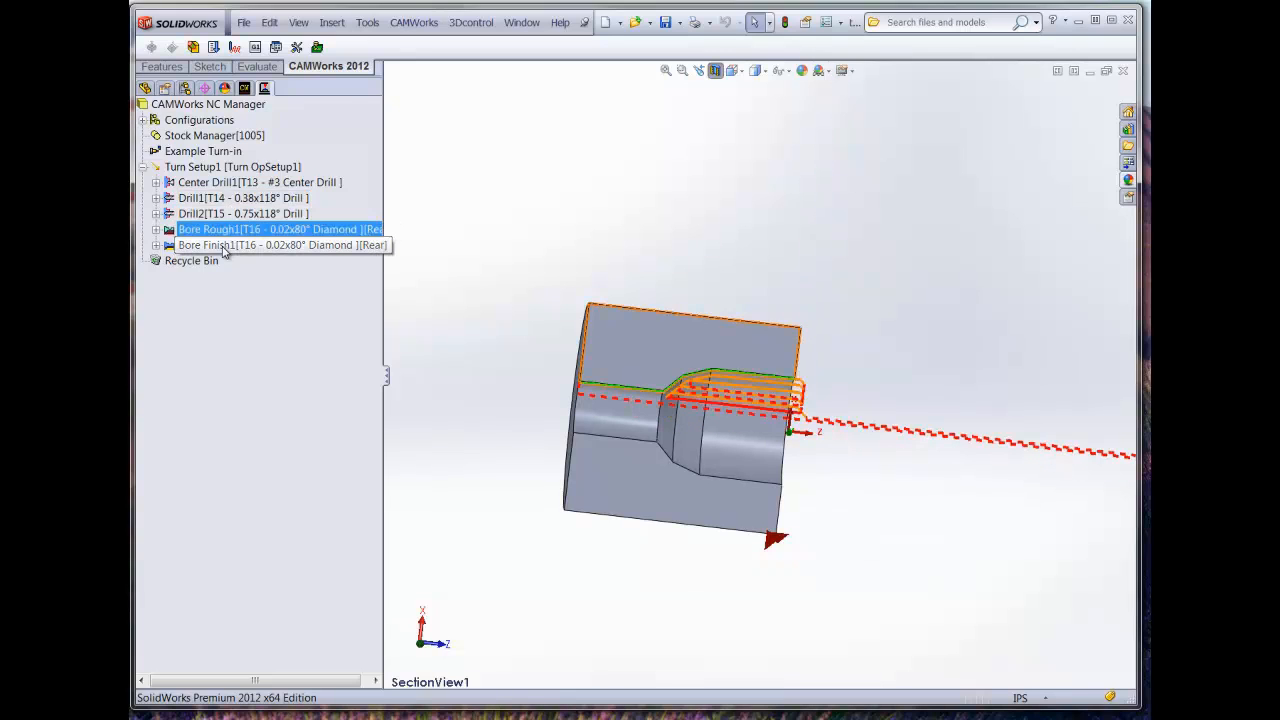
click(280, 244)
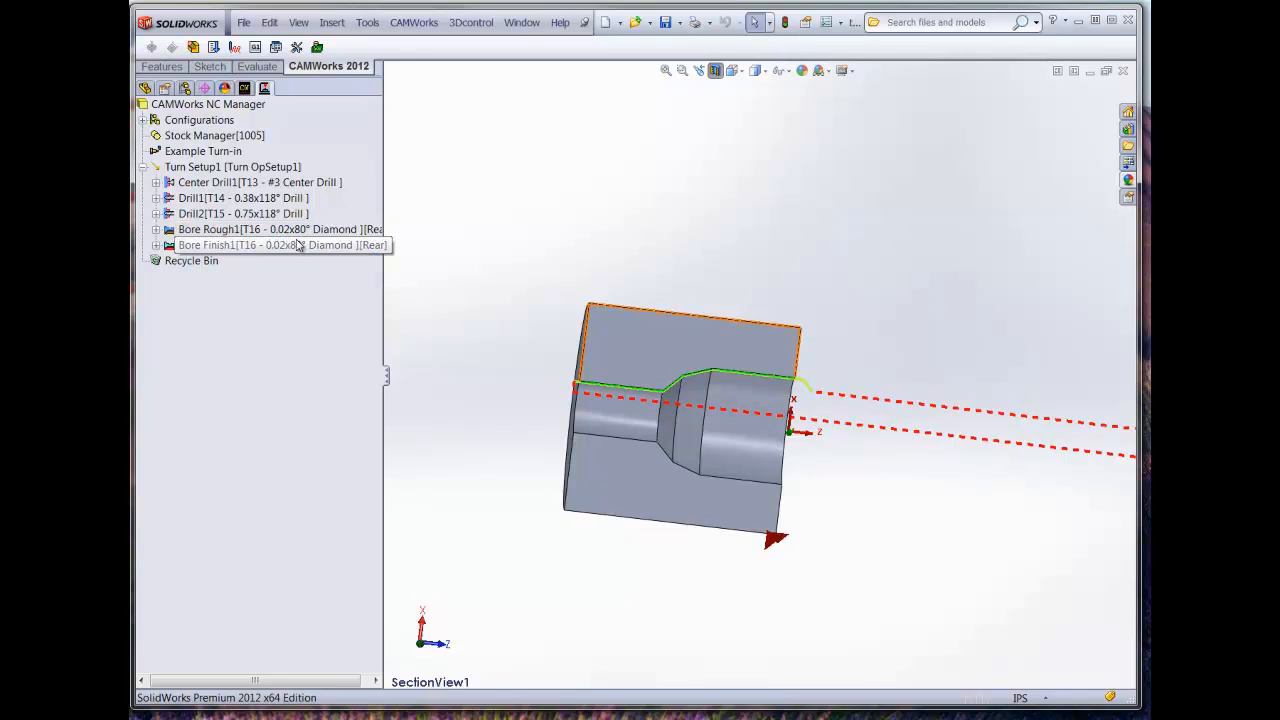
mouse_move(470, 244)
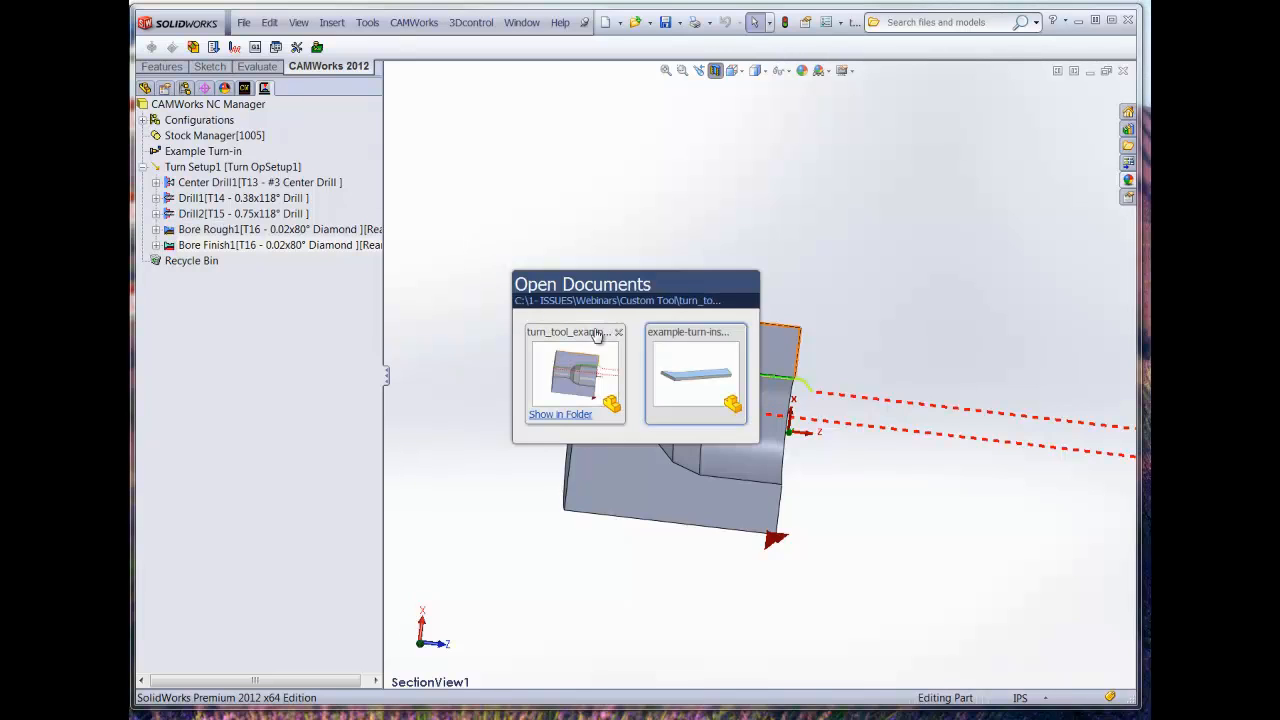
Step: Switch to the example-turn-insert document and select its insert outline sketch (Sketch2)
click(696, 372)
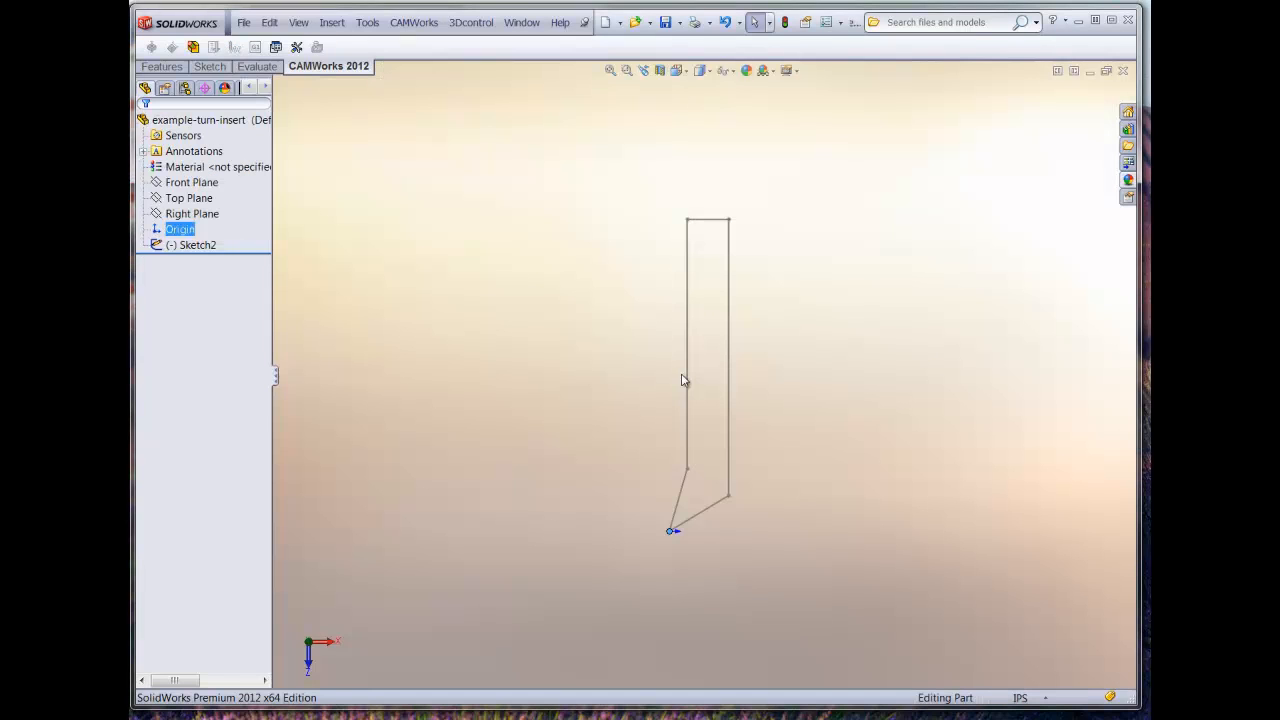
mouse_move(644, 396)
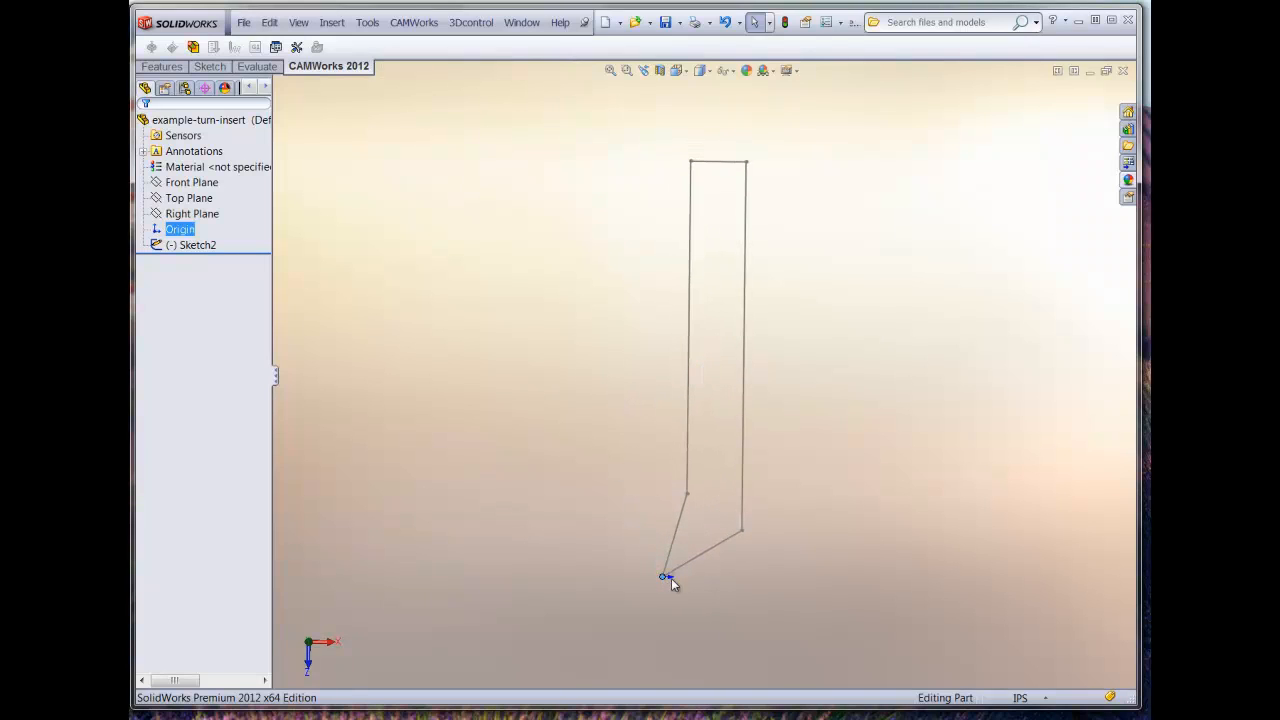
mouse_move(662, 184)
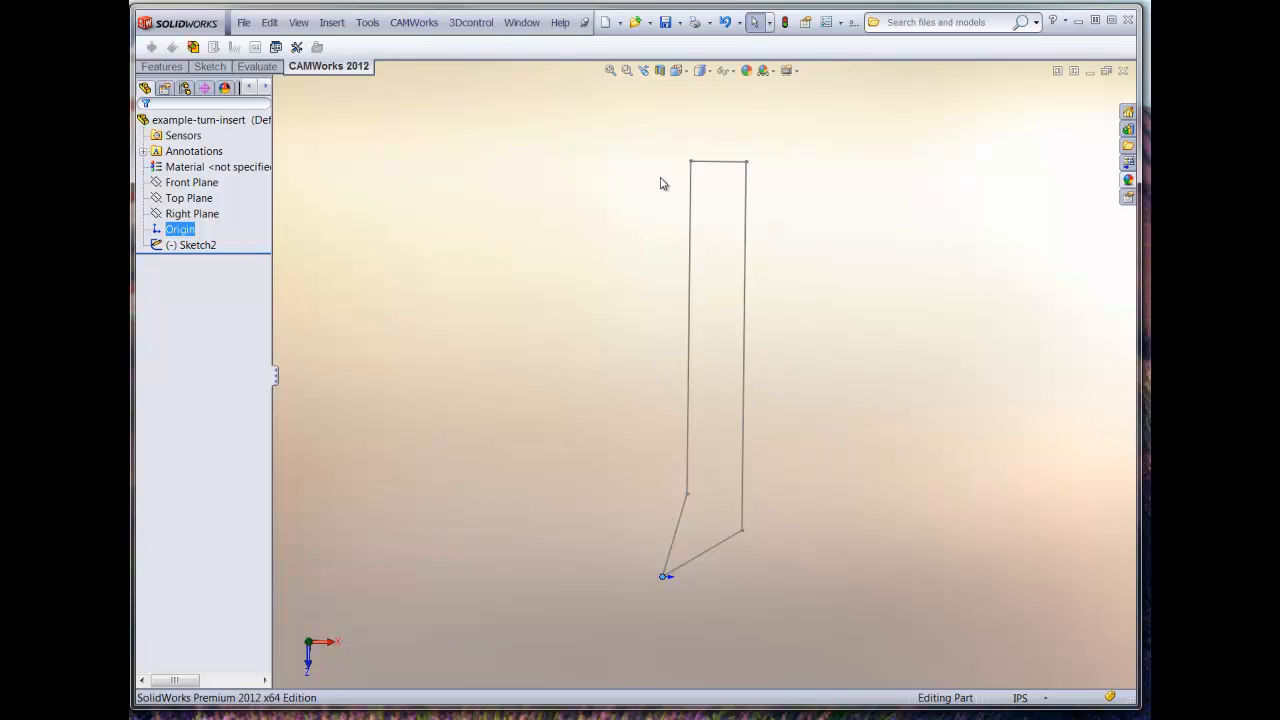
mouse_move(798, 588)
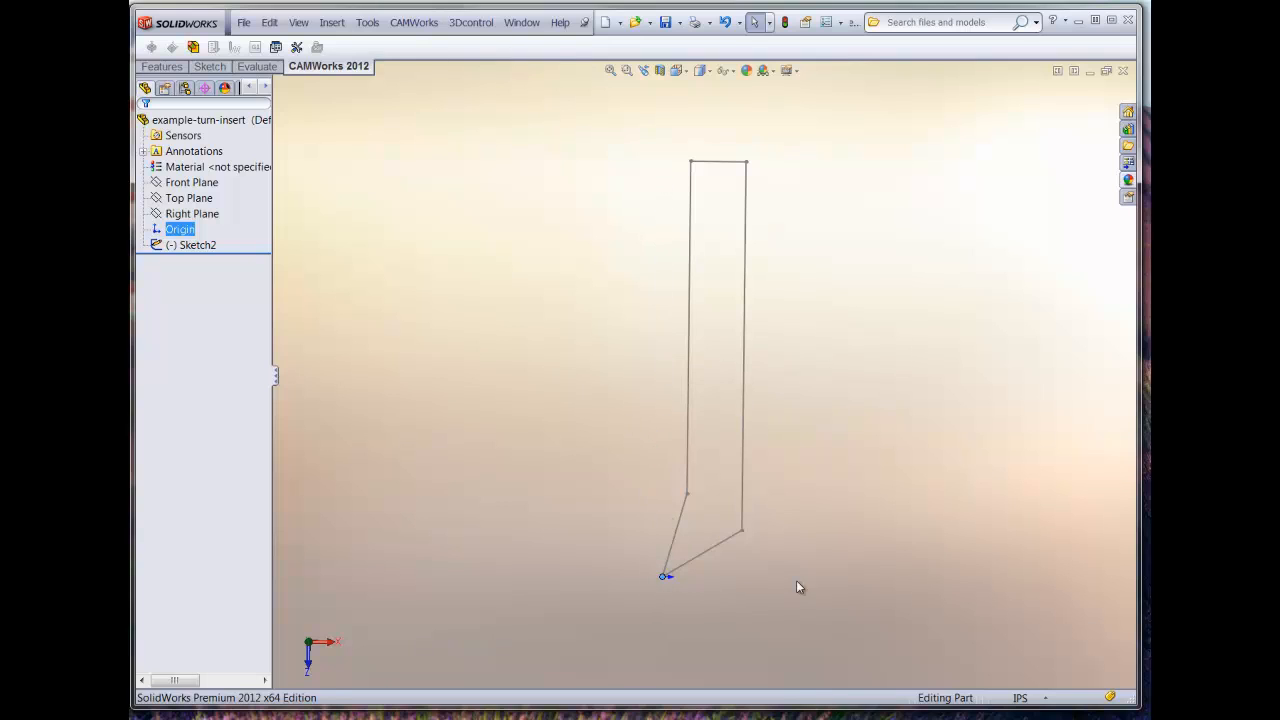
mouse_move(724, 584)
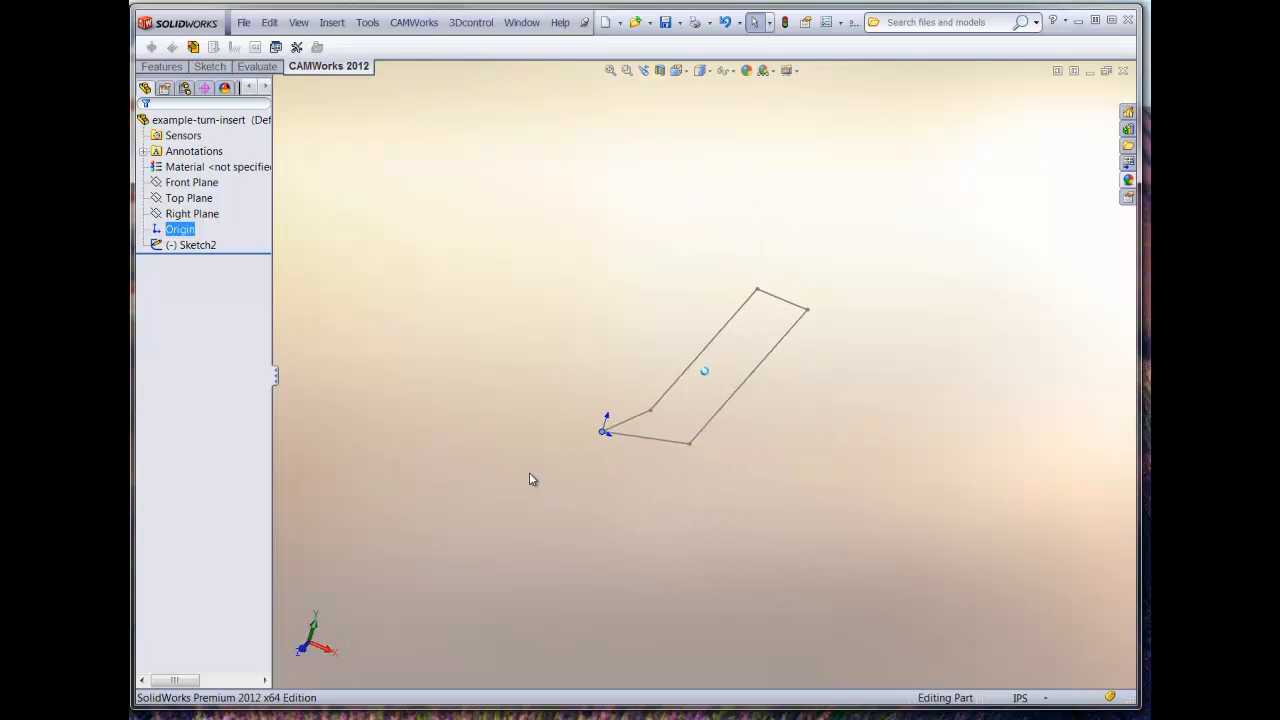
click(196, 244)
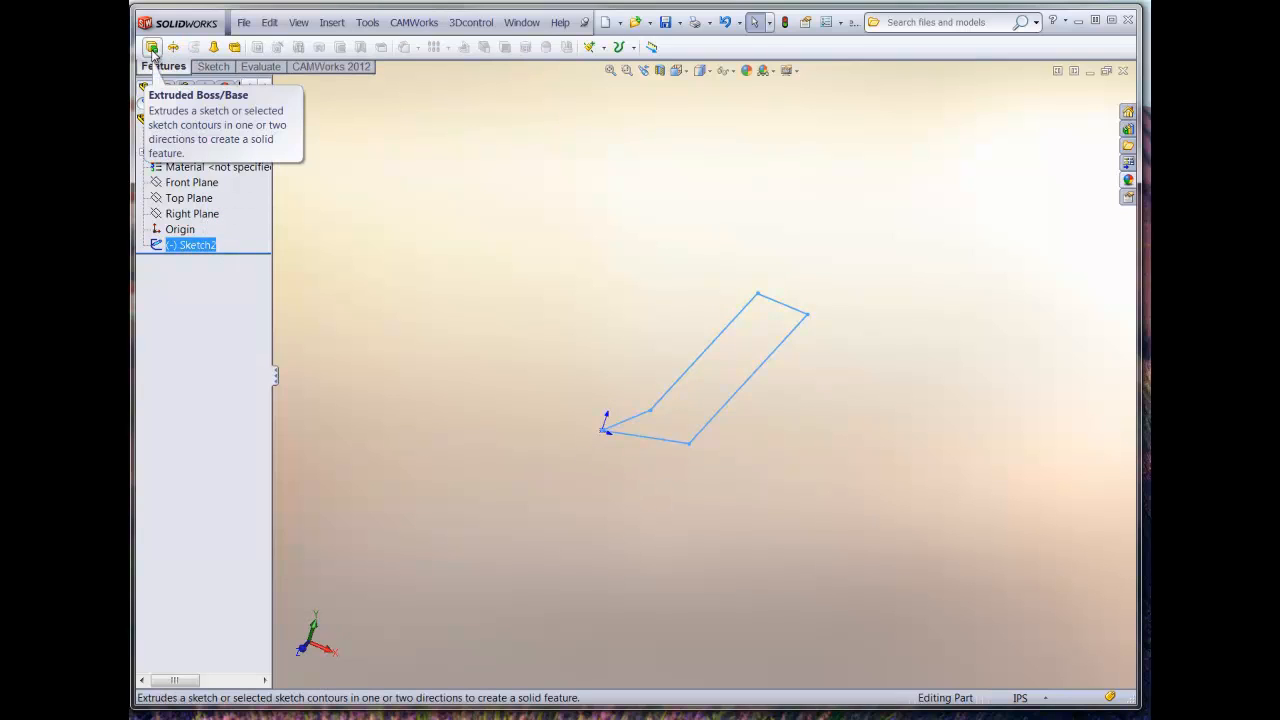
Step: Extrude the insert outline into a 0.10 in Boss-Extrude, reversed to the opposite side
click(152, 48)
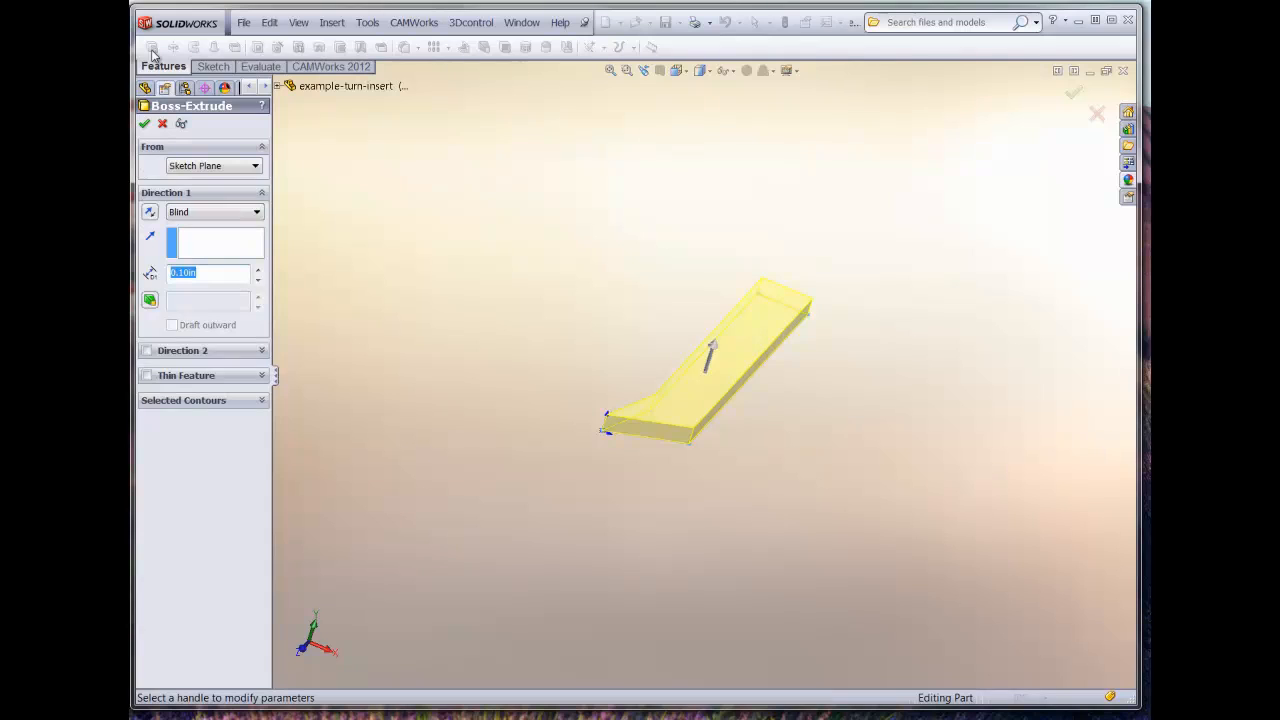
mouse_move(150, 212)
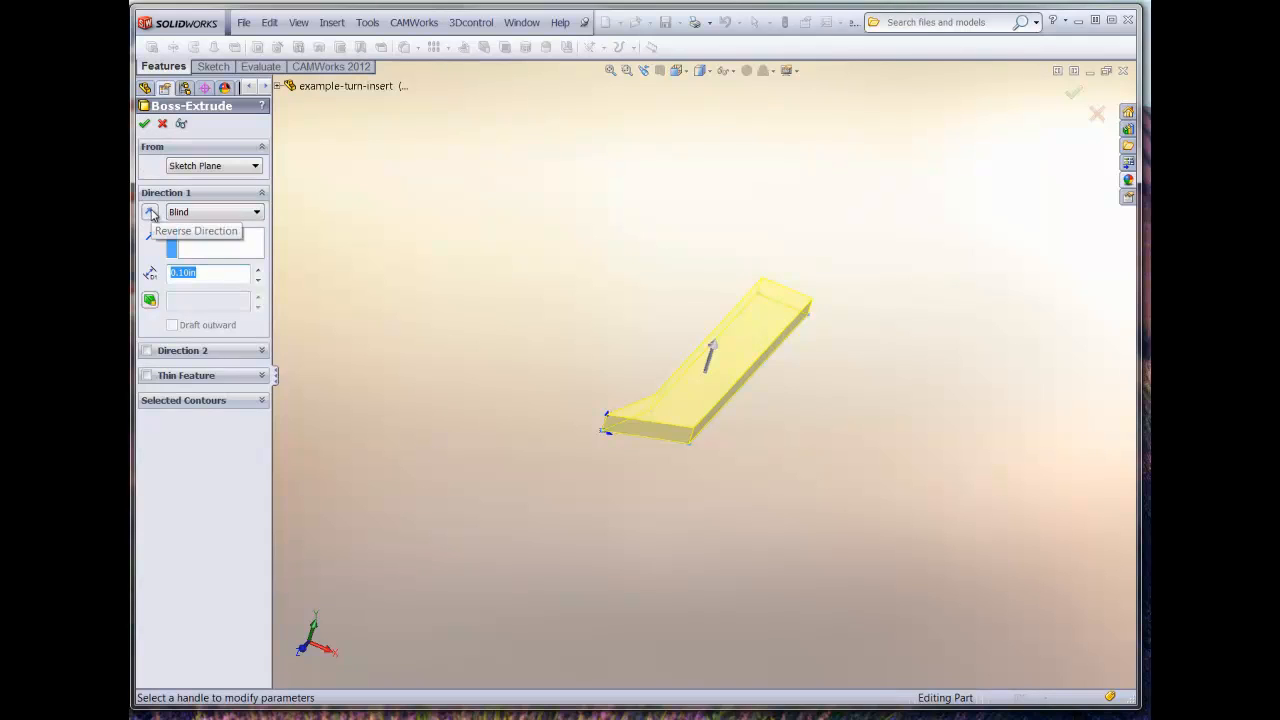
click(150, 212)
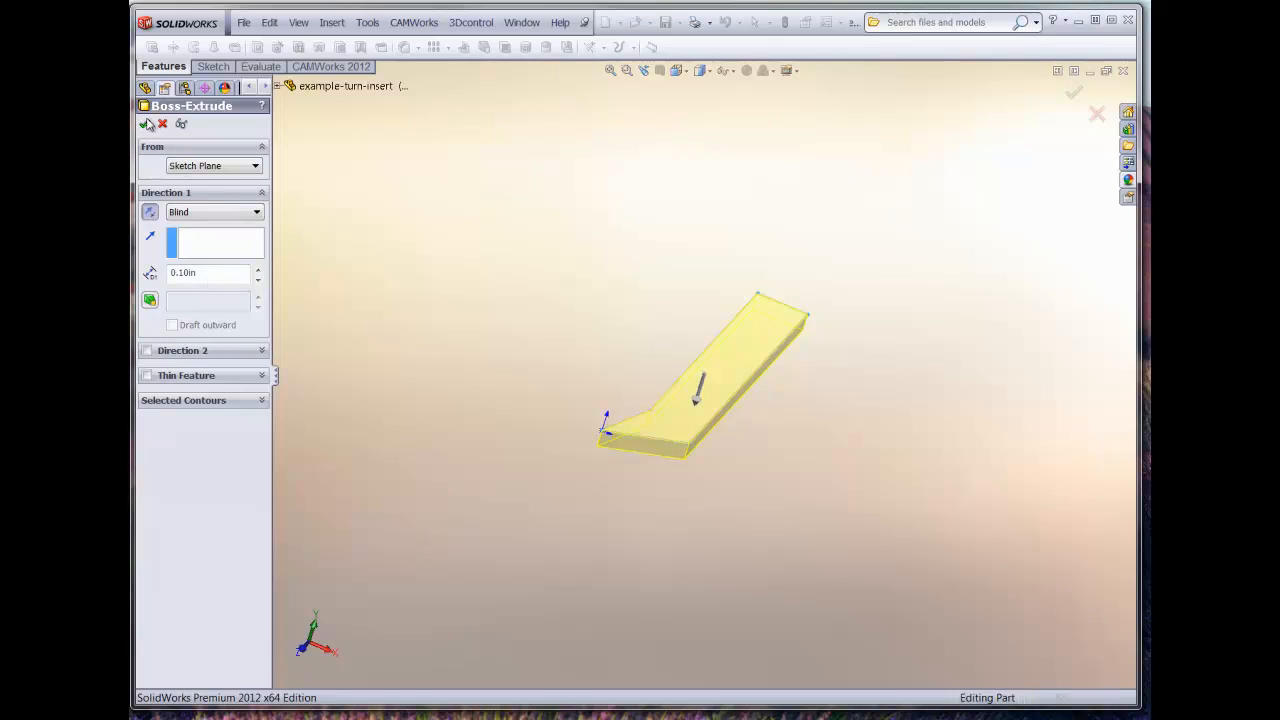
click(144, 124)
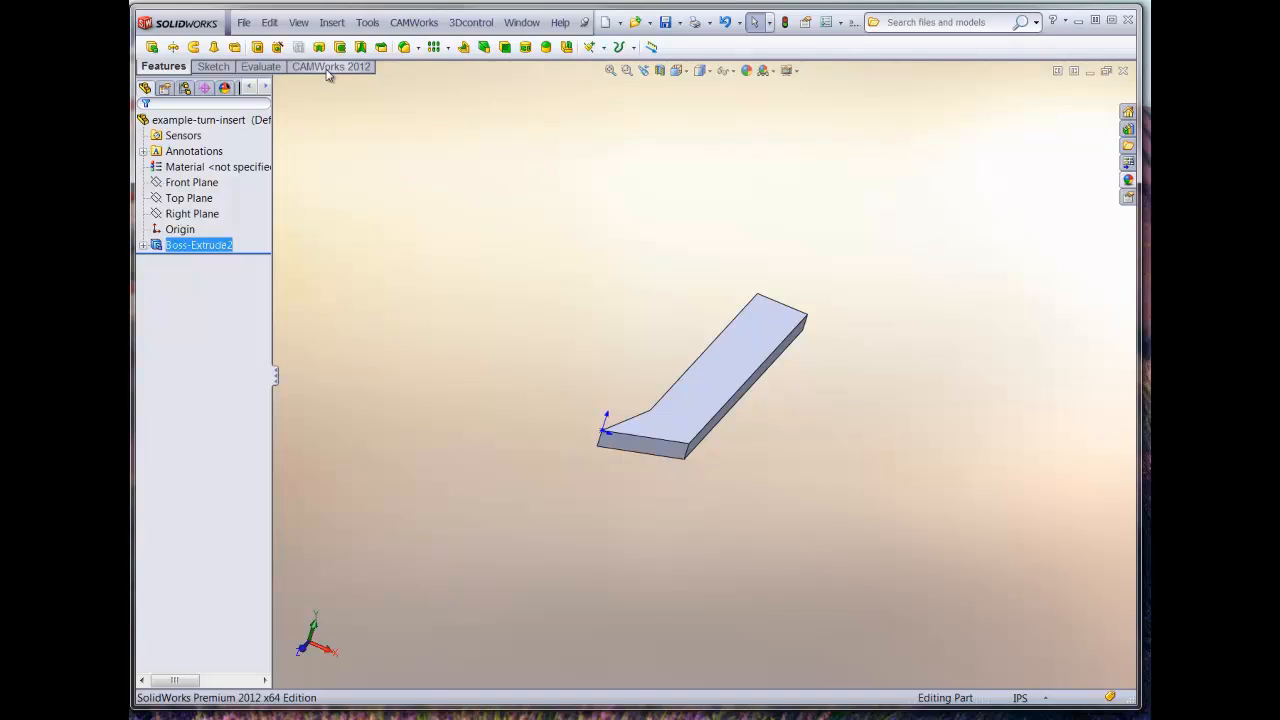
Step: Start a CAMWorks user-defined tool from the part with file type Turn Insert (*.cwtt)
click(330, 66)
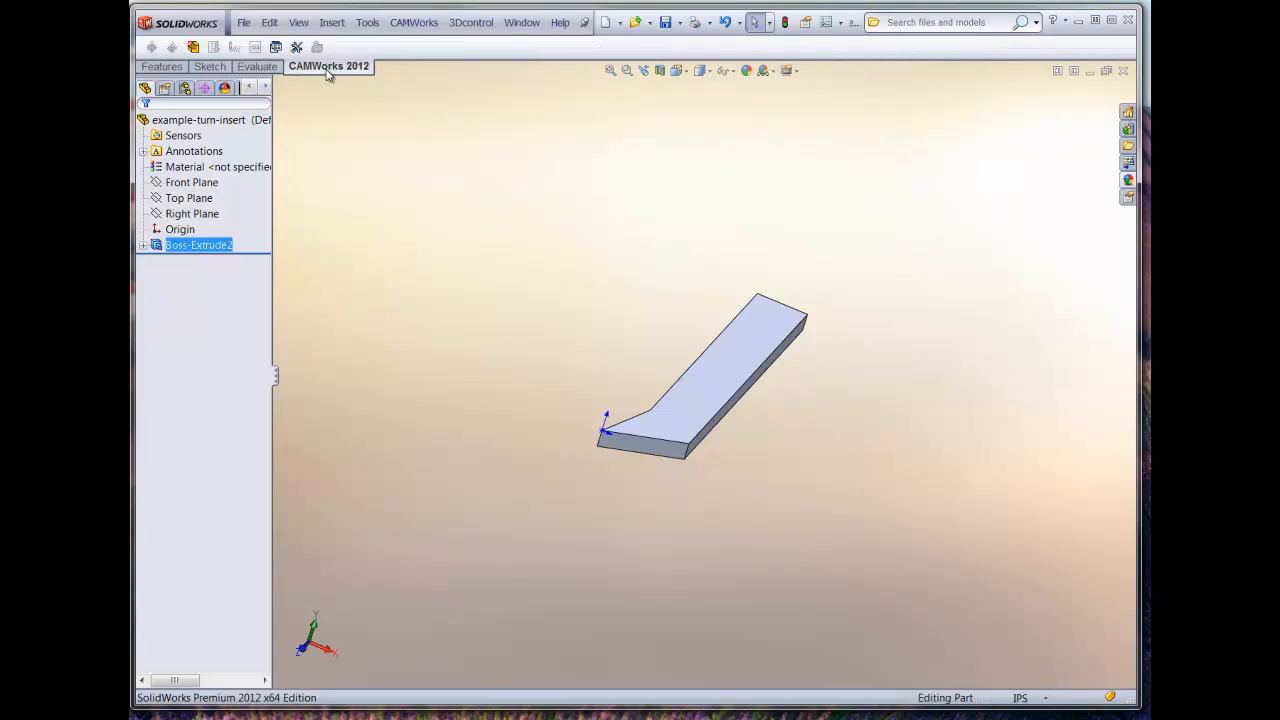
click(412, 22)
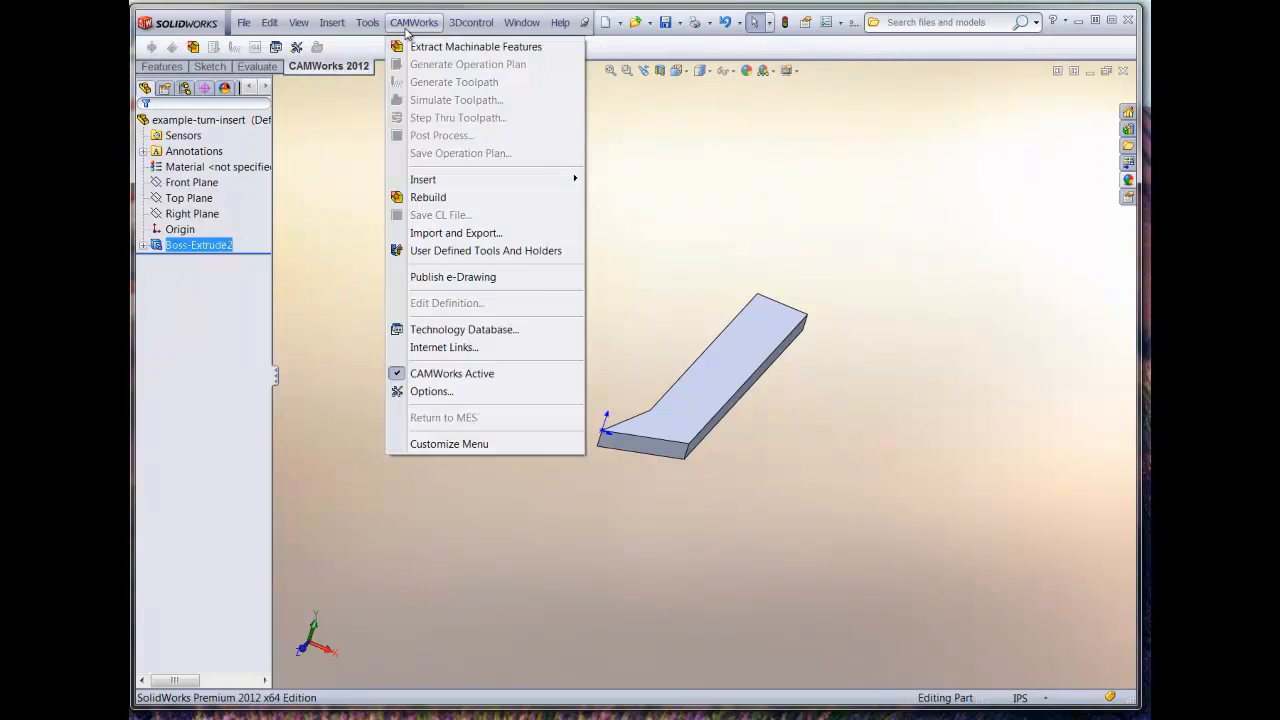
mouse_move(484, 250)
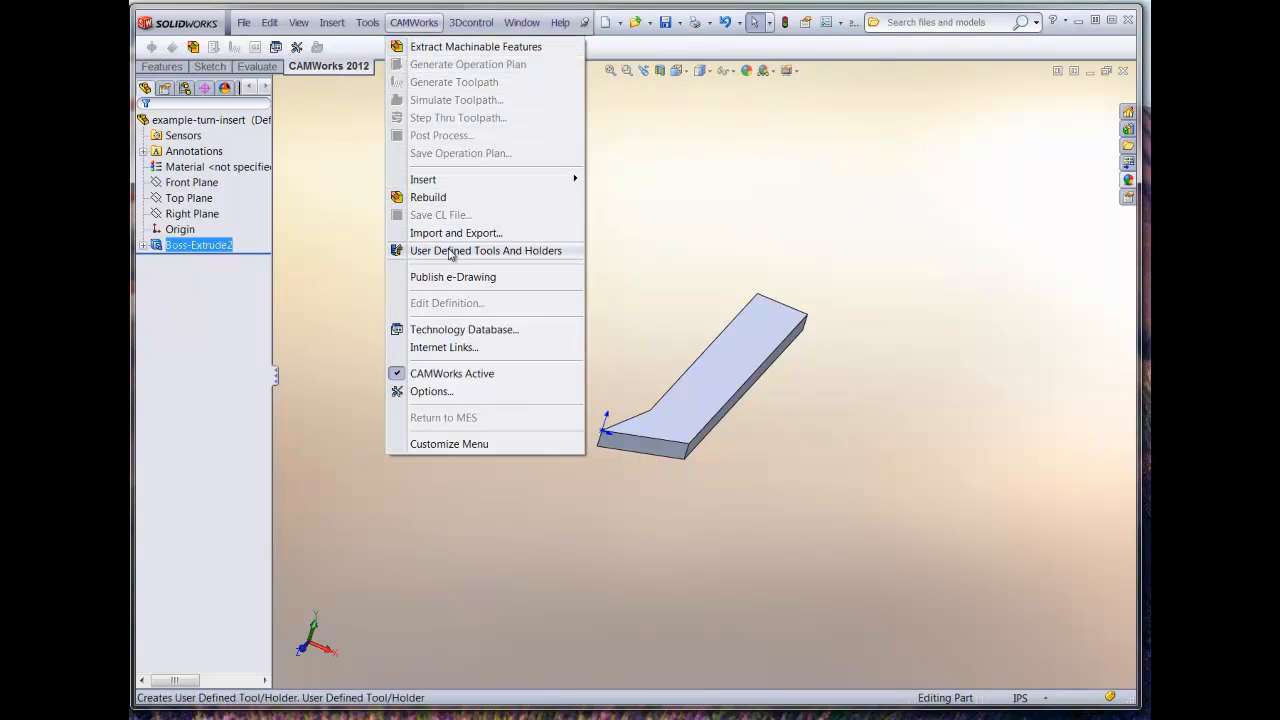
click(484, 250)
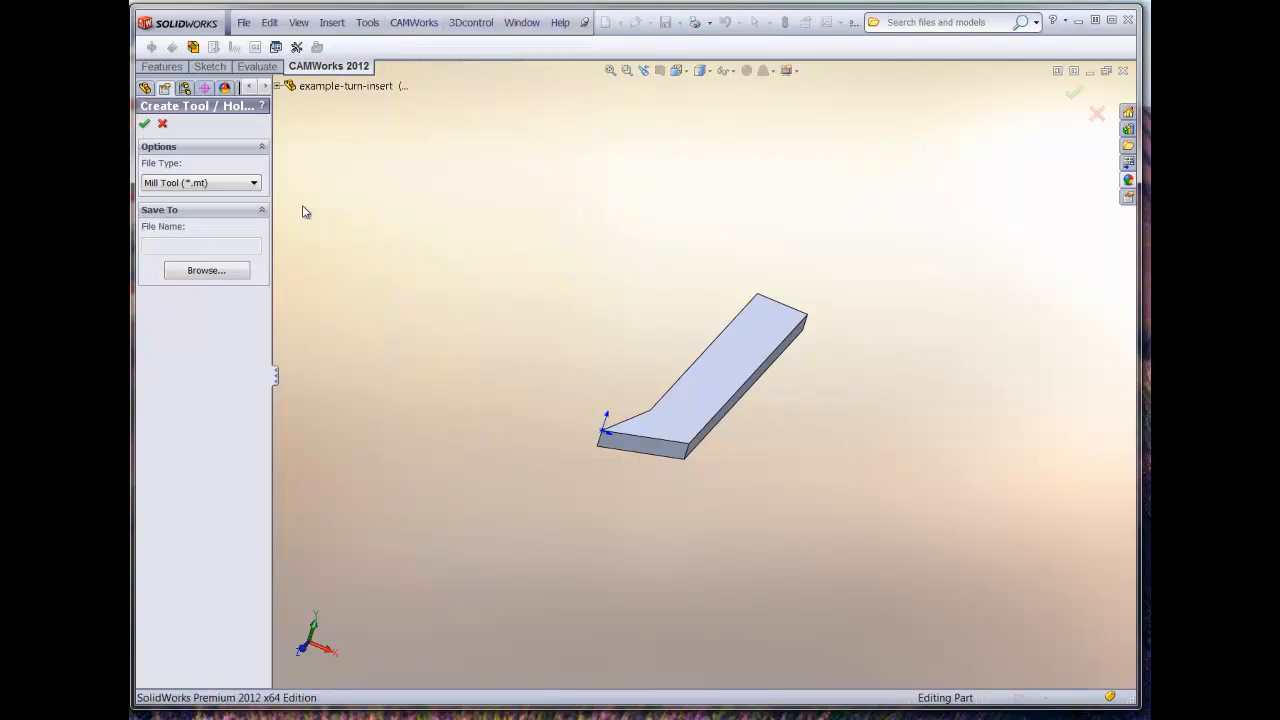
click(252, 182)
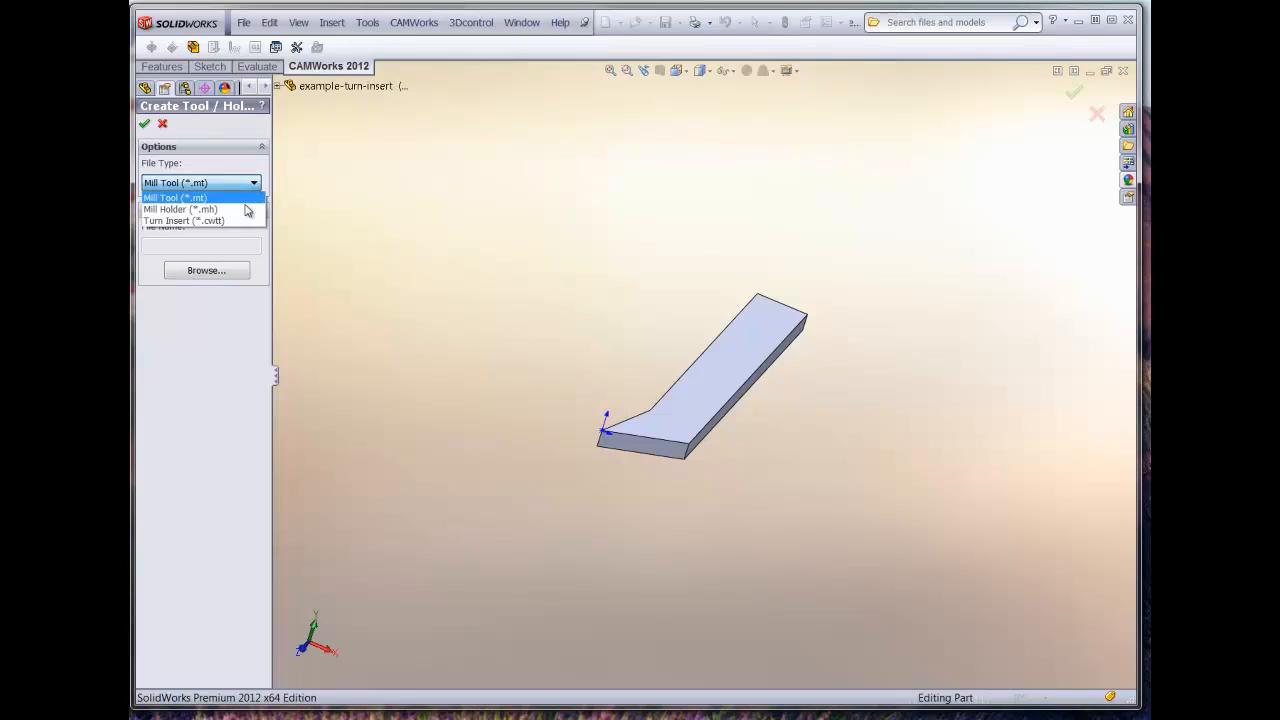
click(184, 220)
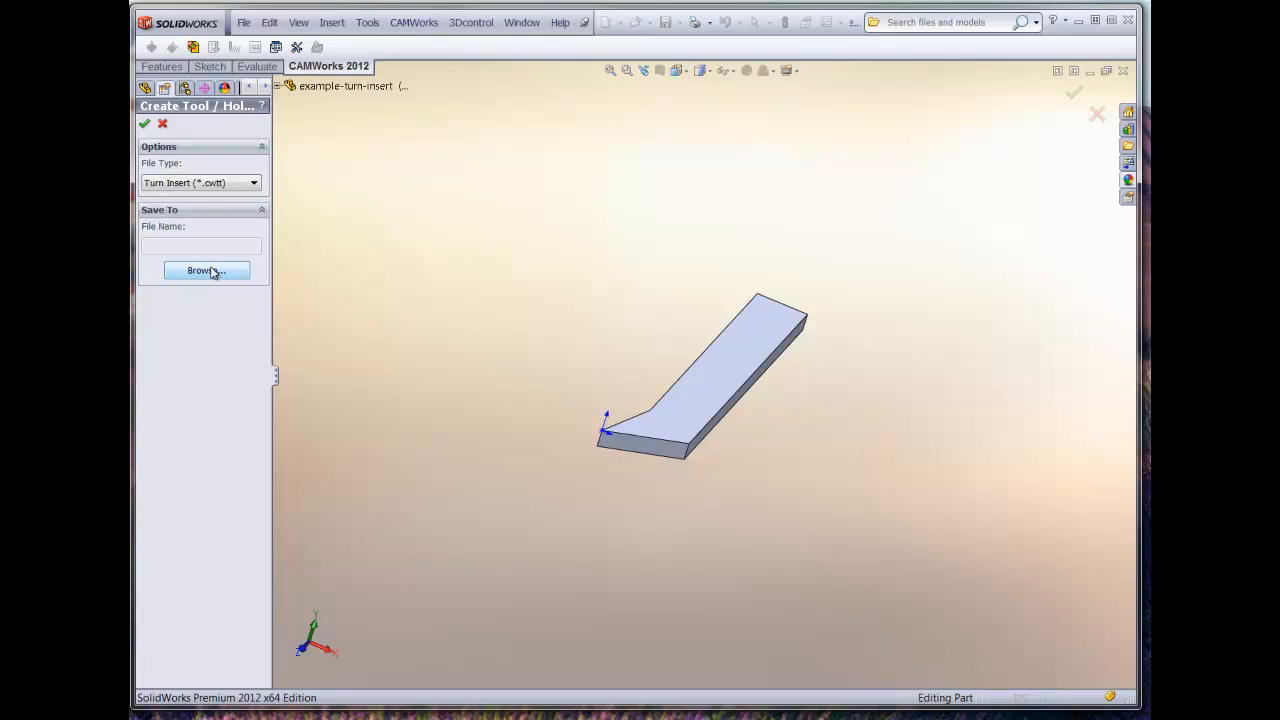
Step: Save the turn insert file into the Custom Tool folder
click(206, 270)
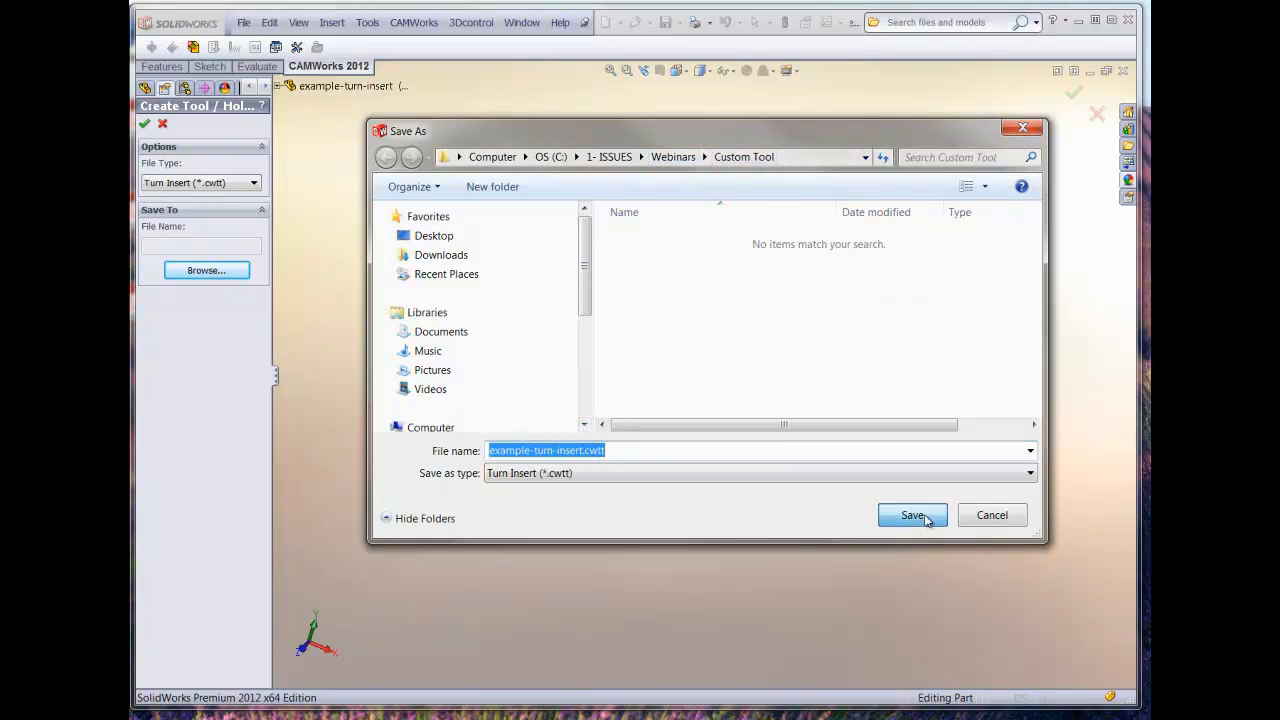
click(912, 516)
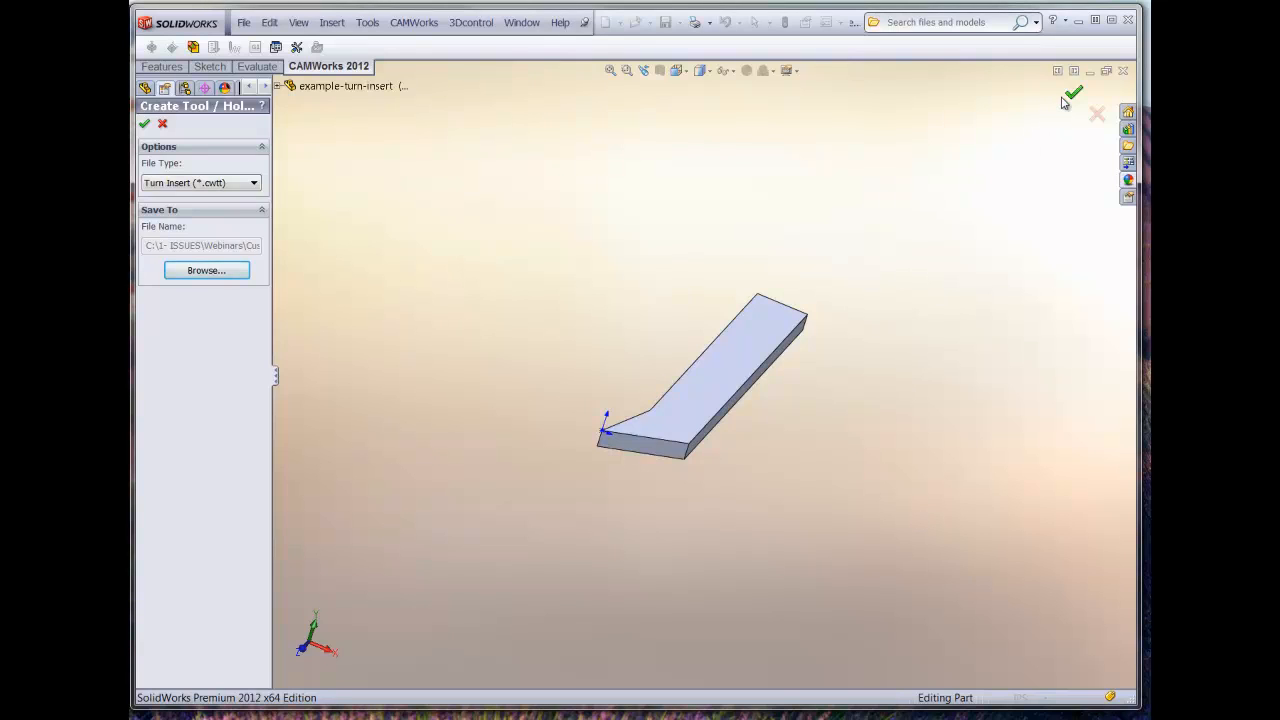
click(144, 124)
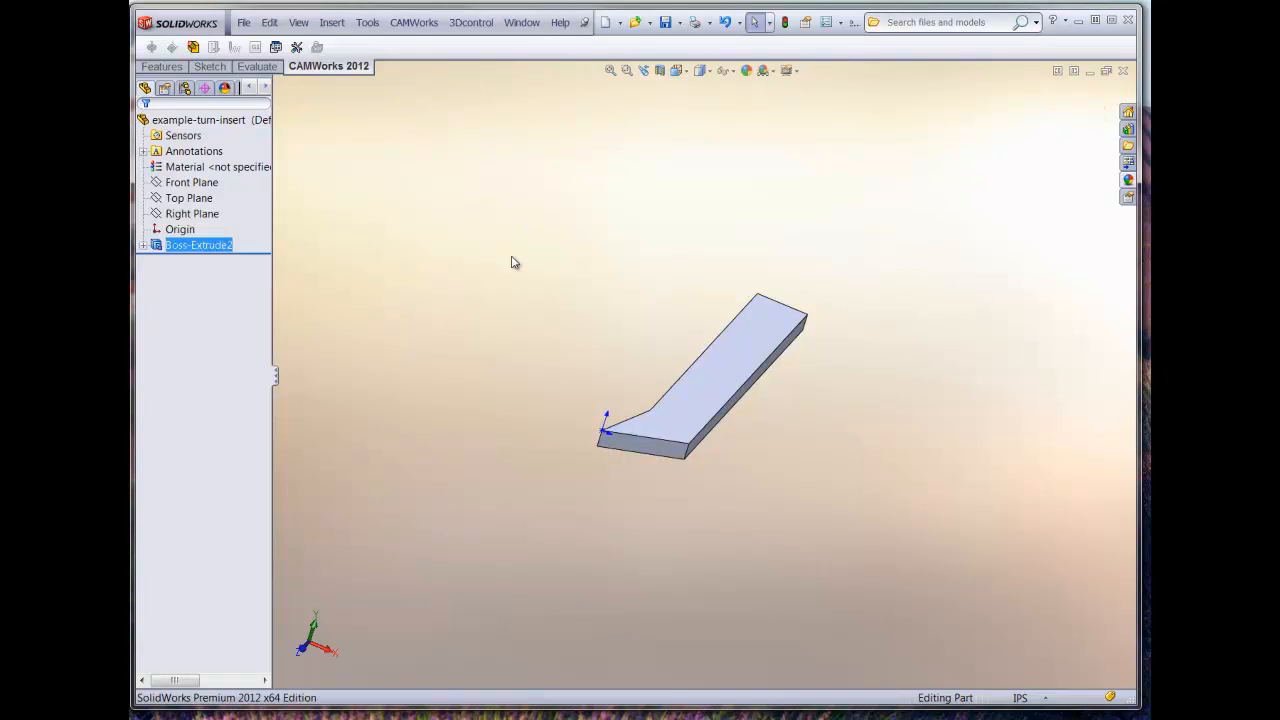
mouse_move(476, 418)
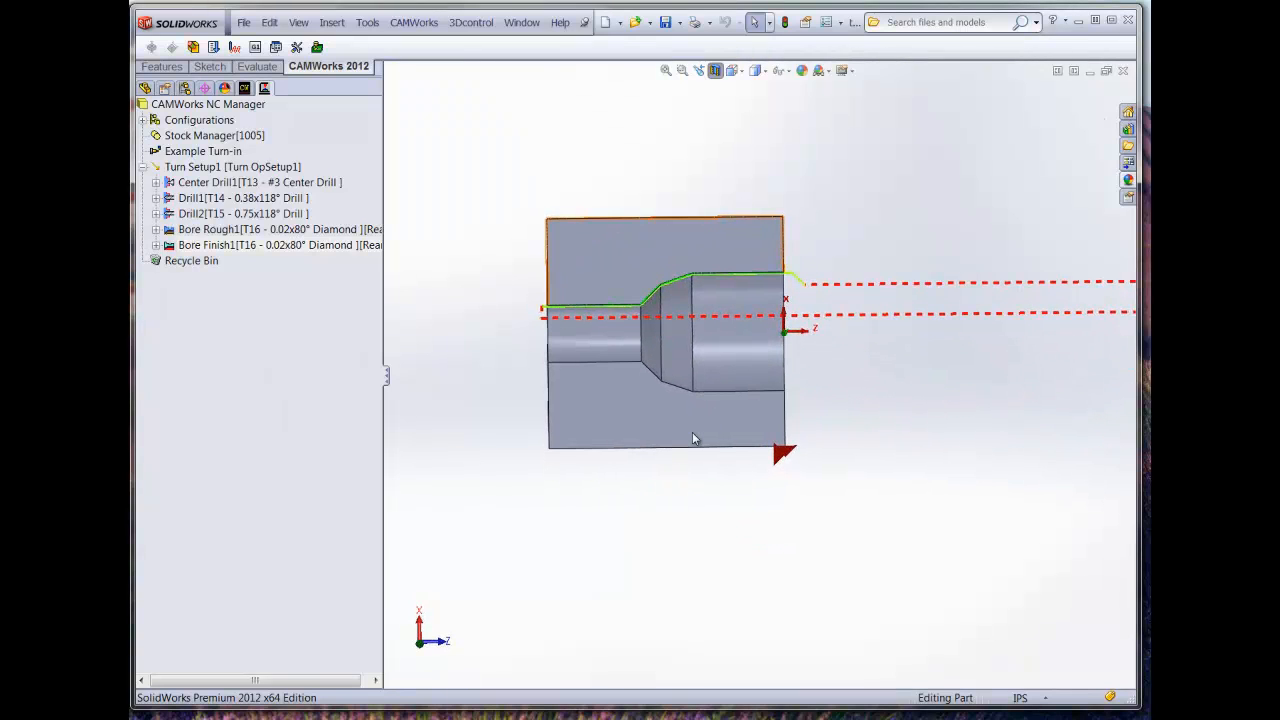
mouse_move(570, 648)
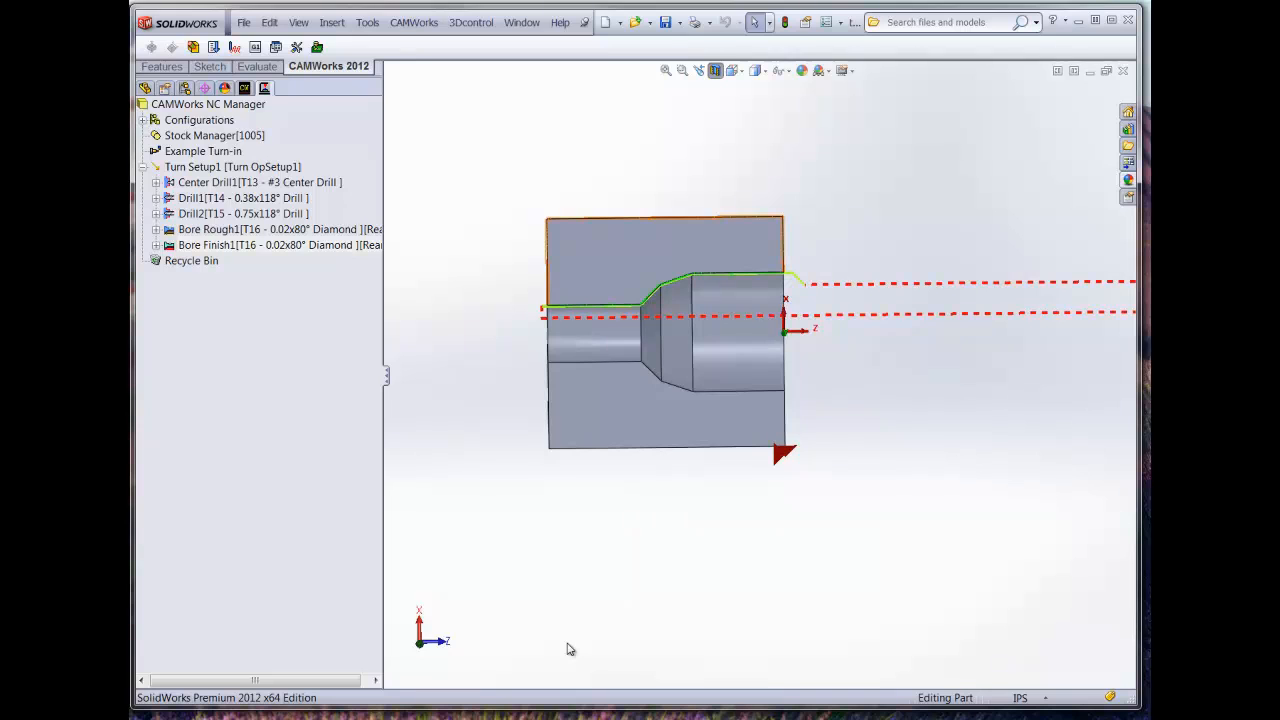
mouse_move(530, 700)
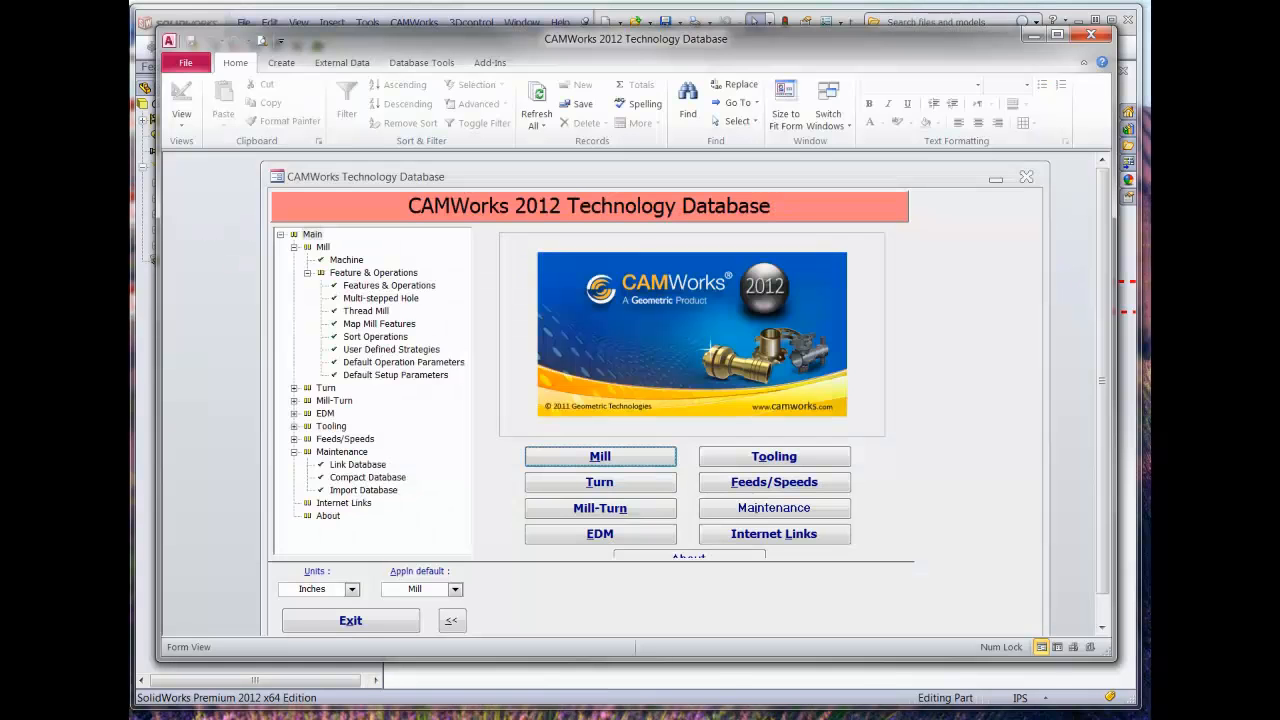
mouse_move(706, 444)
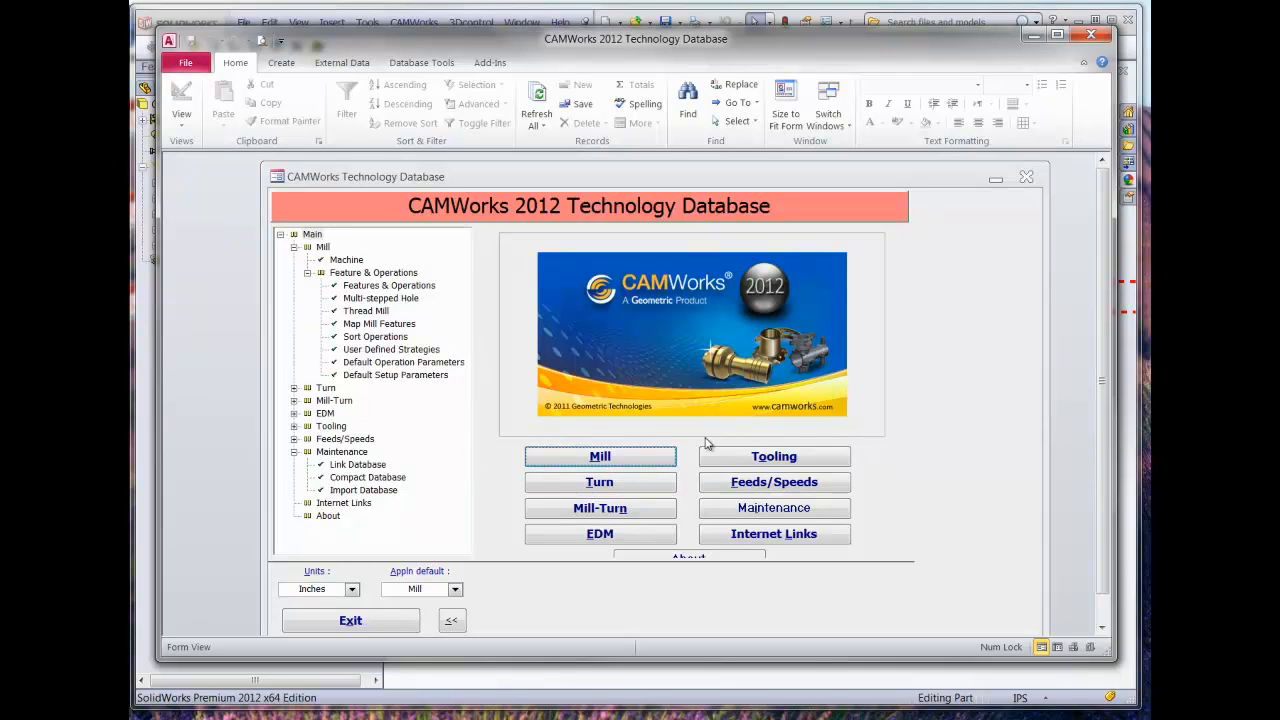
Step: Navigate the Technology Database through Tooling and Turn Tooling to the Inserts page
click(772, 456)
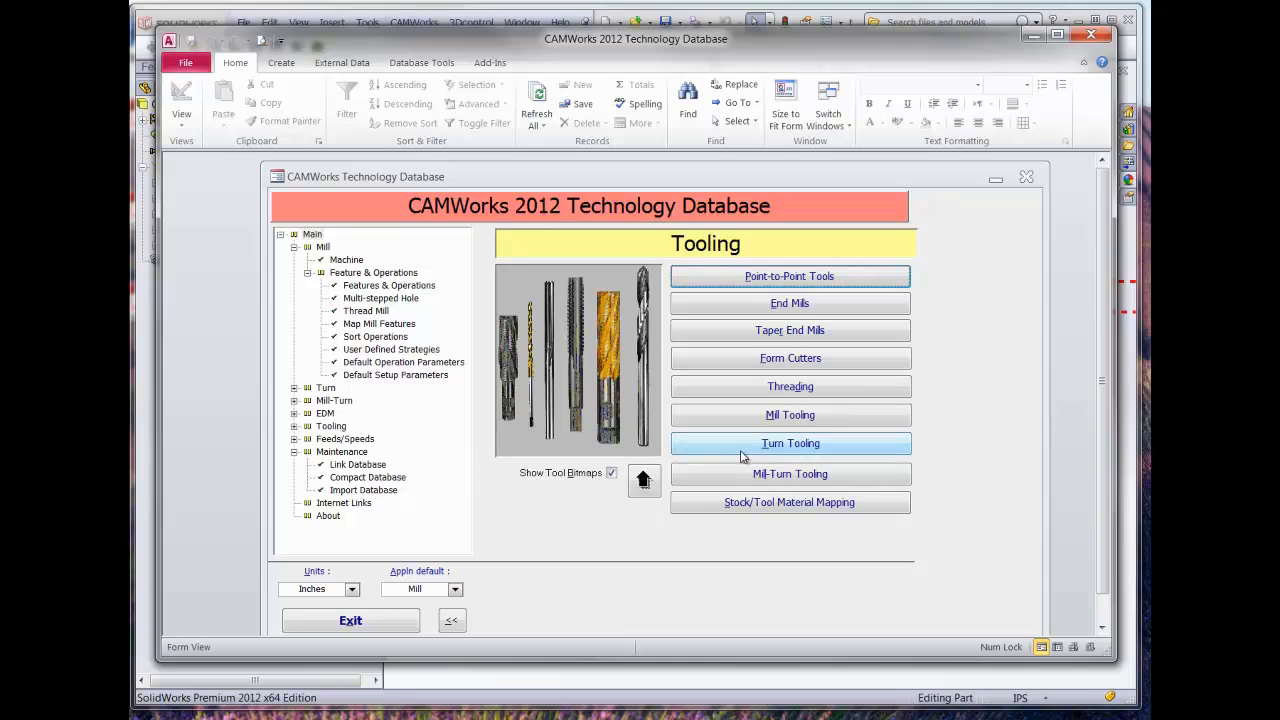
click(790, 444)
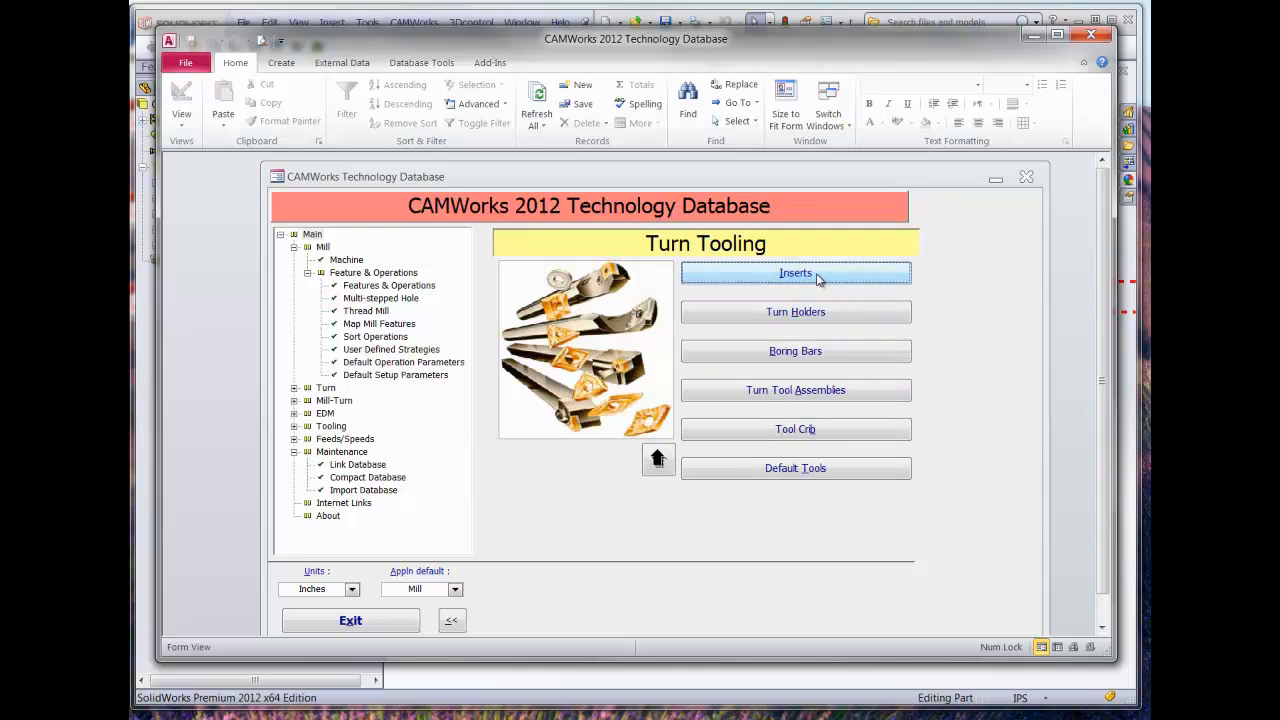
click(796, 272)
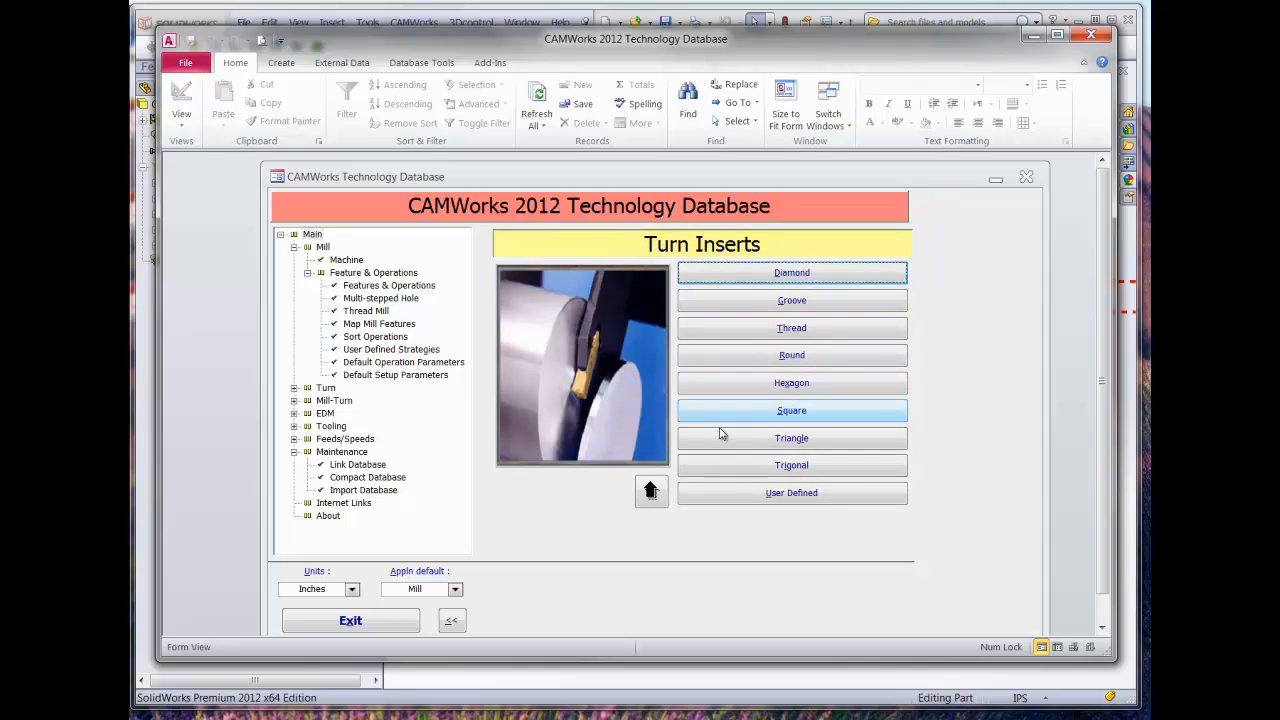
Step: Give the first user-defined turn insert the comment 'custom insert'
click(792, 492)
text(0.1)
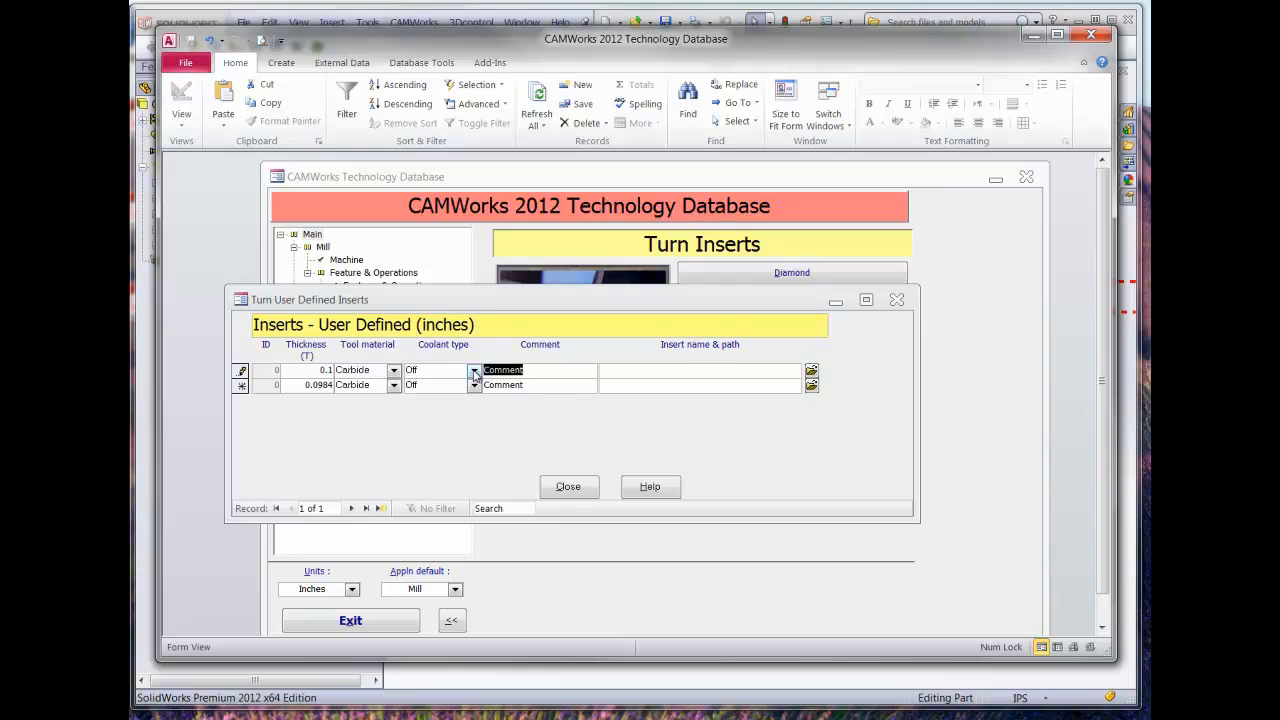
text(Cut)
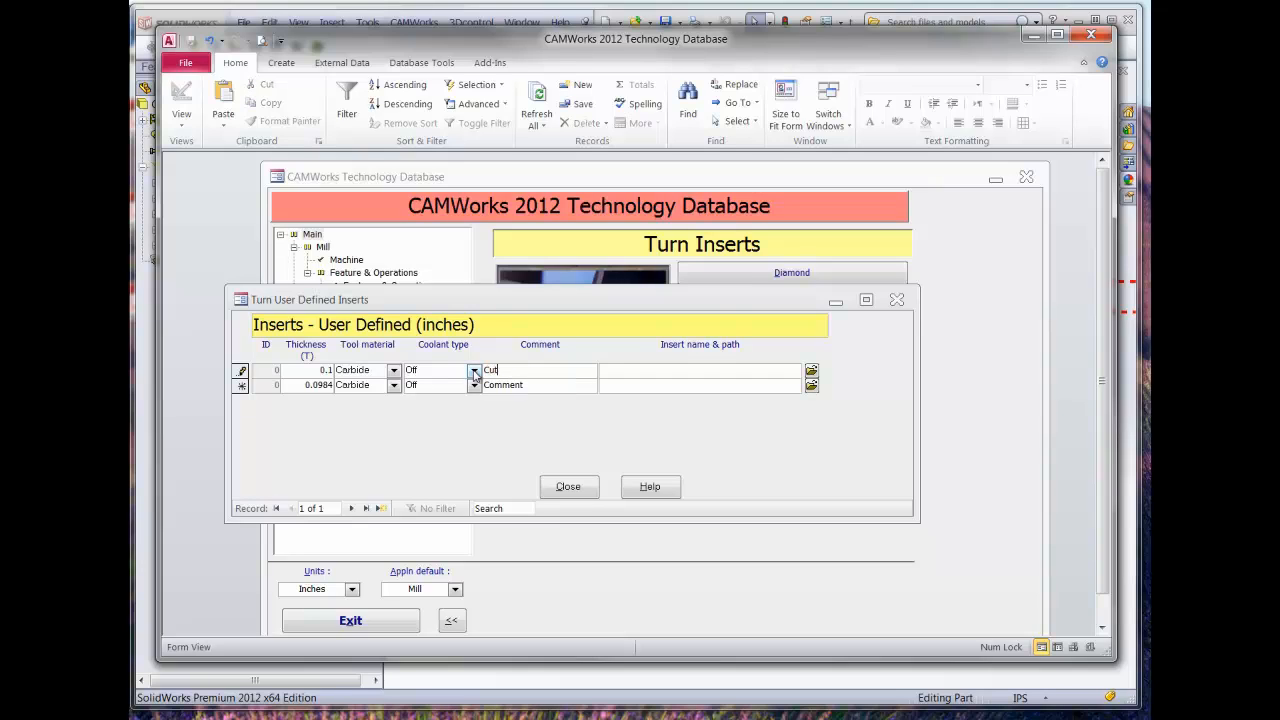
text(o)
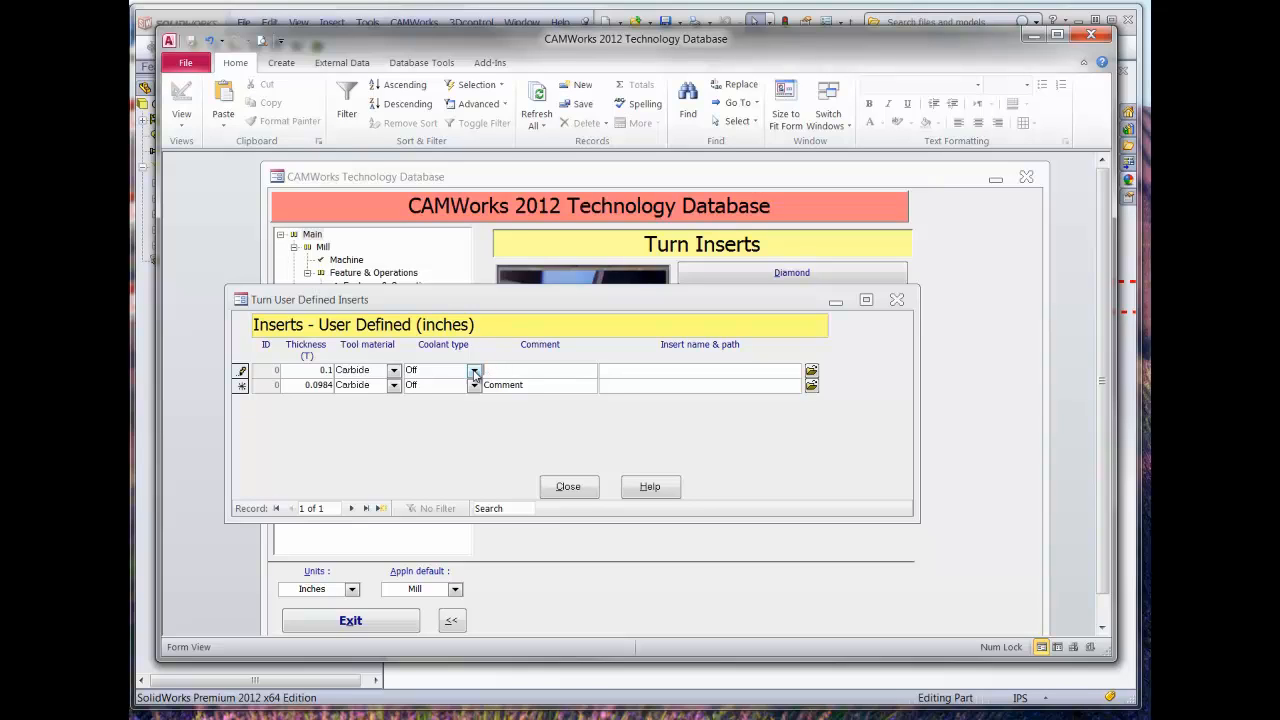
text(cus)
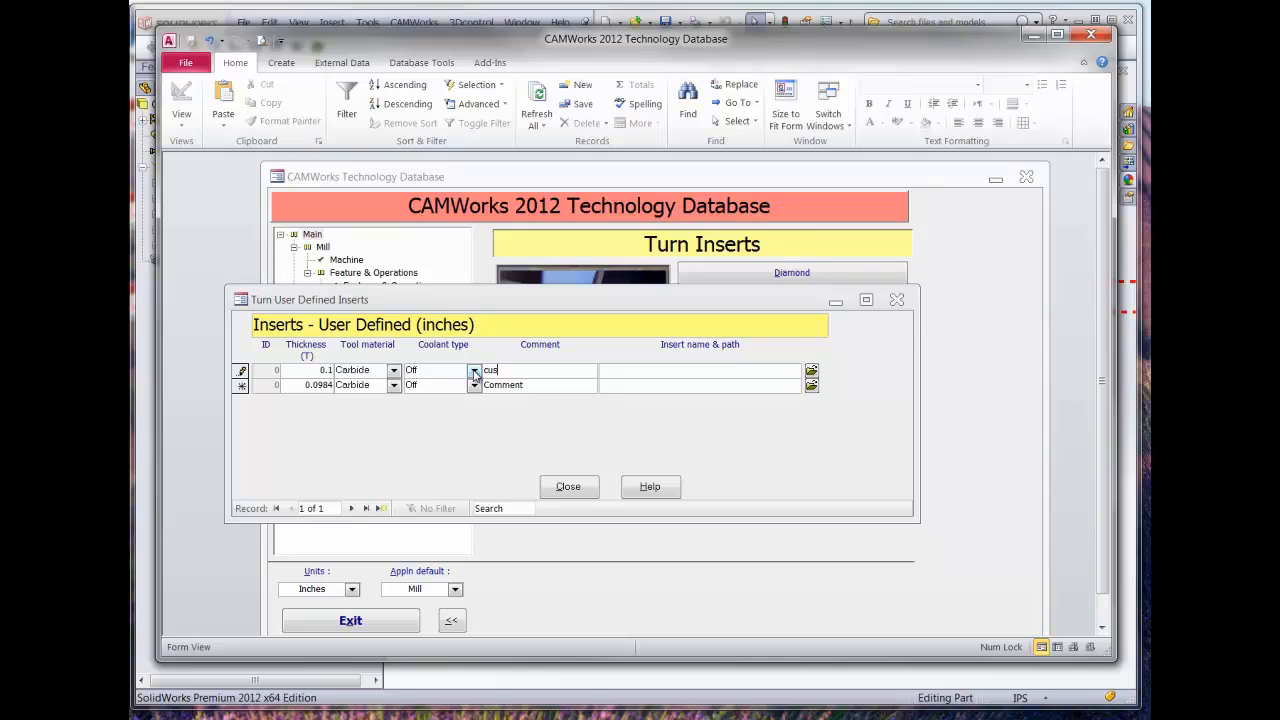
text(tom)
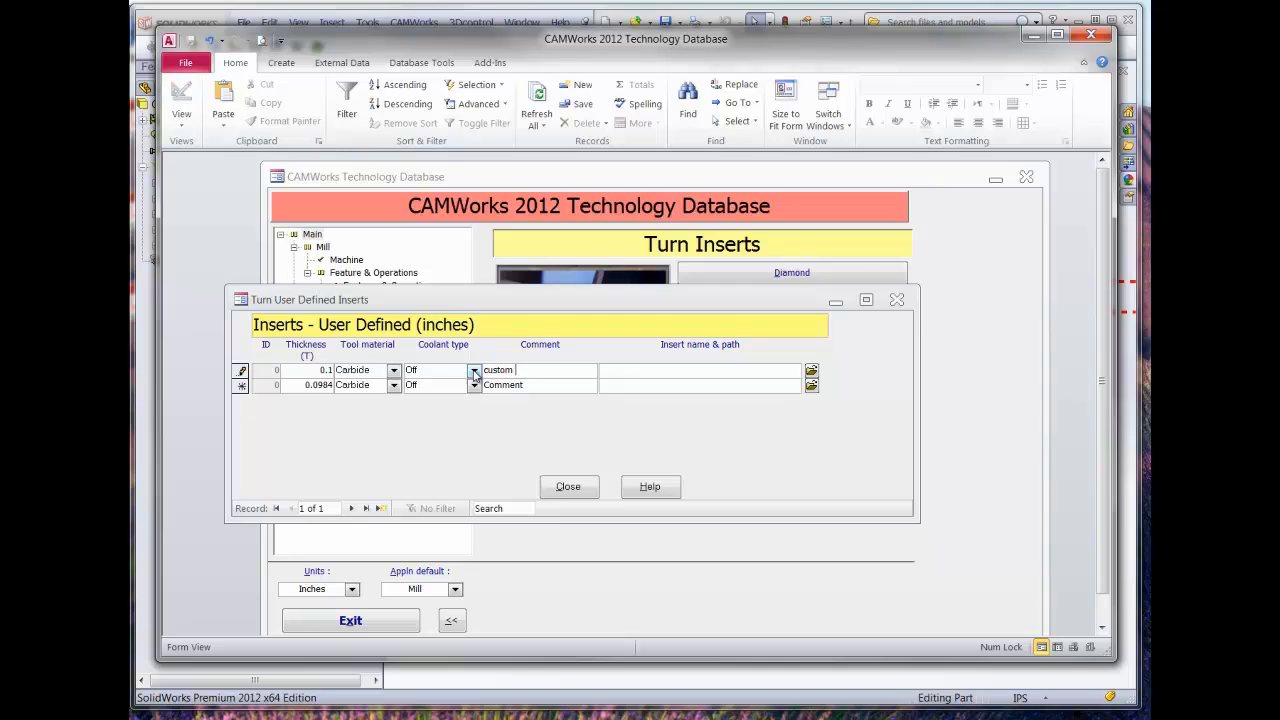
text(insert)
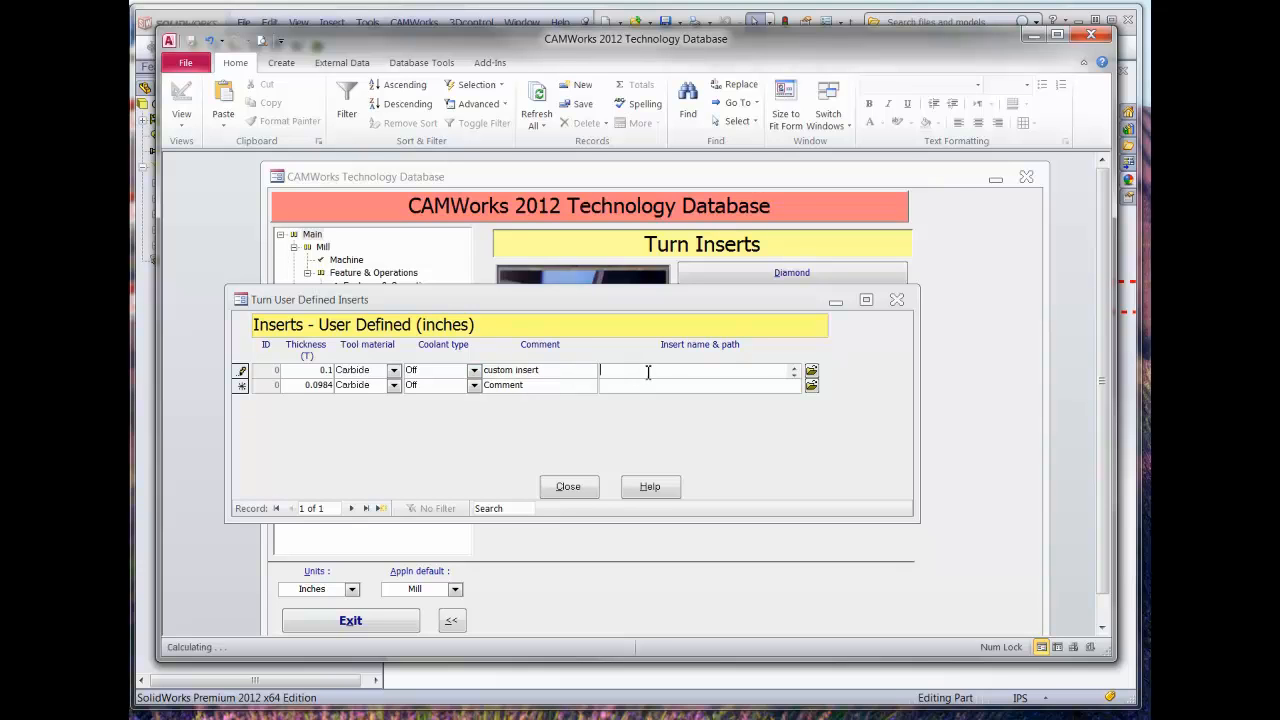
Step: Link the insert to example-turn-insert.cwtt from Custom Tool and save the record
click(812, 370)
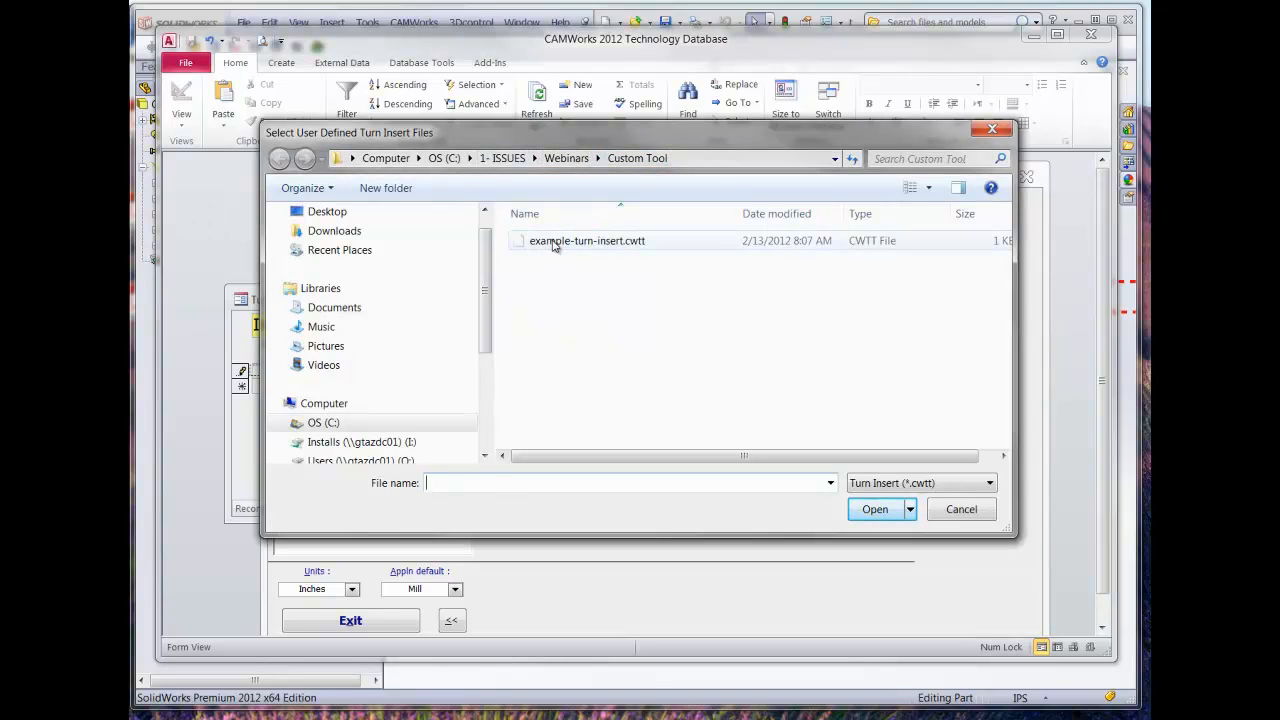
click(588, 240)
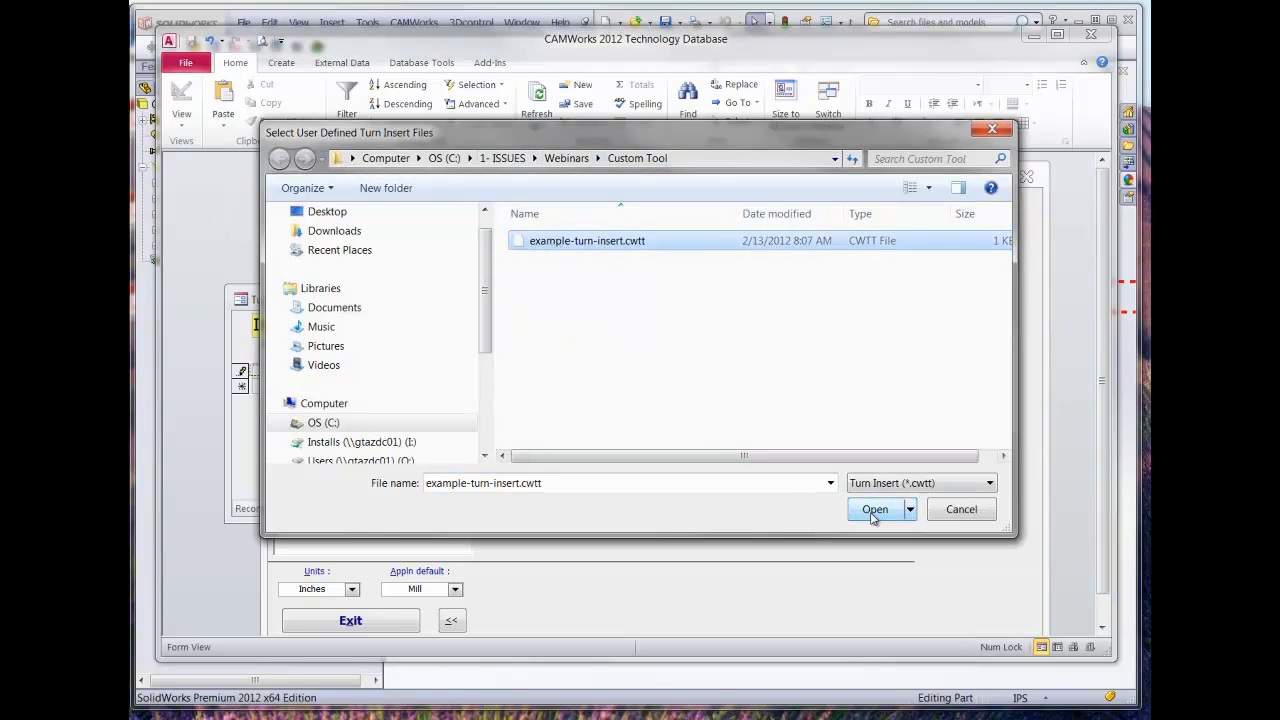
click(874, 510)
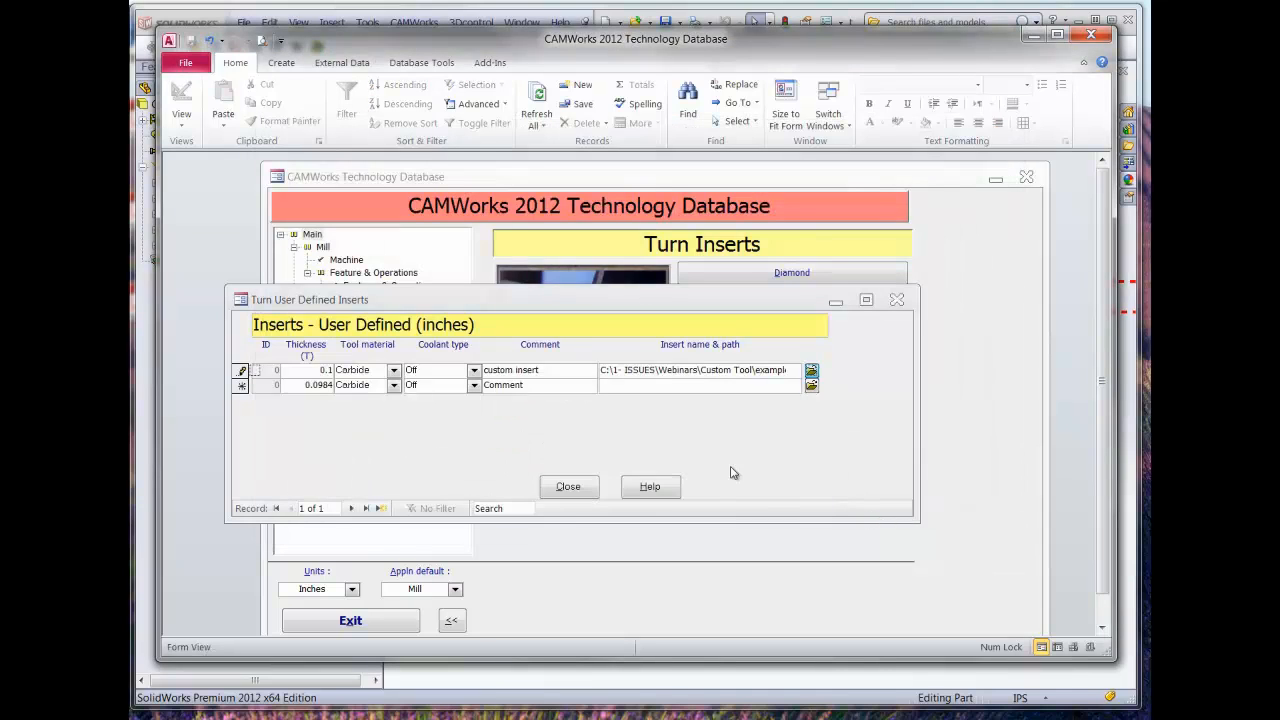
click(240, 370)
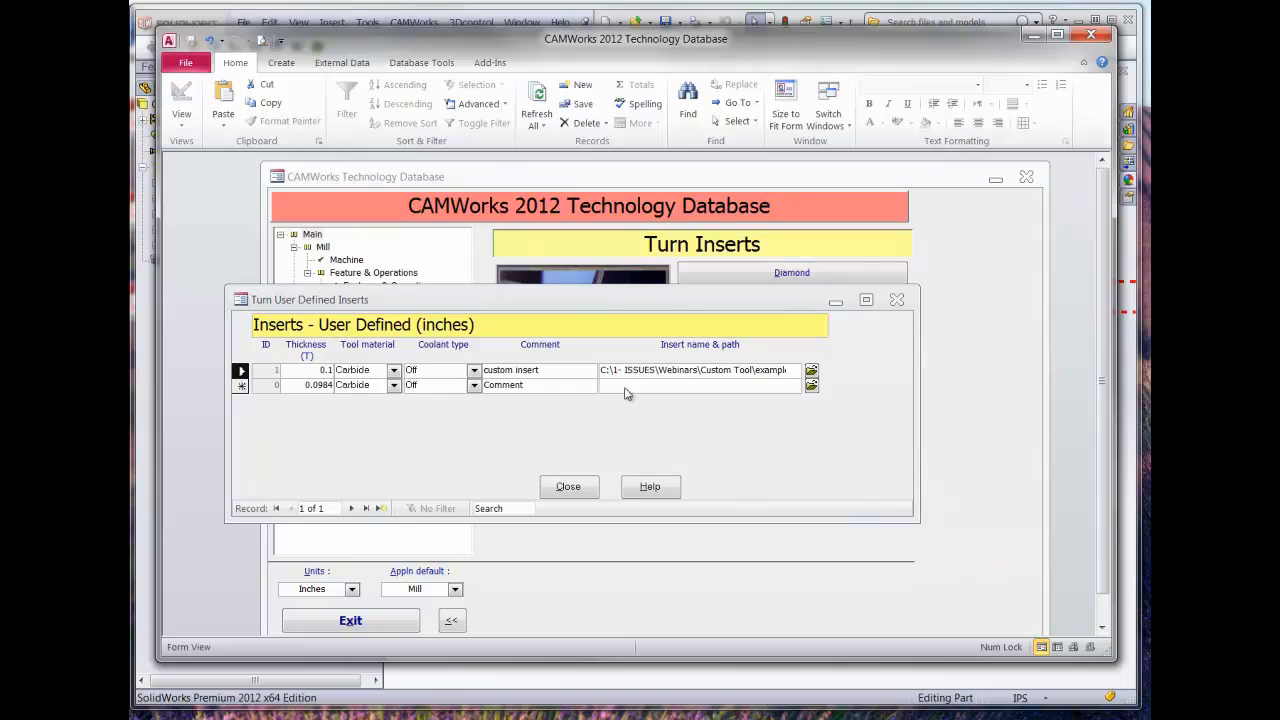
Step: Review the Boring Bars holder table and its 'custom bor bar holder' entry, then return to Turn Tooling
click(568, 486)
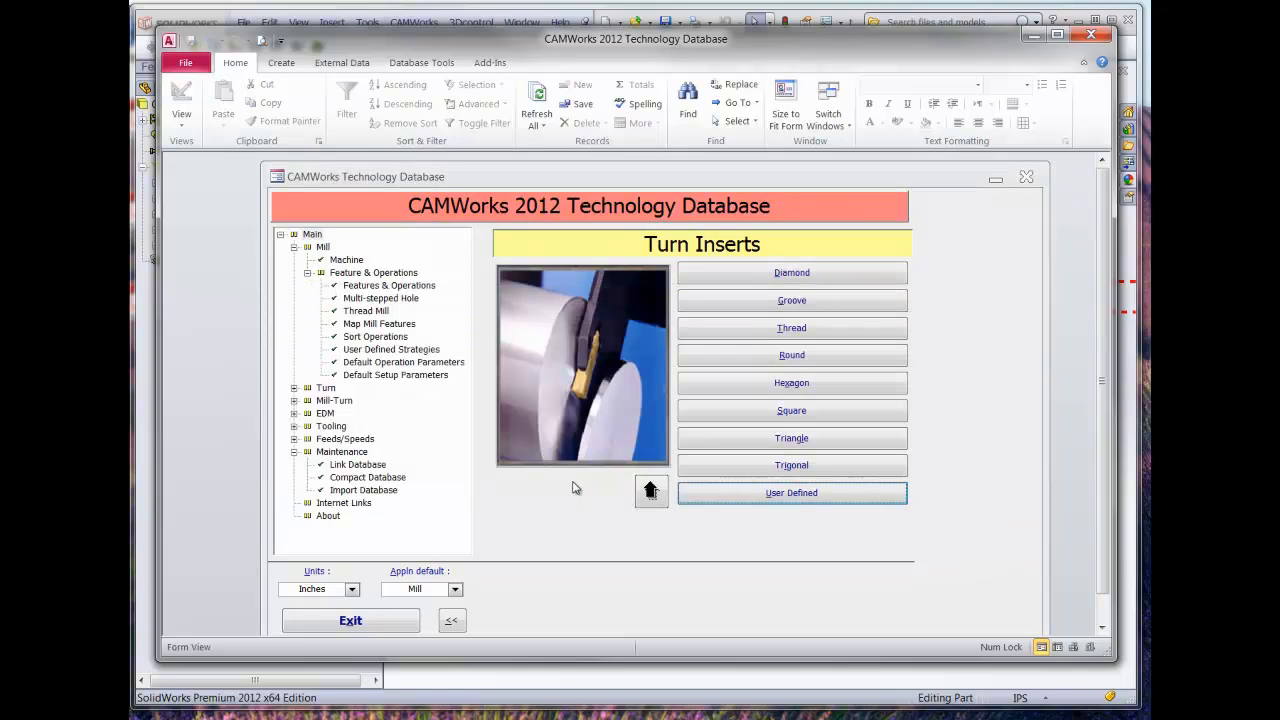
click(650, 492)
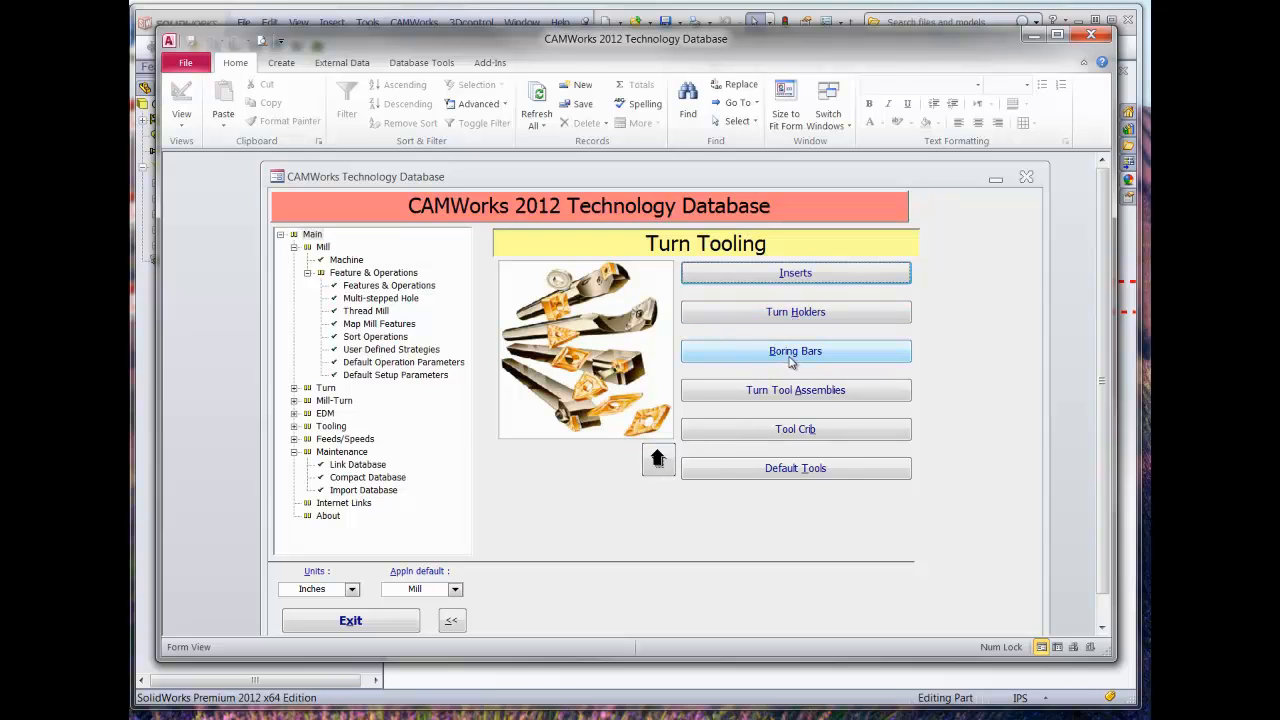
click(796, 352)
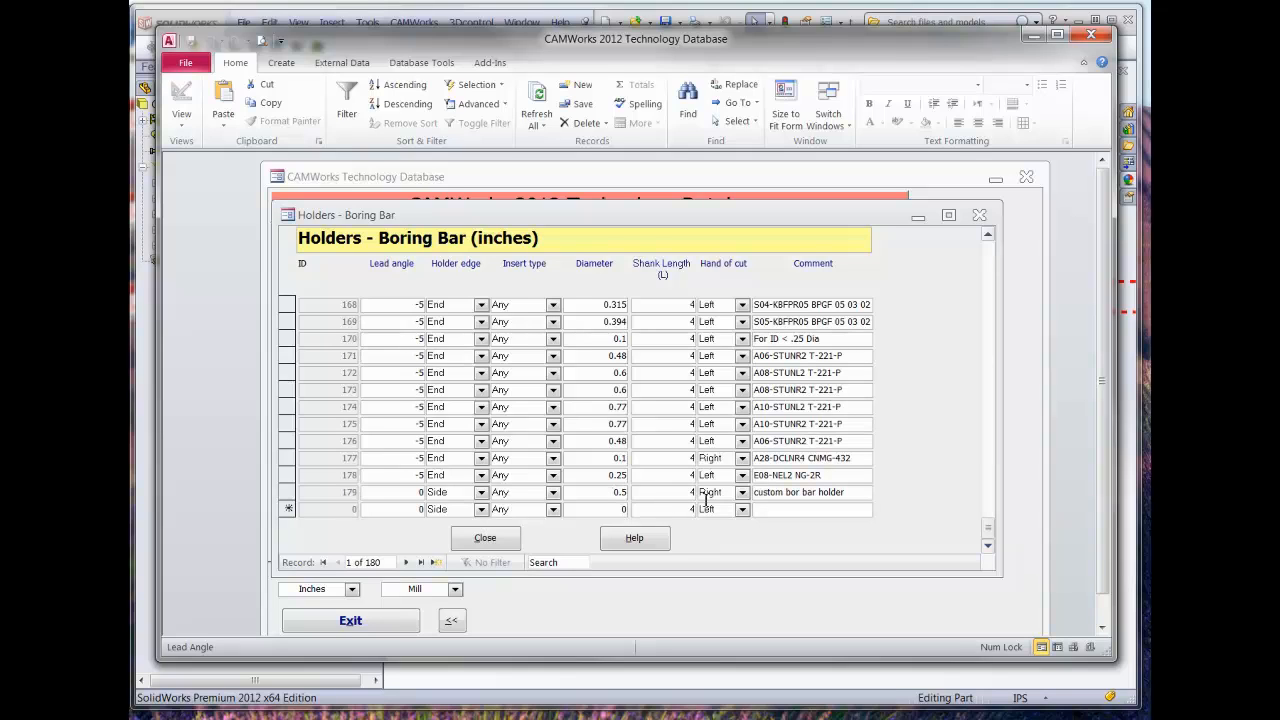
click(288, 492)
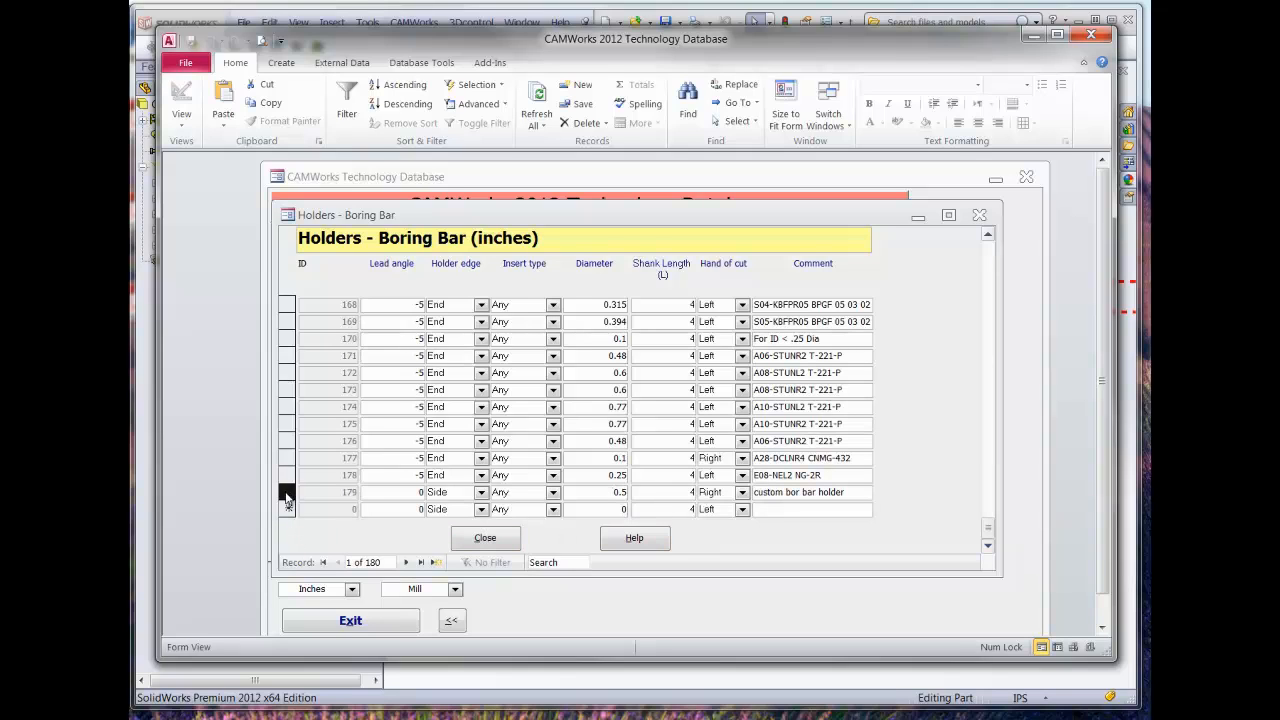
click(484, 536)
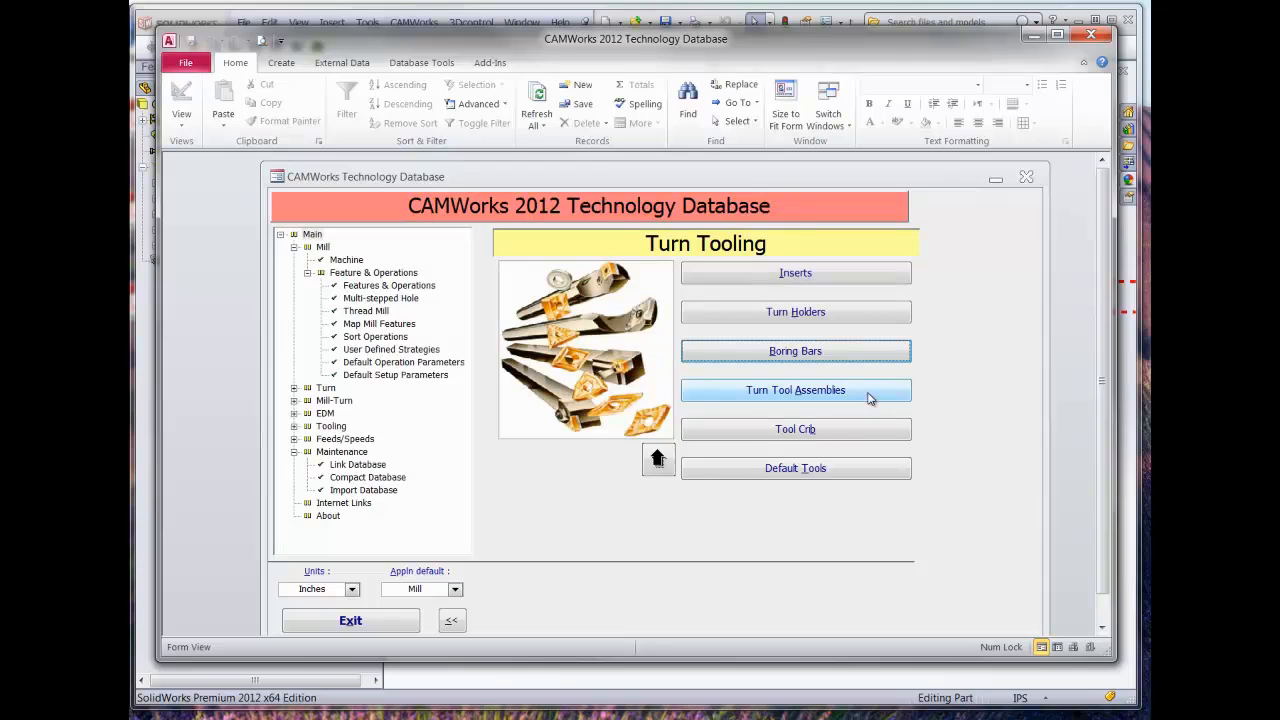
Step: Add a new turn tool record with insert type User Defined using the custom insert
click(796, 390)
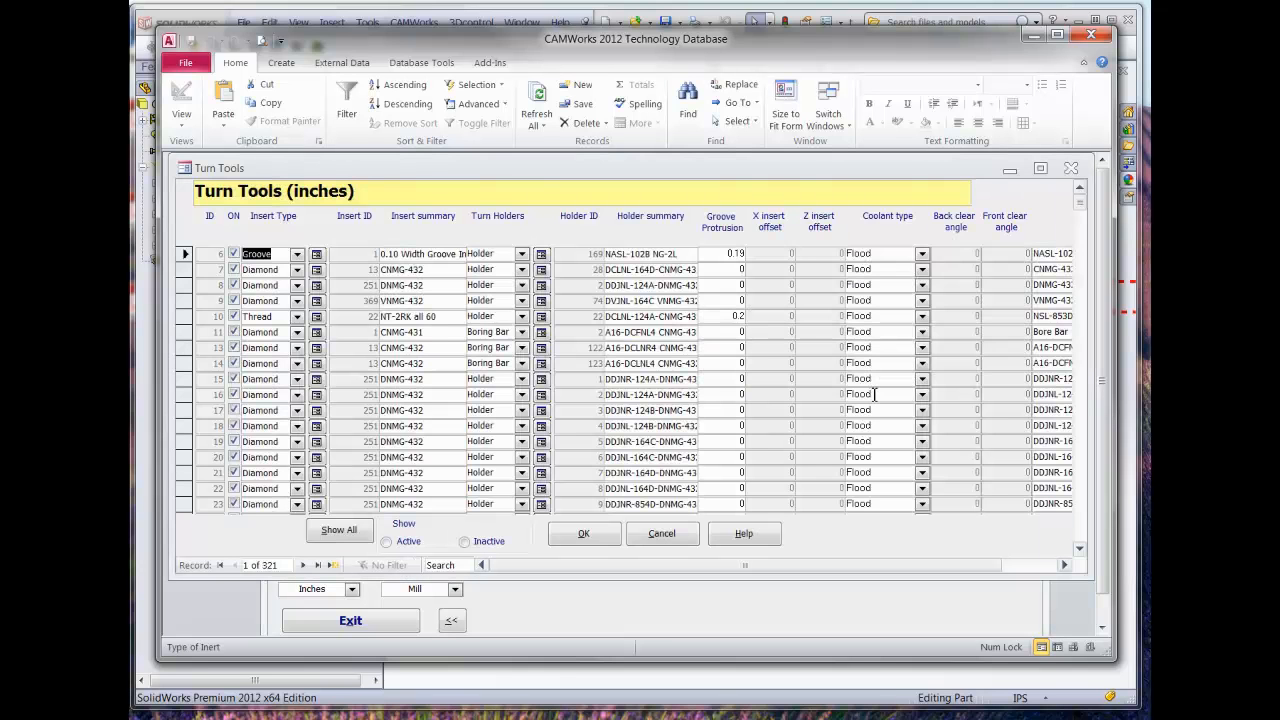
scroll(down, 3)
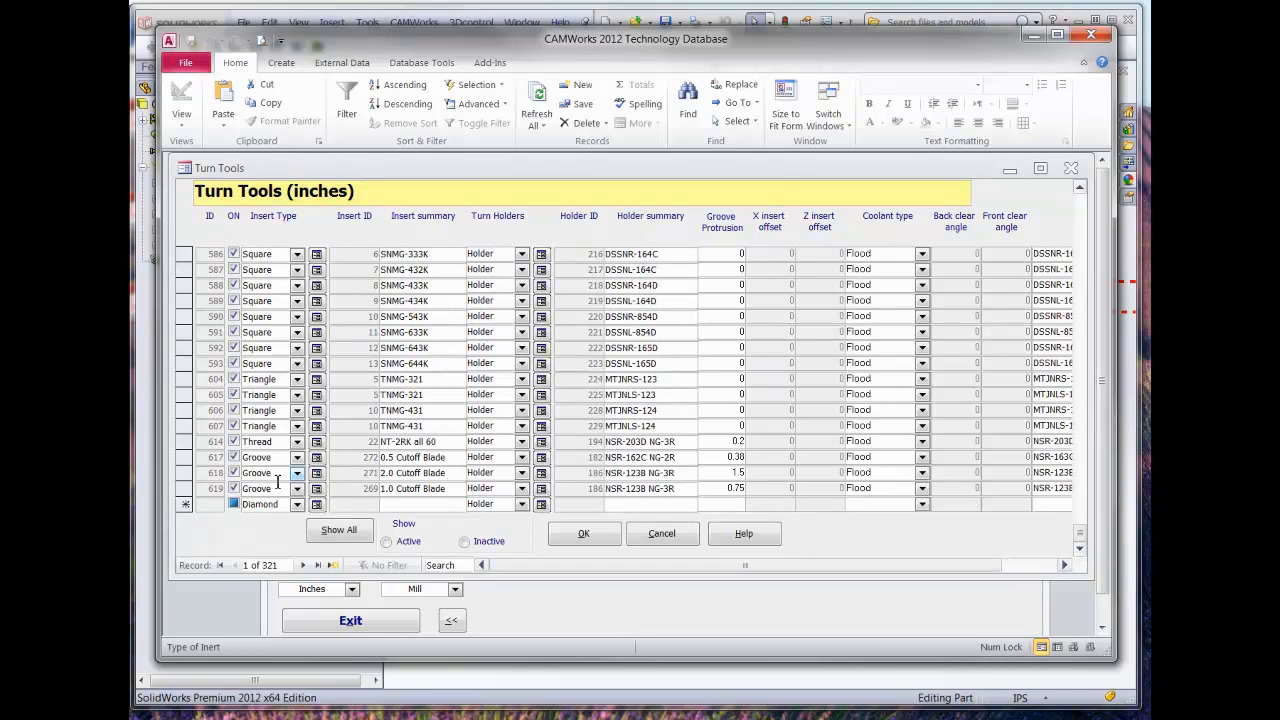
click(232, 504)
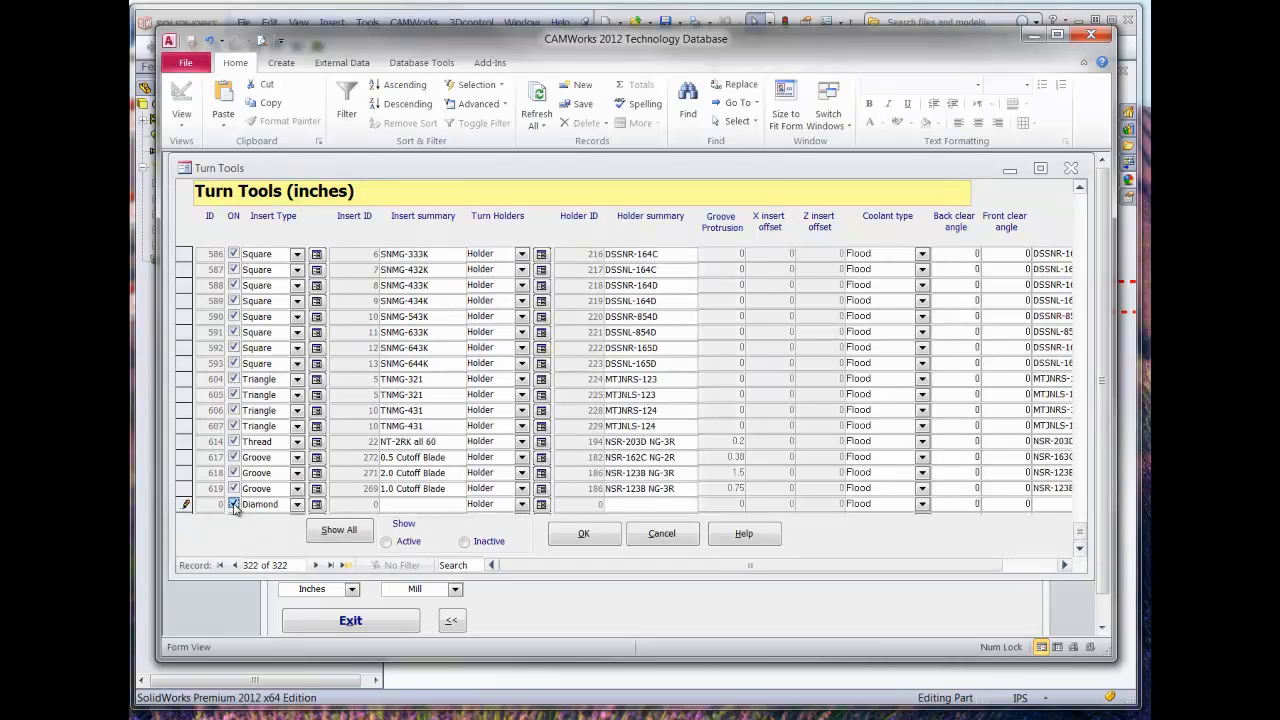
click(296, 504)
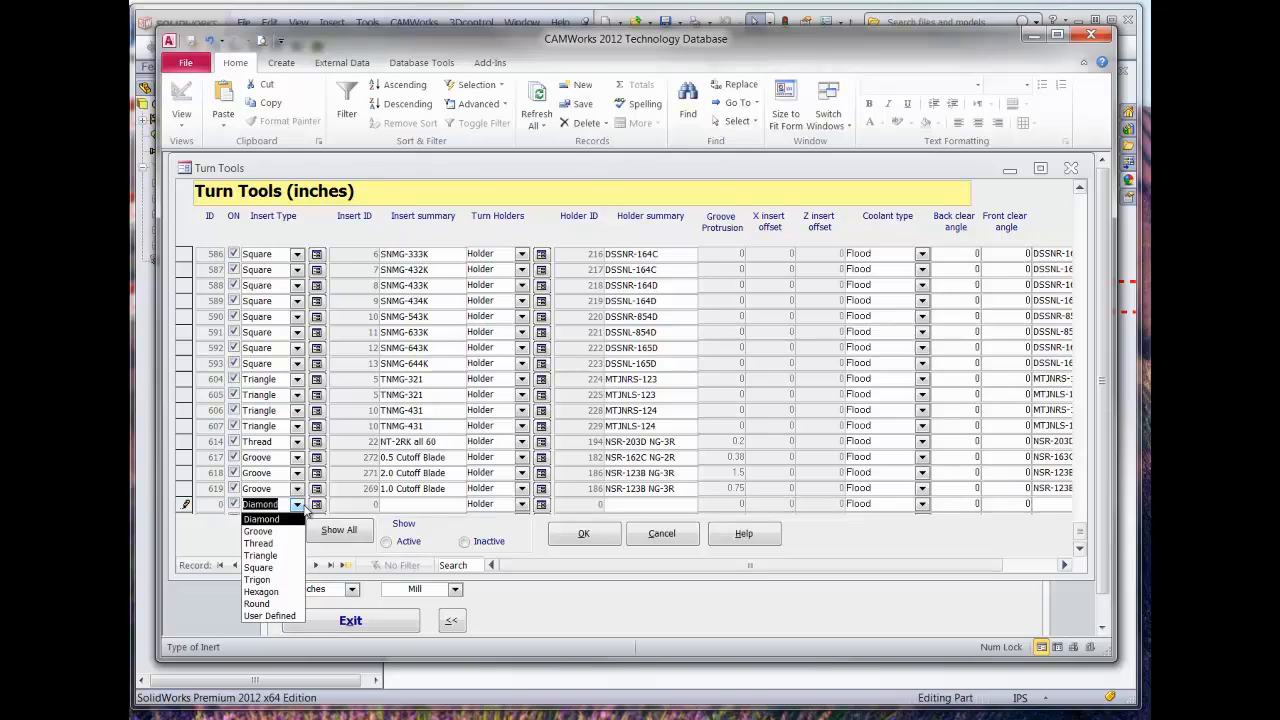
click(268, 616)
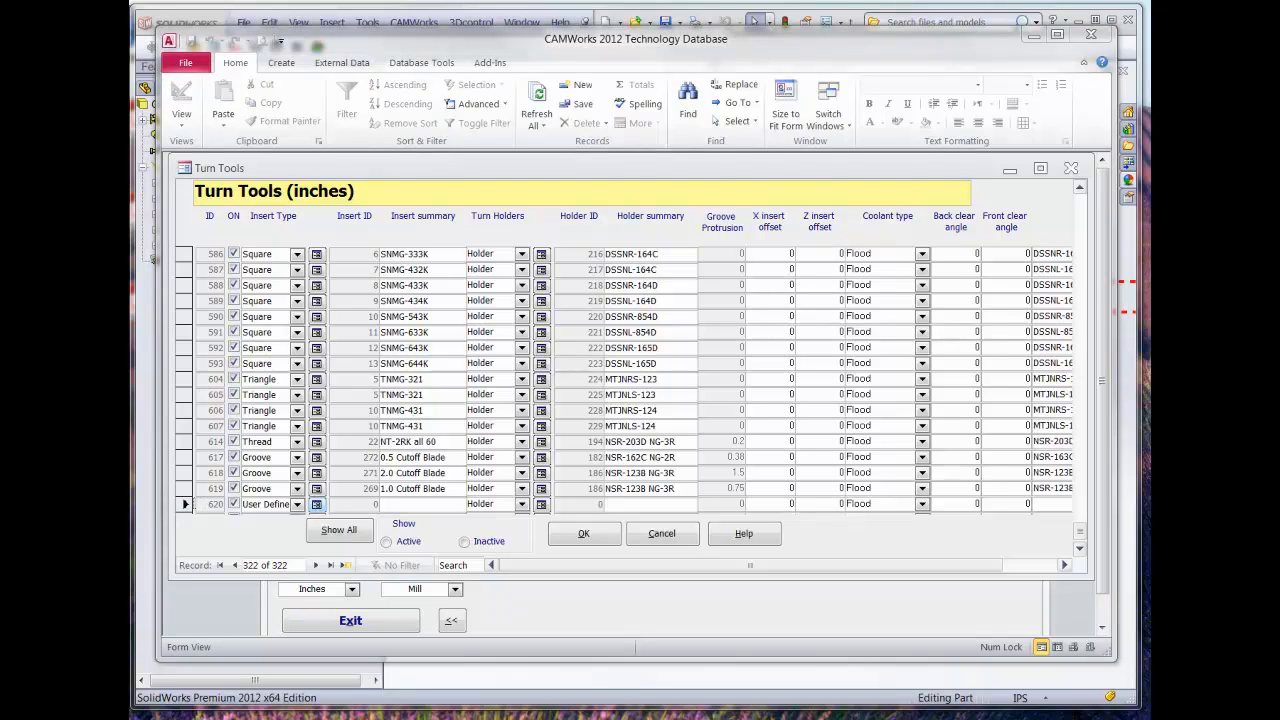
click(316, 504)
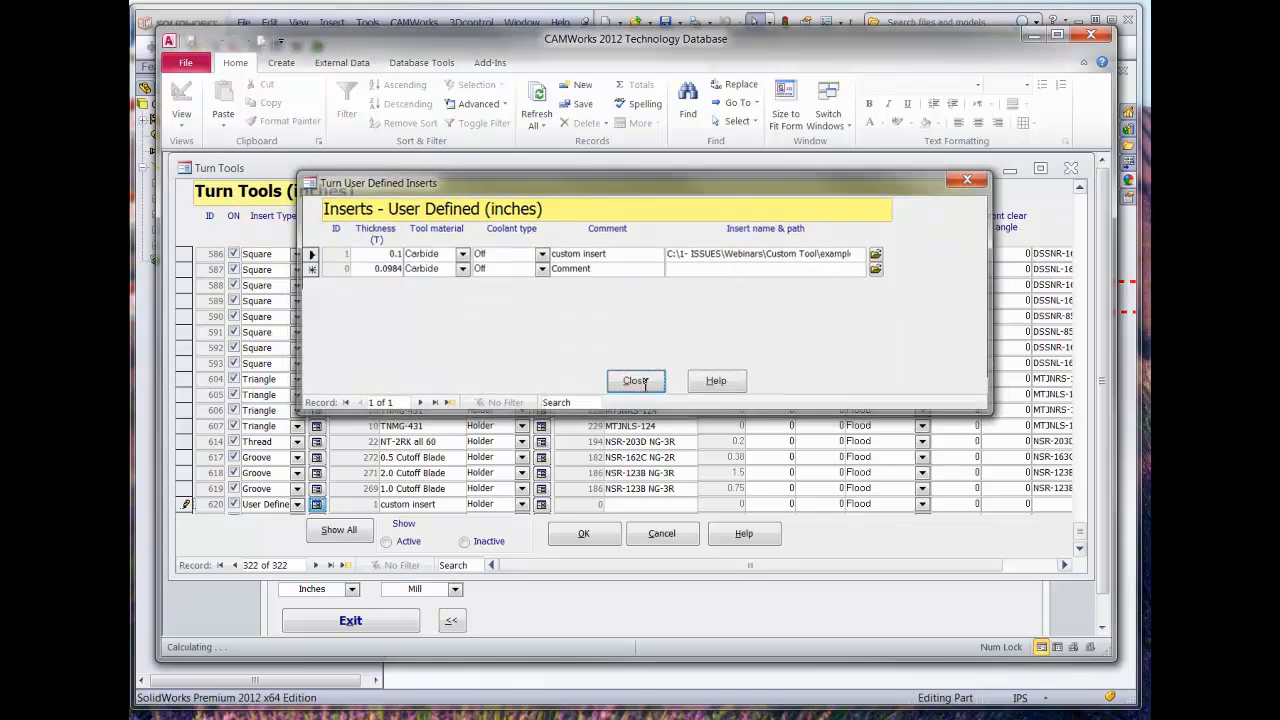
click(636, 380)
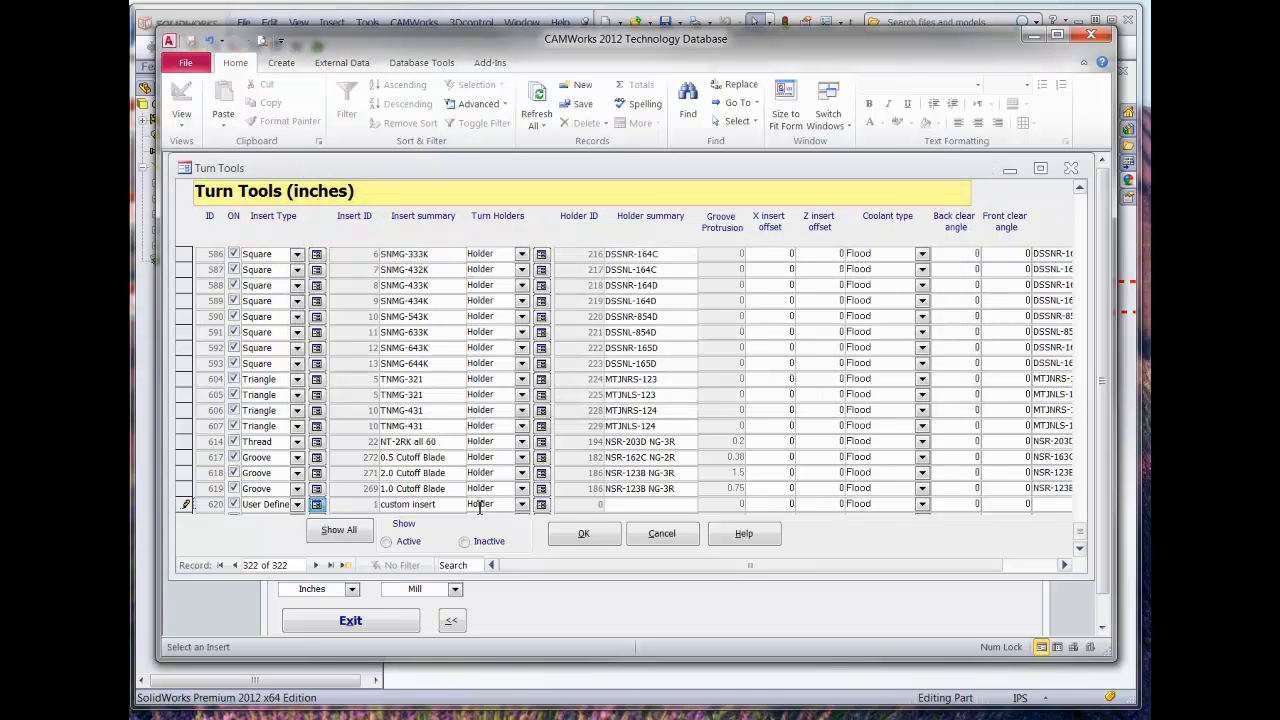
Step: Set the tool's holder type to Boring Bar and choose the custom boring bar holder
click(520, 504)
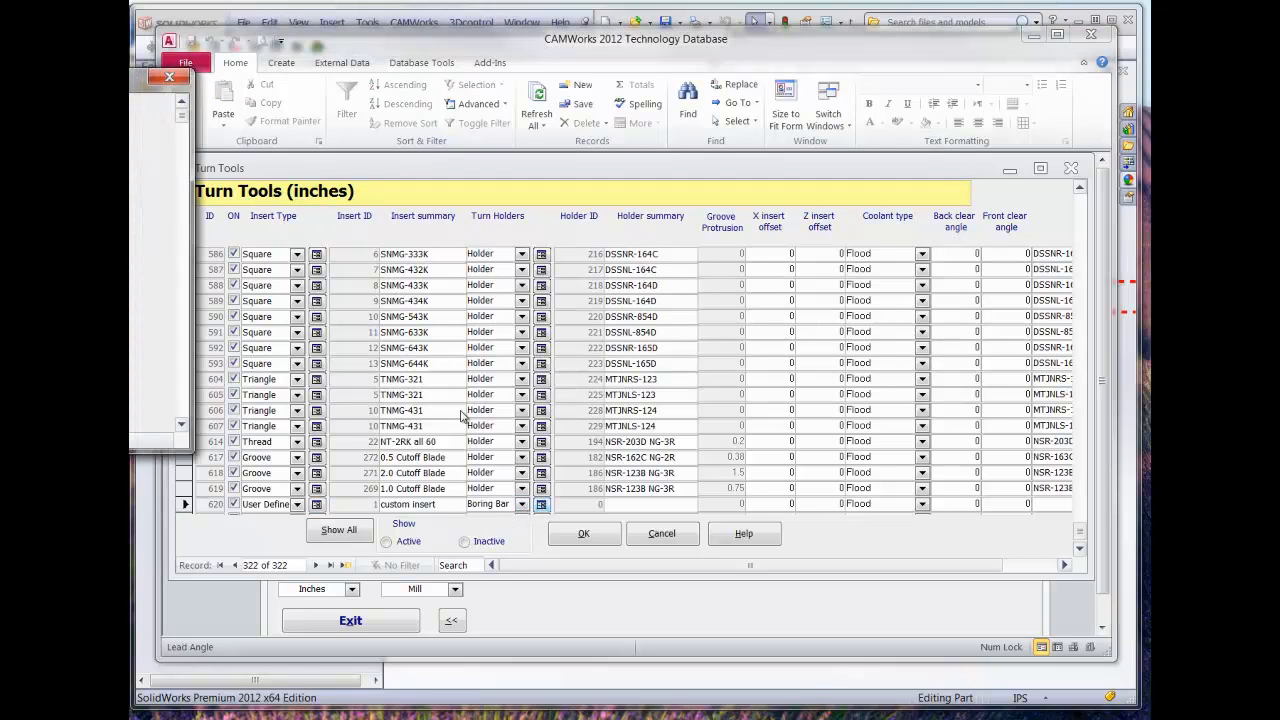
click(540, 504)
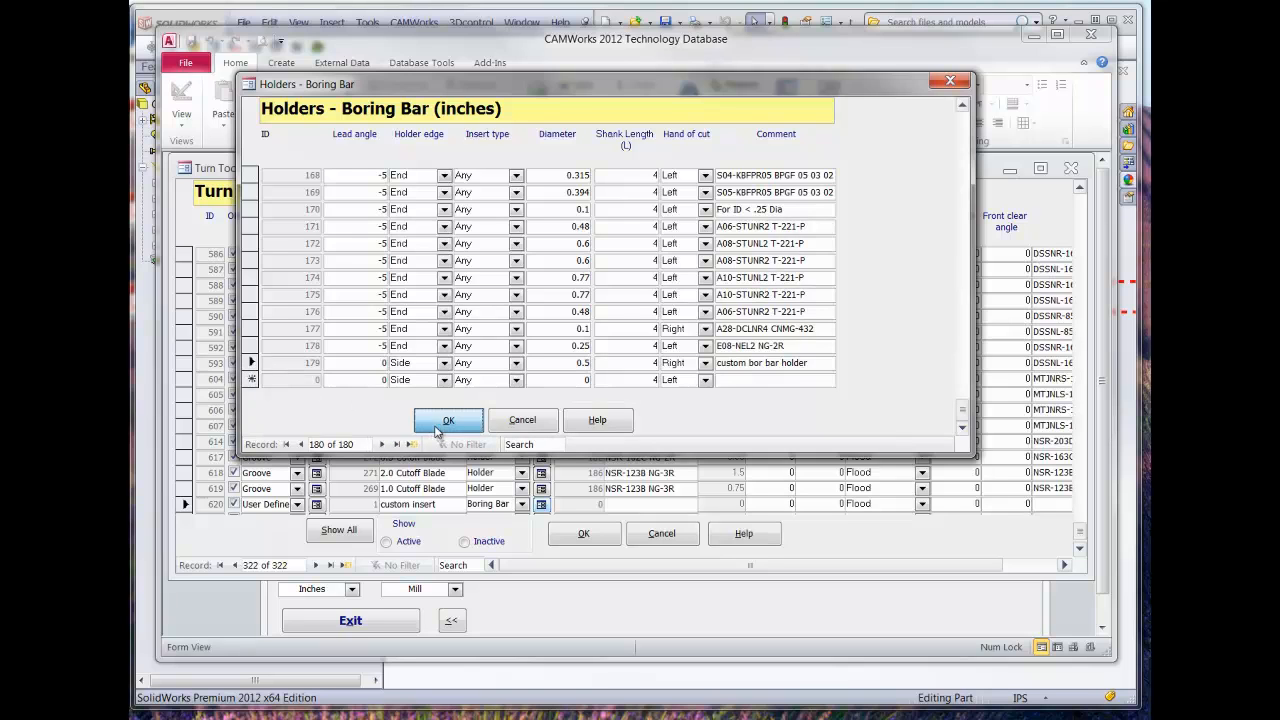
click(448, 420)
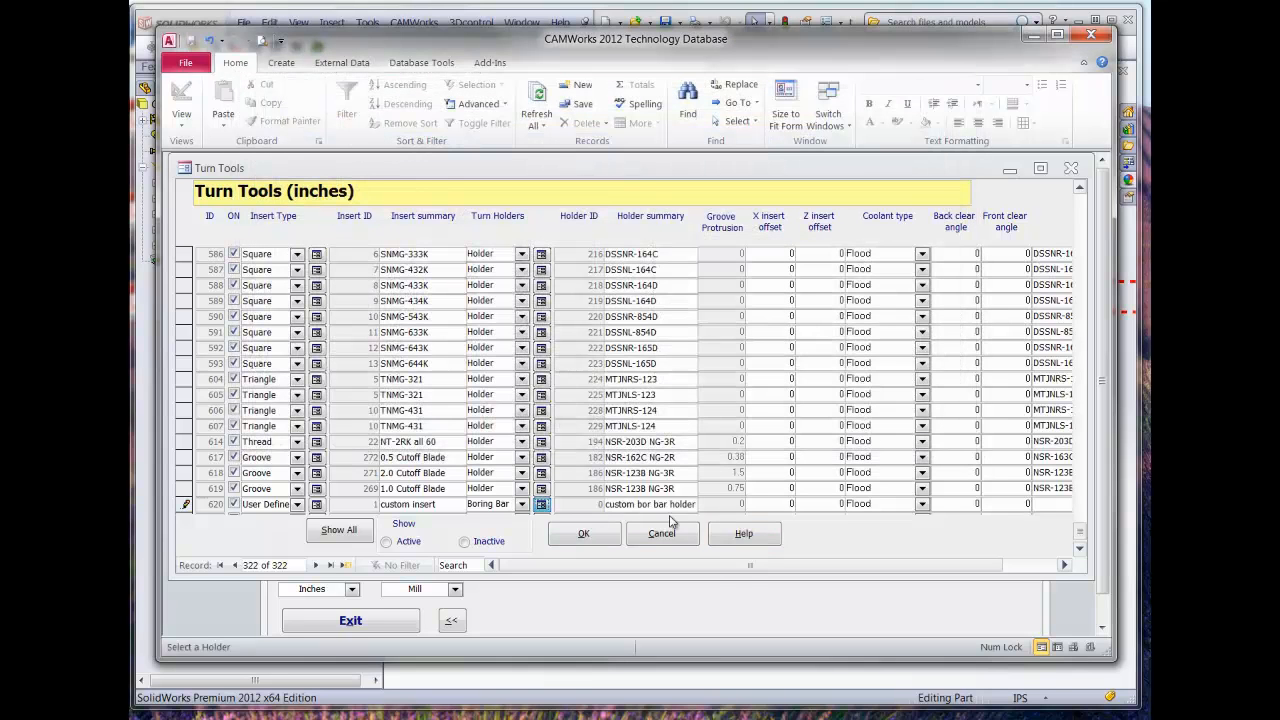
Step: Comment the new tool 'custom bore bar/insert tool' and save the Turn Tools table
scroll(right, 3)
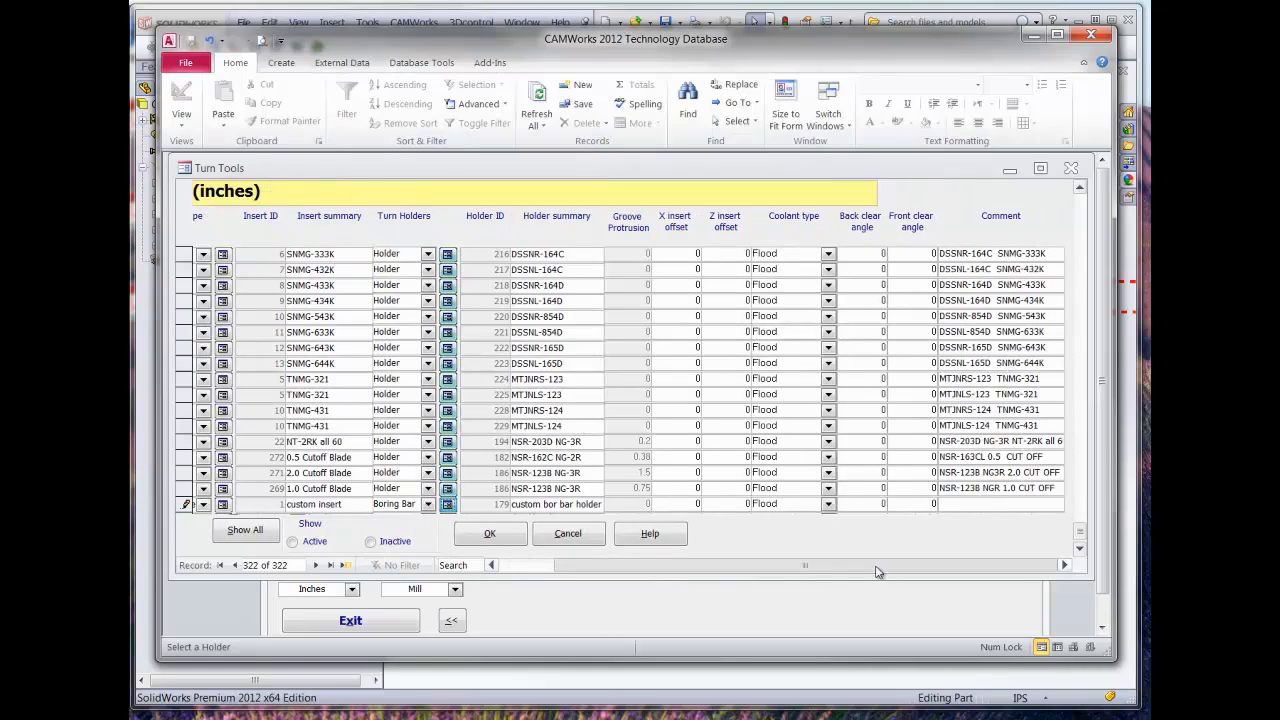
click(990, 504)
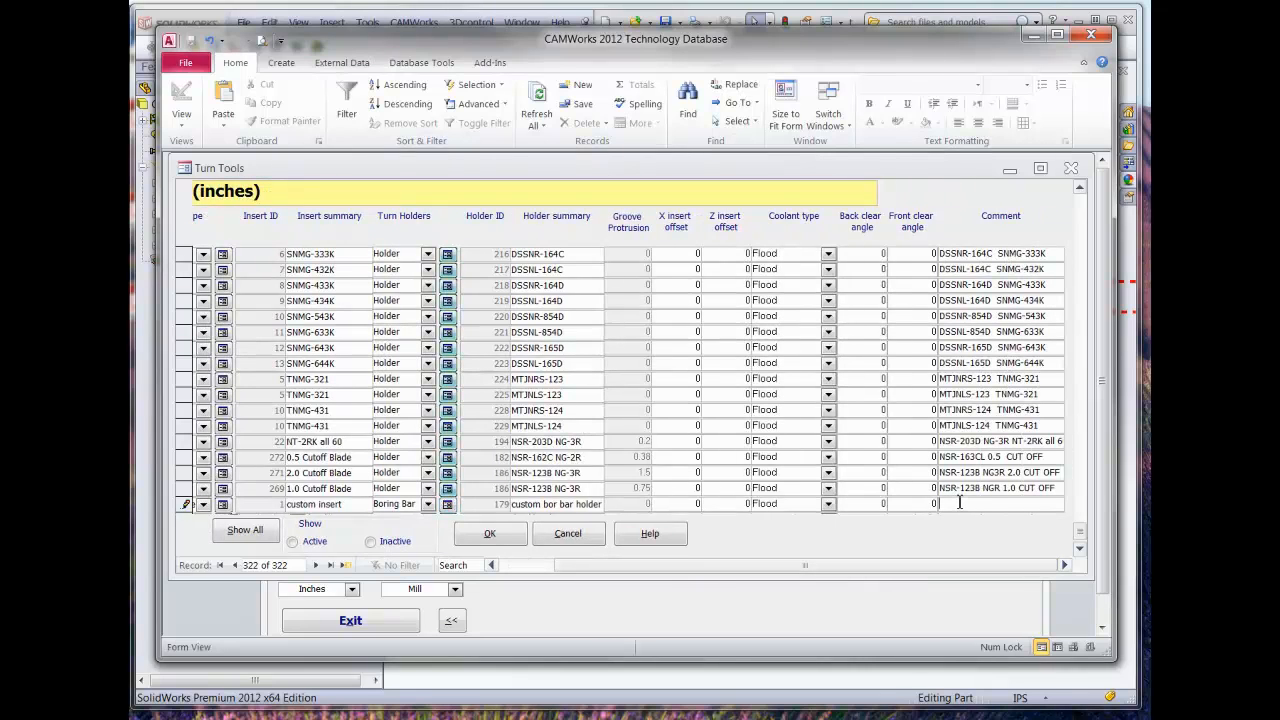
text(custom bo)
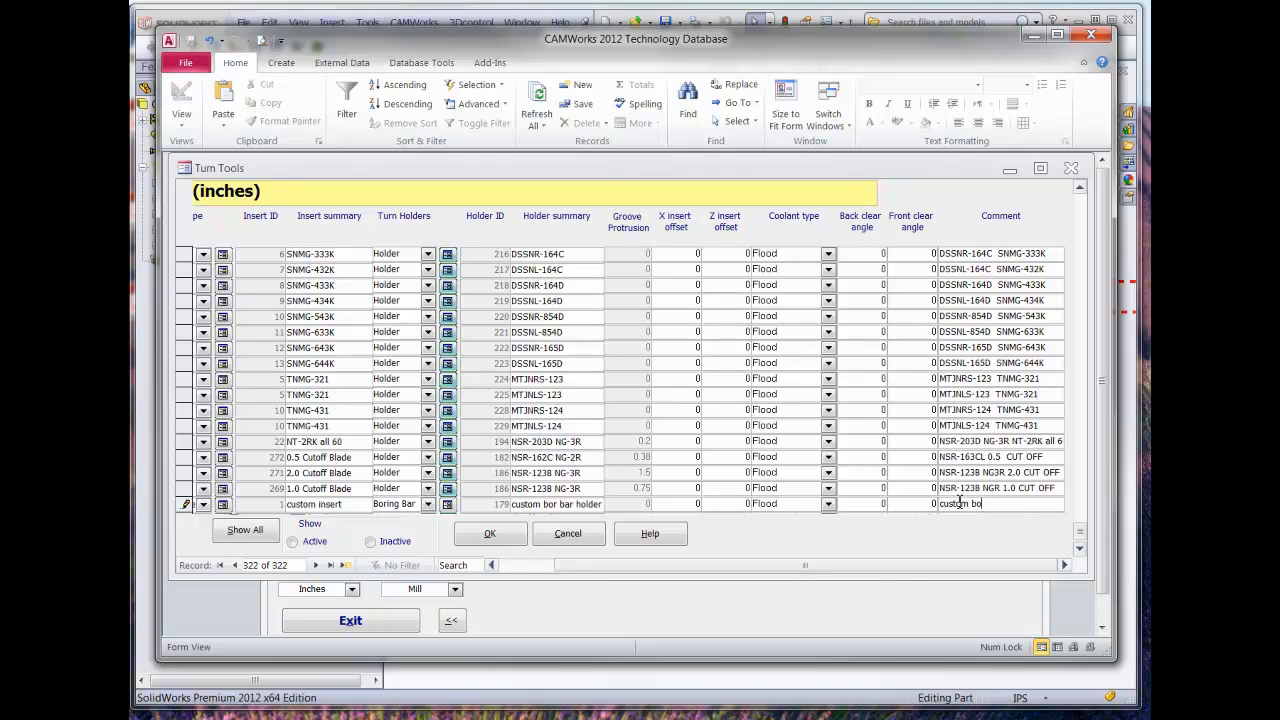
text(re)
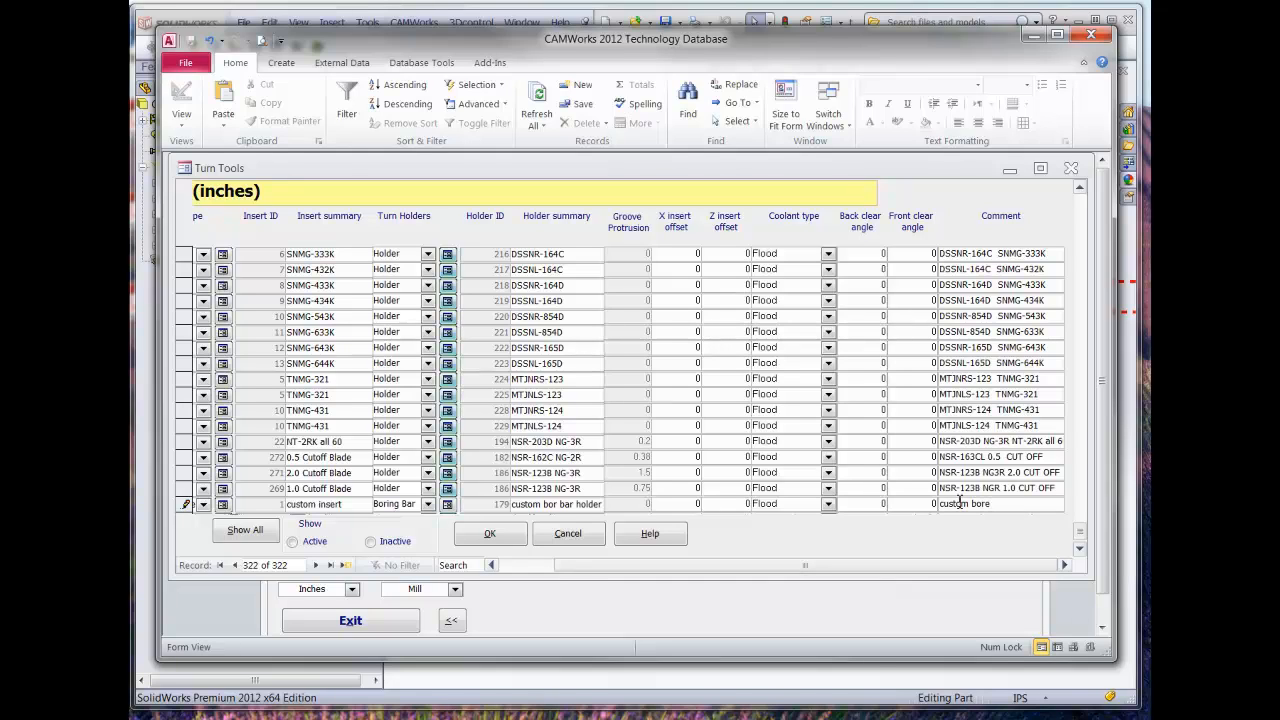
text(bar)
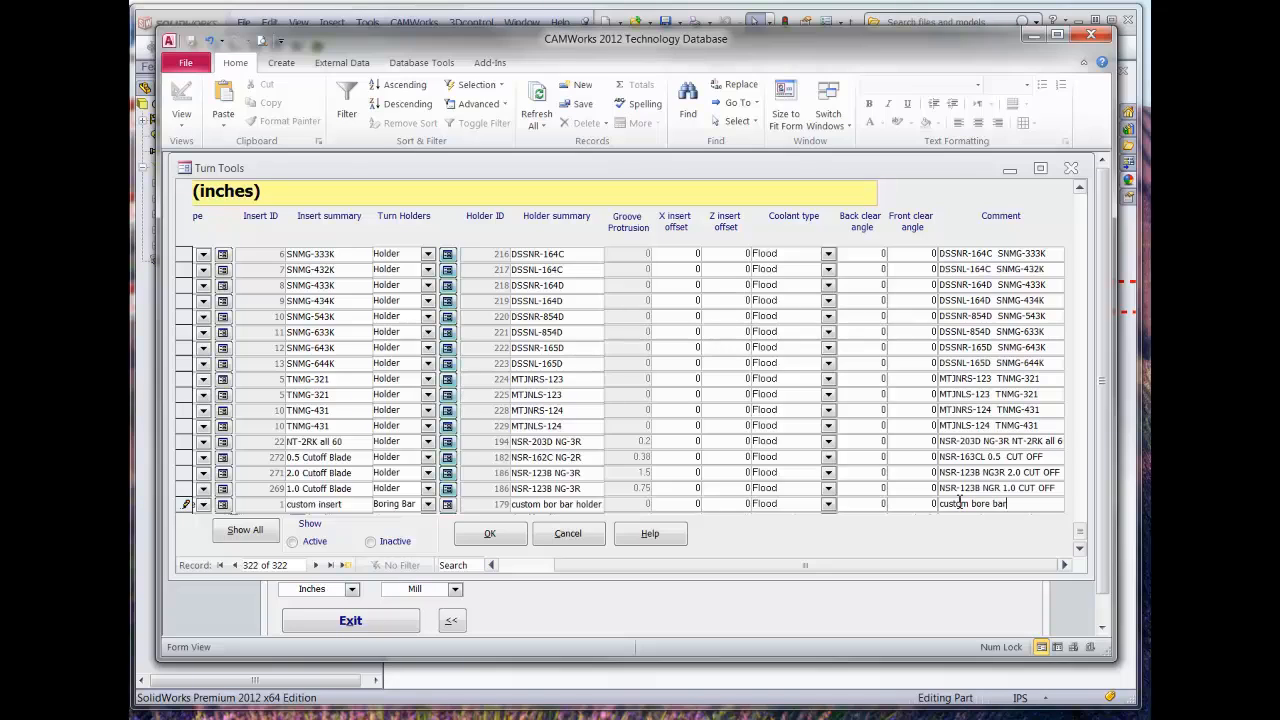
text(/insert)
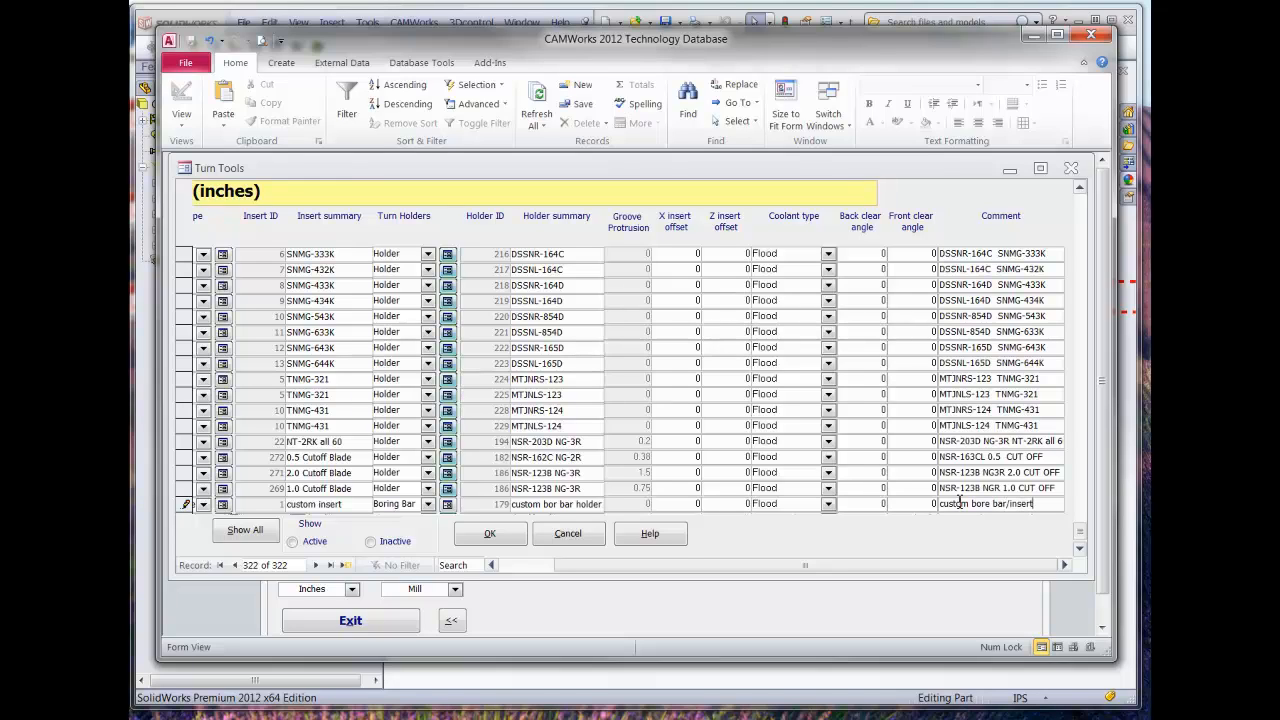
text(too)
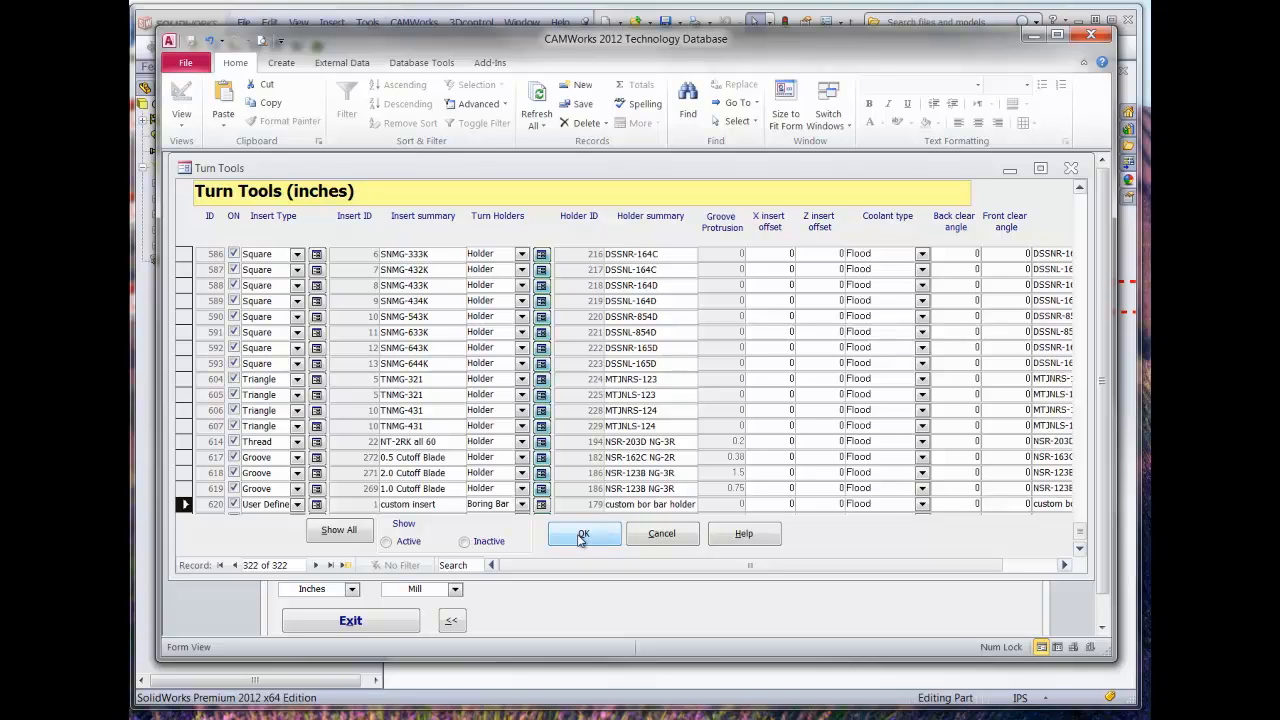
click(584, 532)
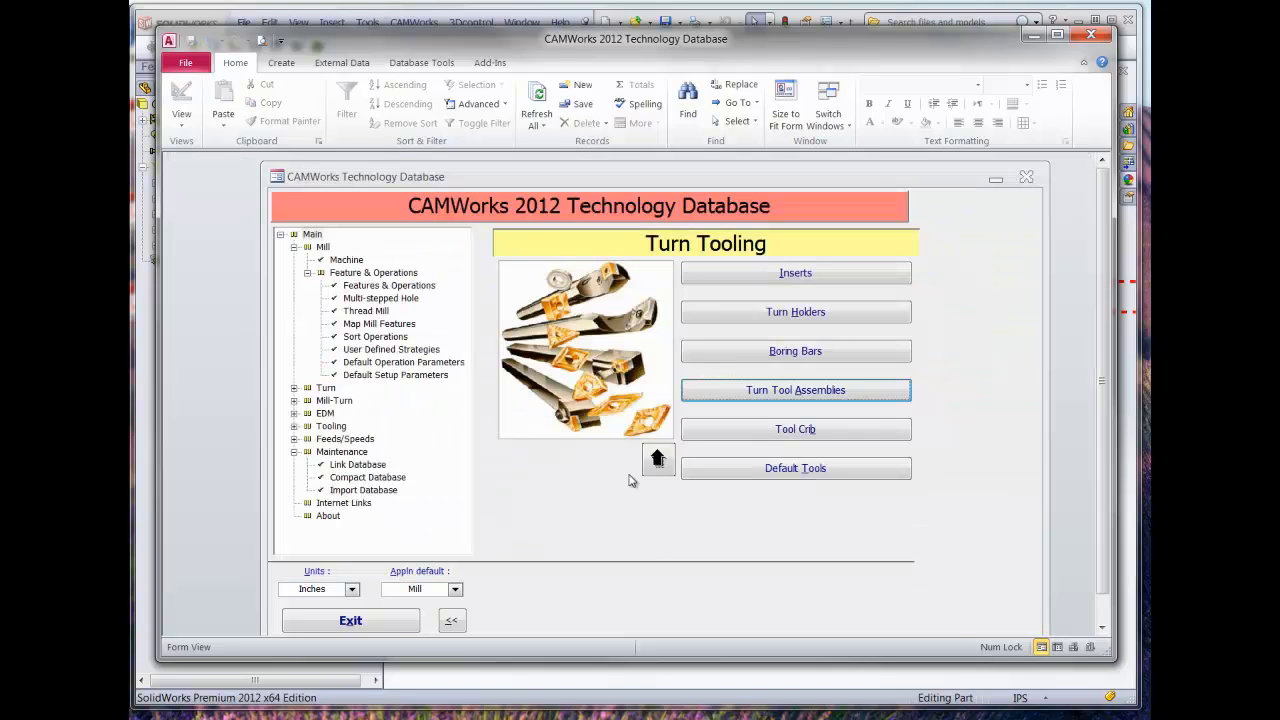
Step: Back in the part, filter Bore Rough1's tool crib to Turn Tool with the Diameter filter off
click(656, 458)
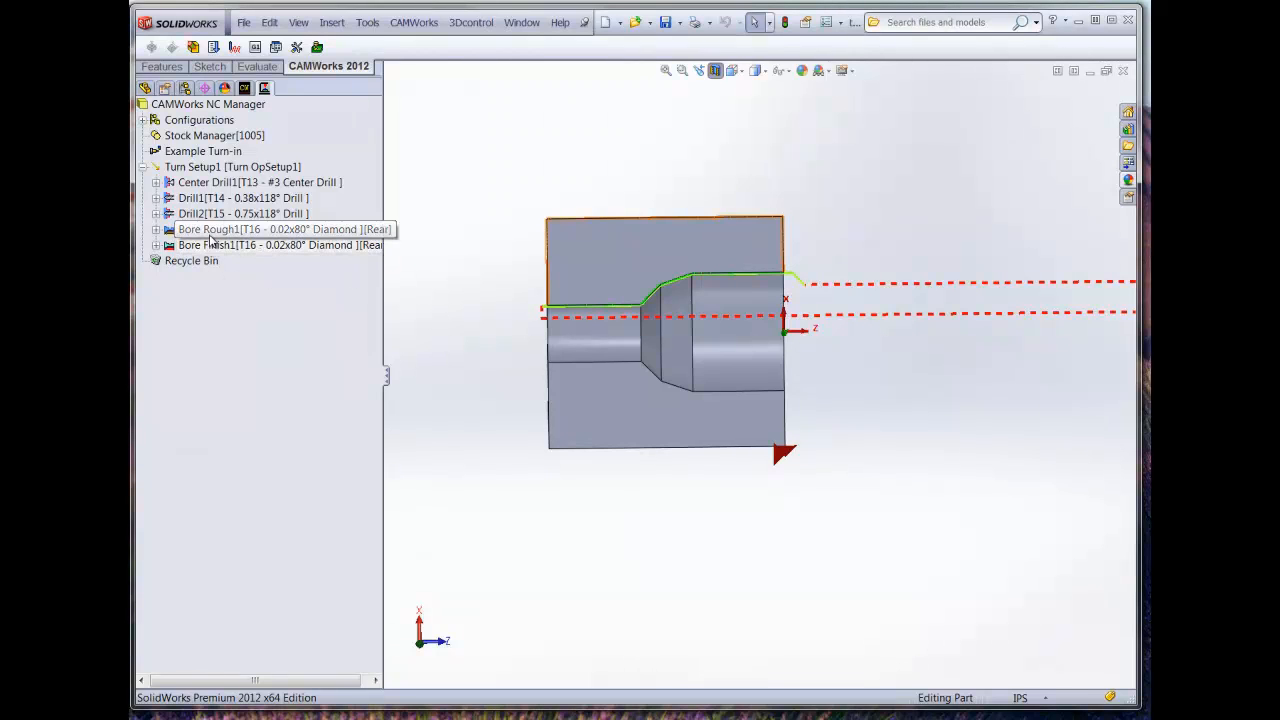
mouse_move(212, 240)
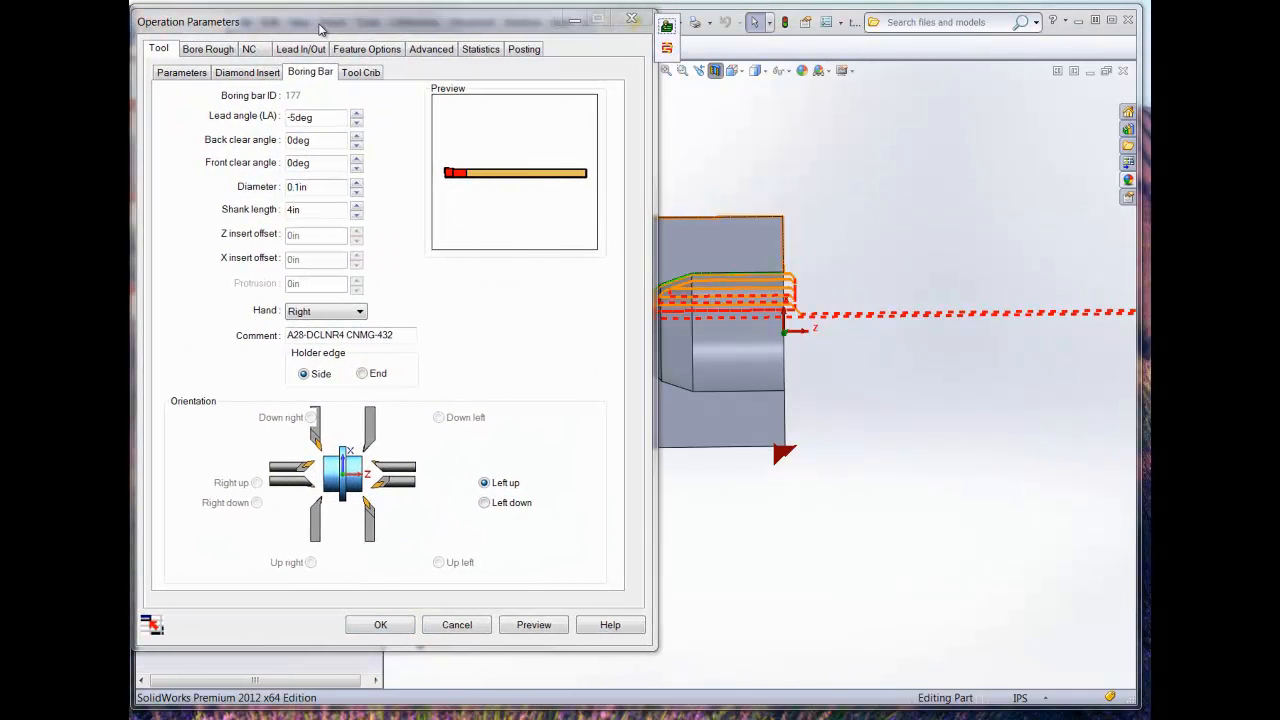
click(360, 72)
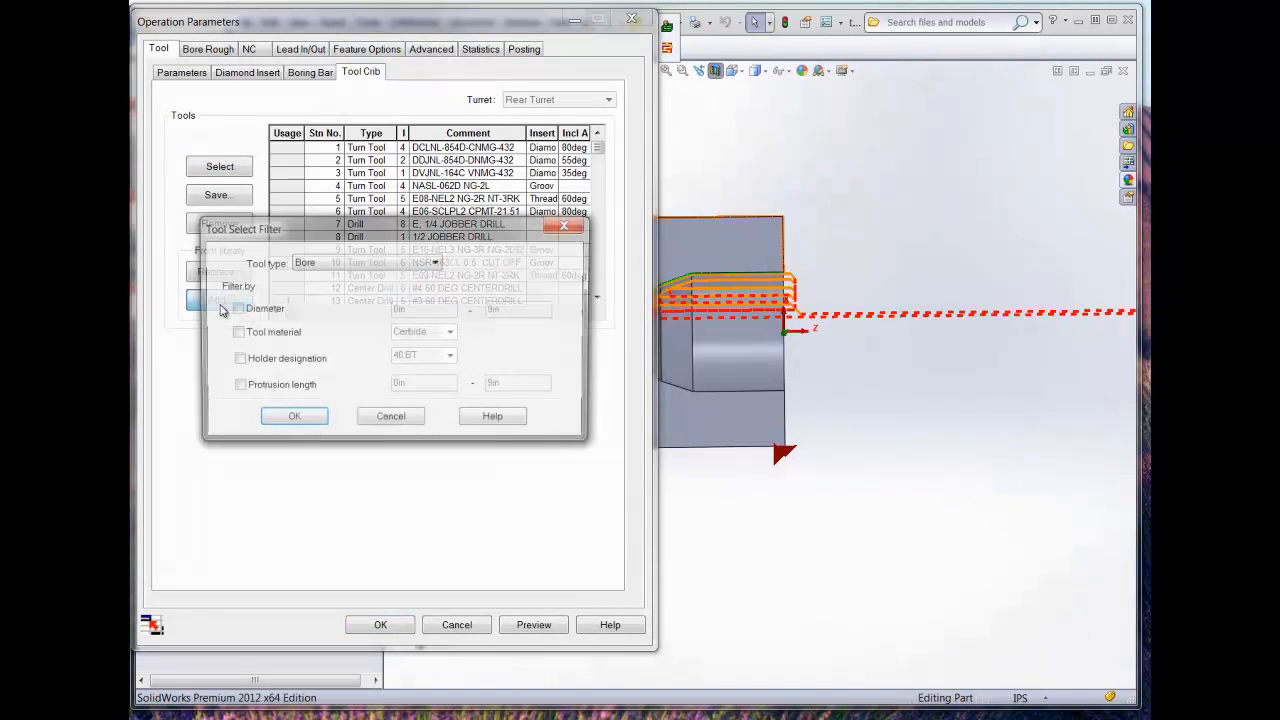
click(436, 260)
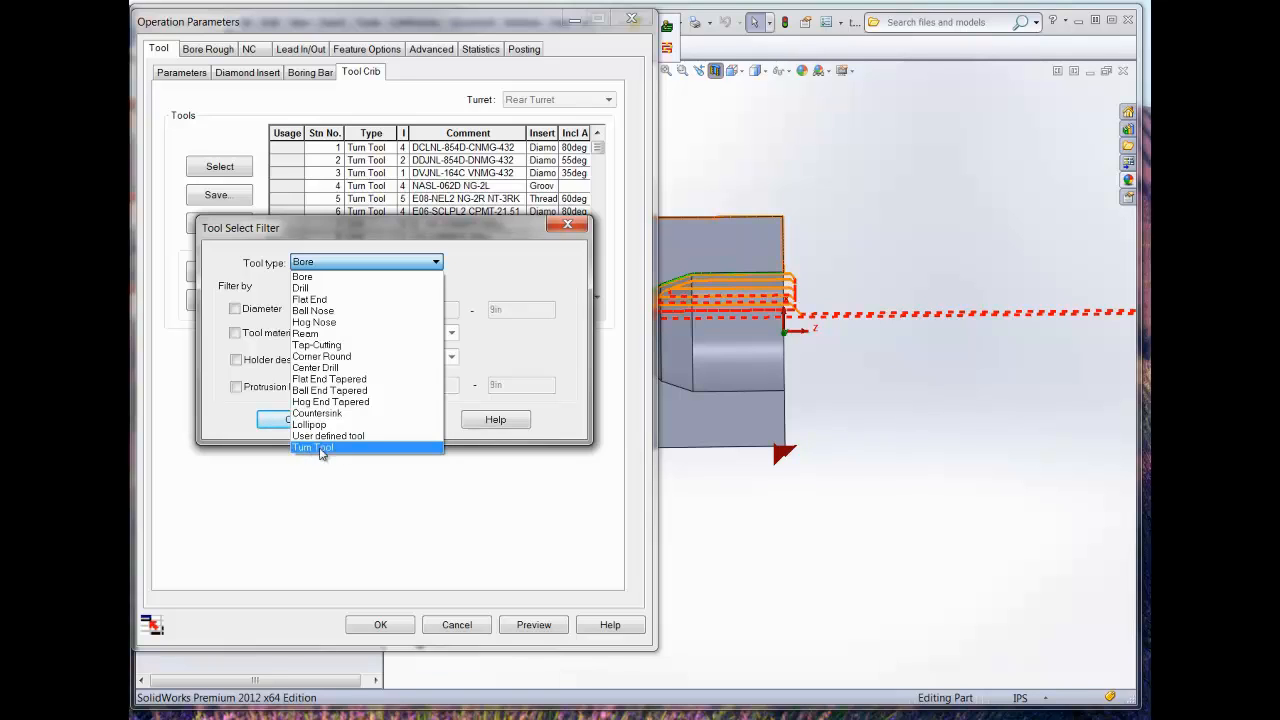
click(312, 448)
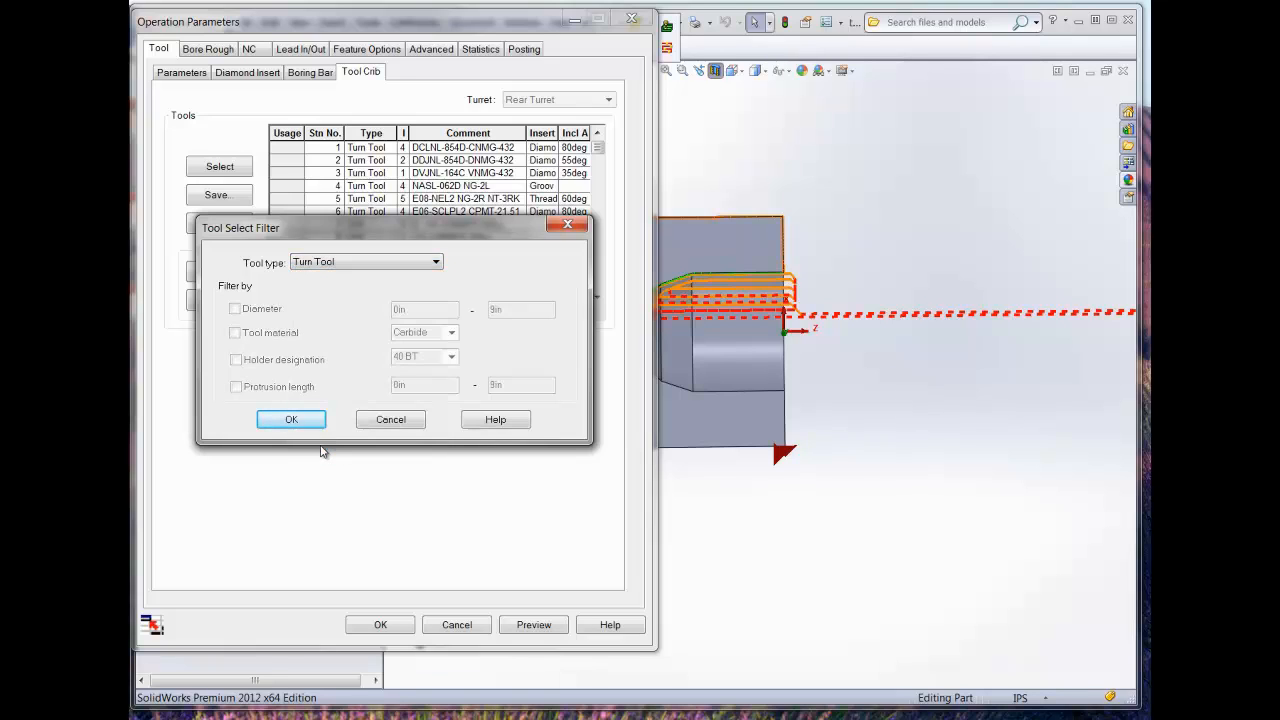
click(292, 420)
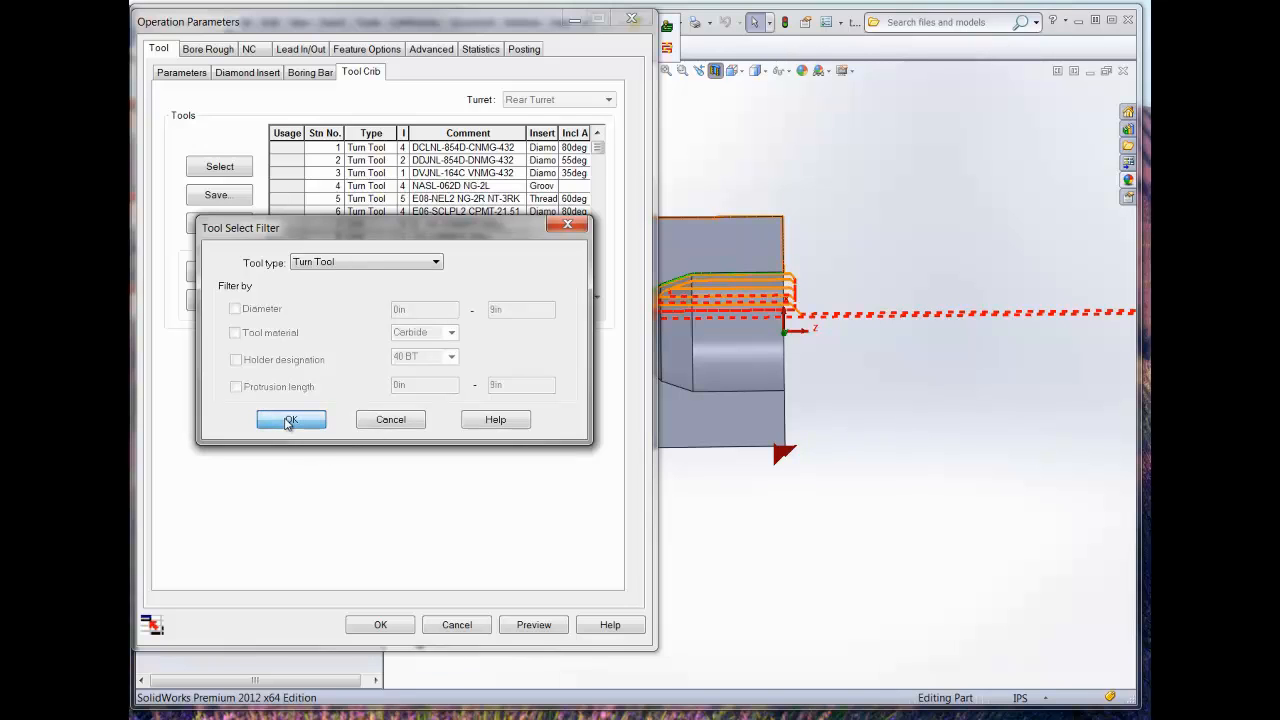
click(292, 420)
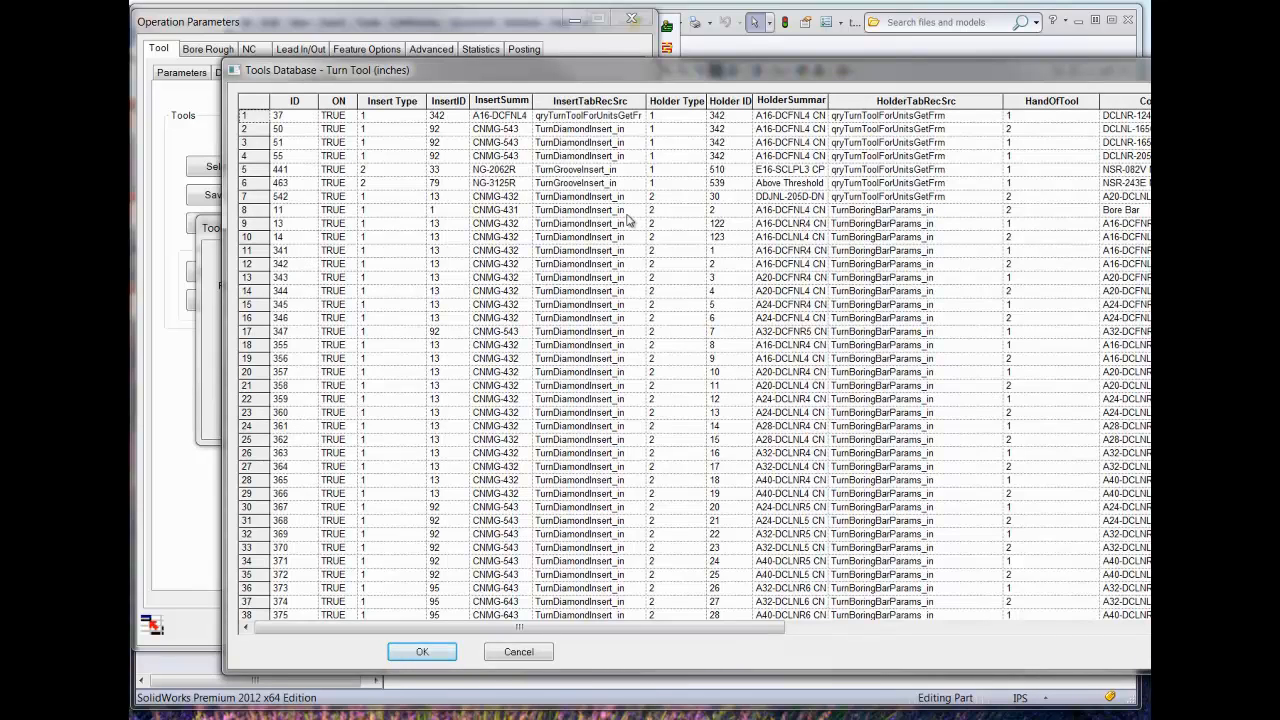
mouse_move(602, 168)
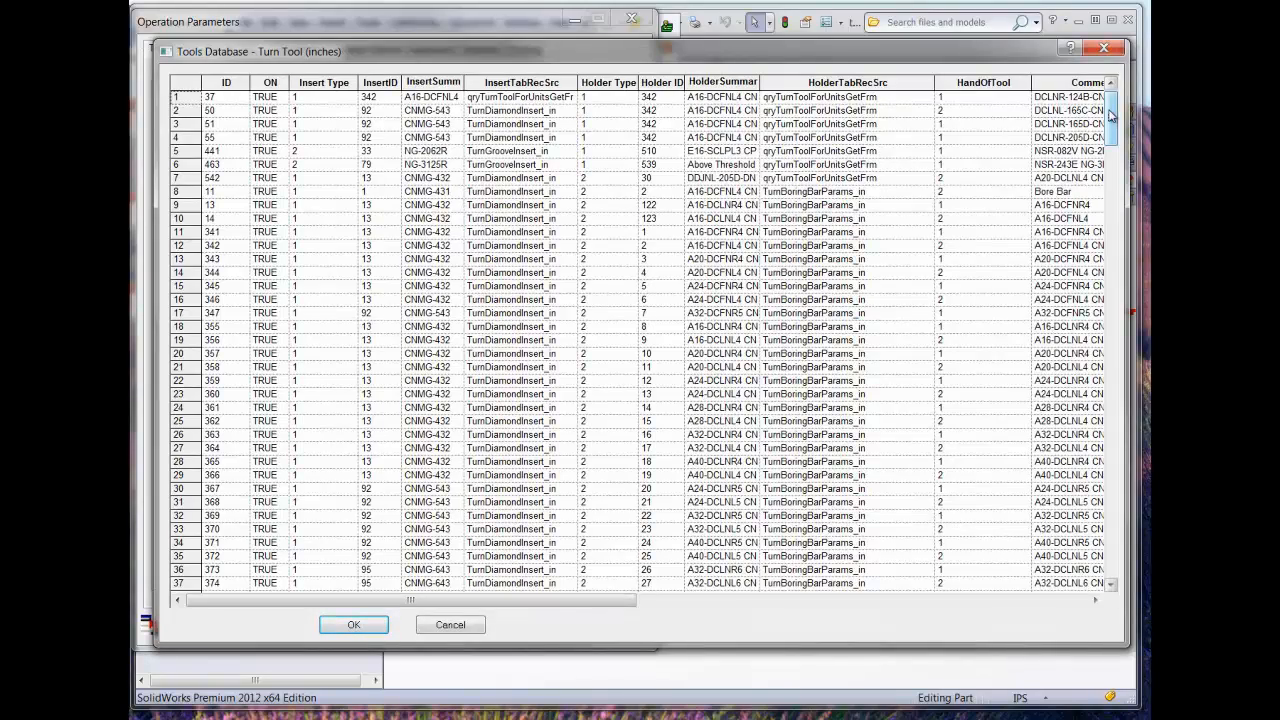
Step: Choose custom insert tool ID 620 from the turn tool library and add it to the crib
scroll(down, 3)
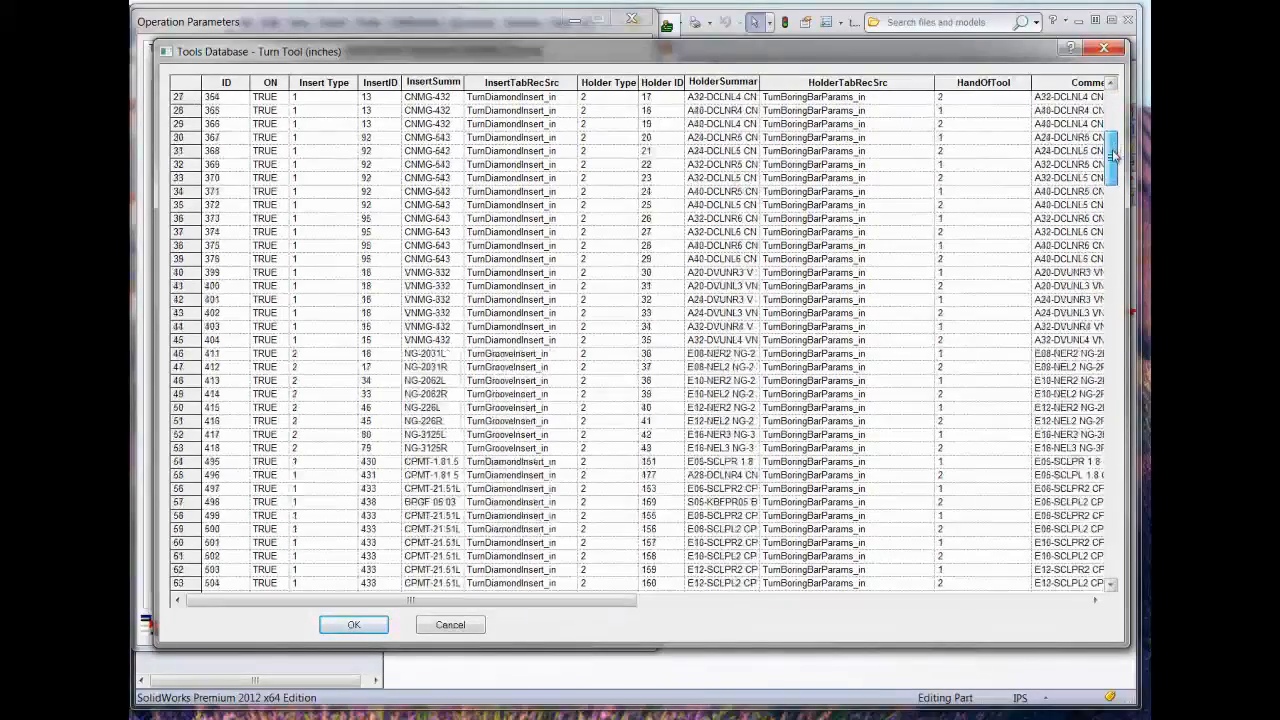
scroll(down, 3)
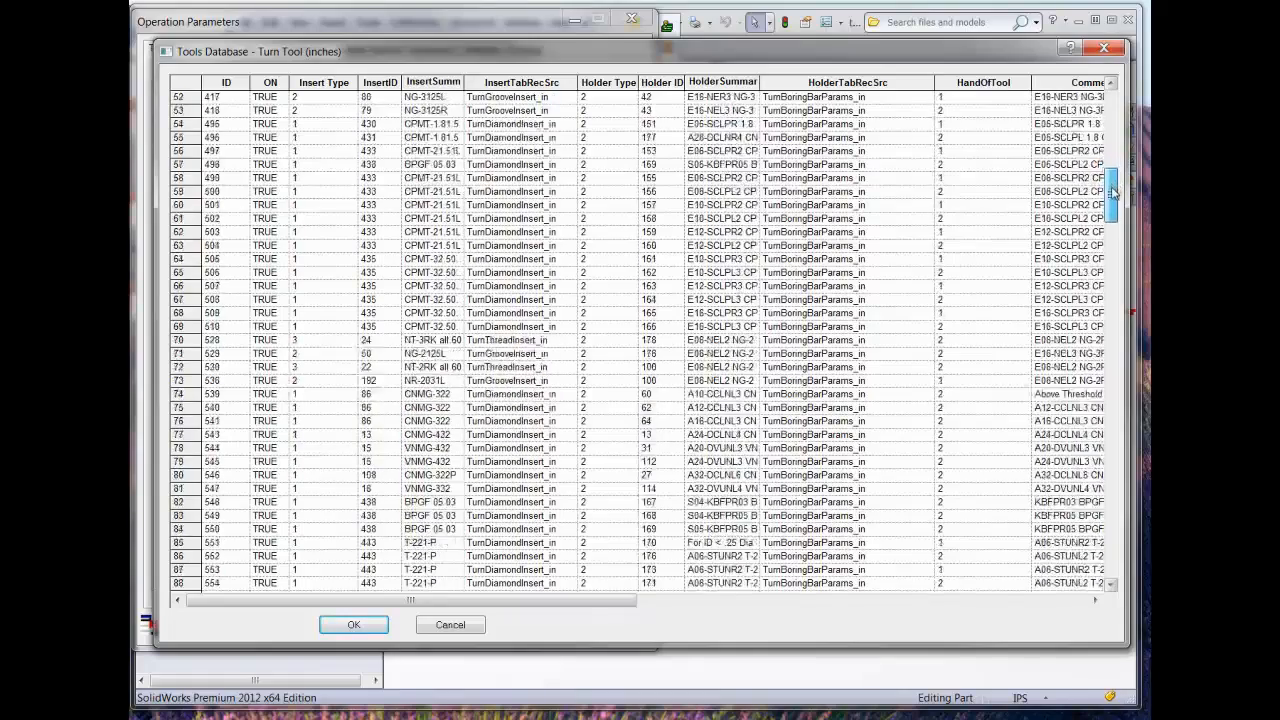
scroll(down, 3)
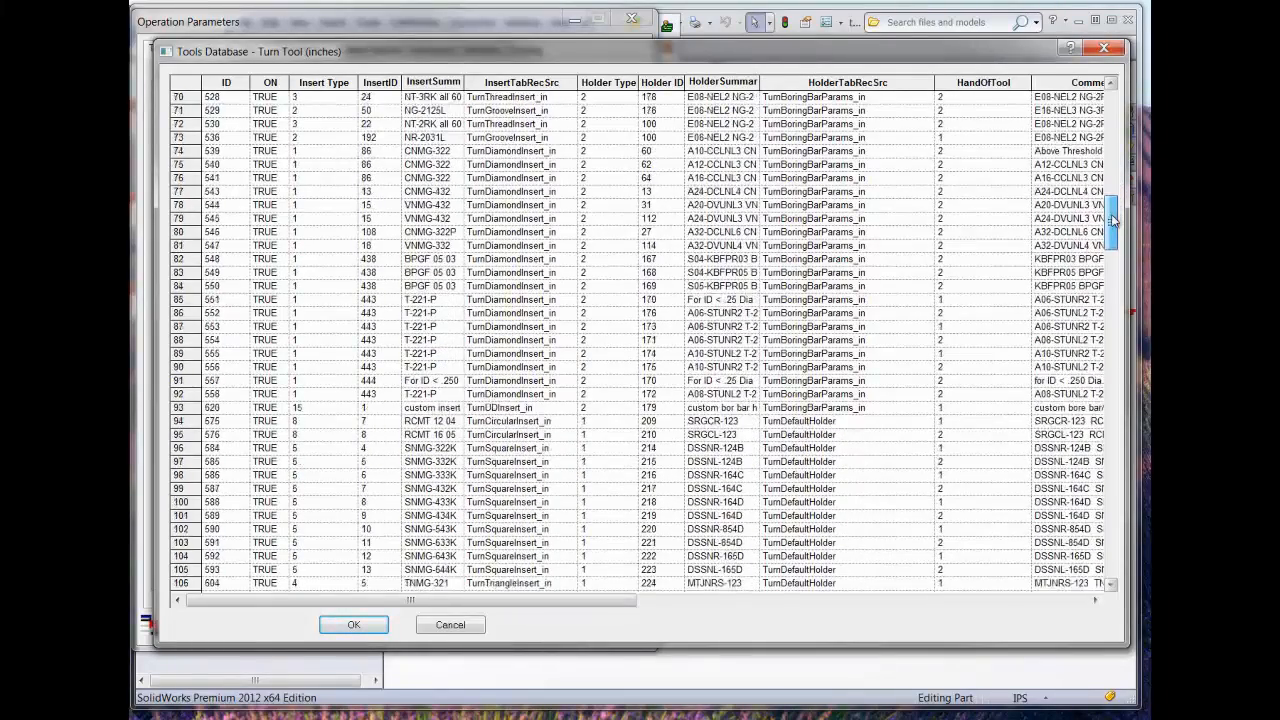
scroll(down, 3)
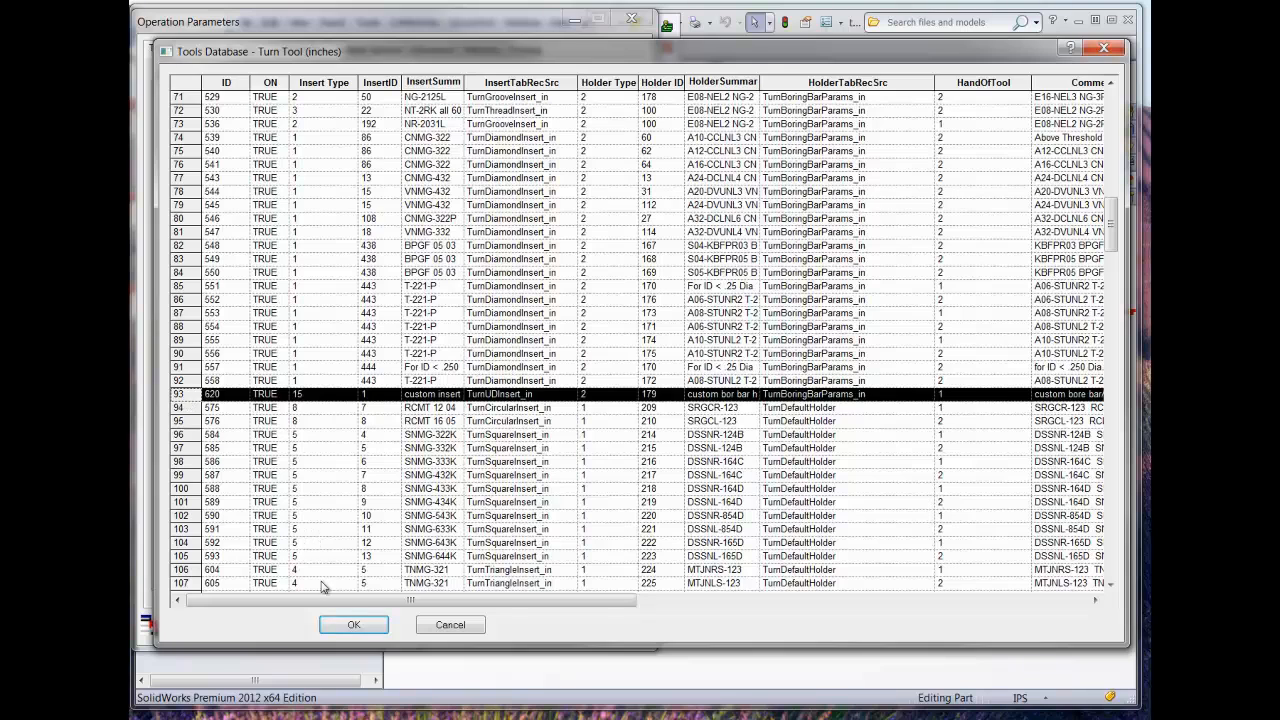
click(352, 624)
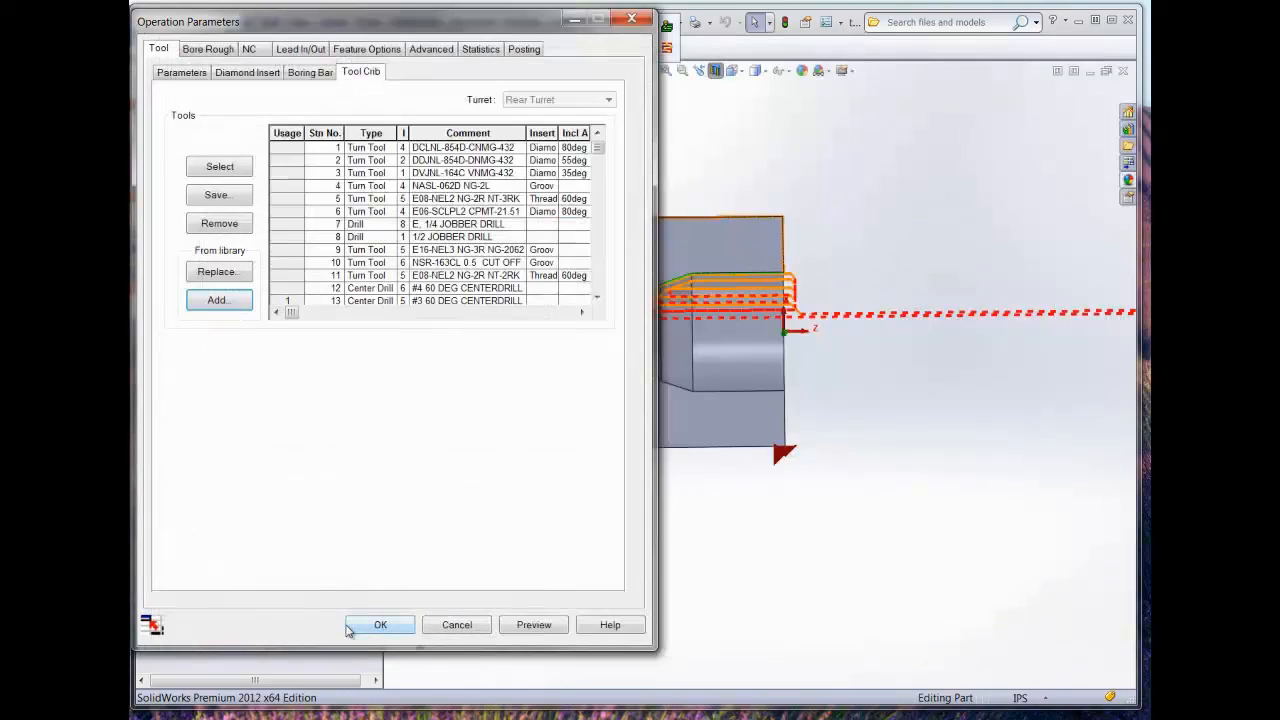
Step: Assign the station 18 custom bore bar/insert tool to the Bore Rough operation
scroll(down, 3)
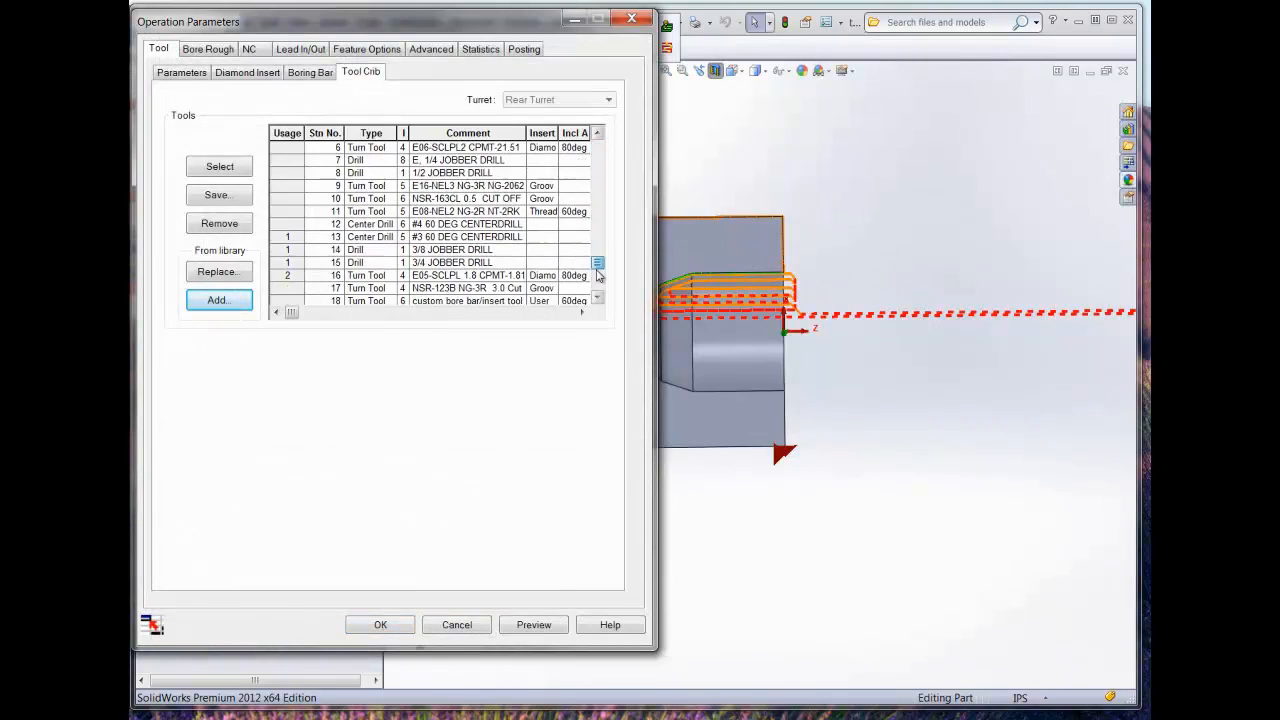
scroll(down, 3)
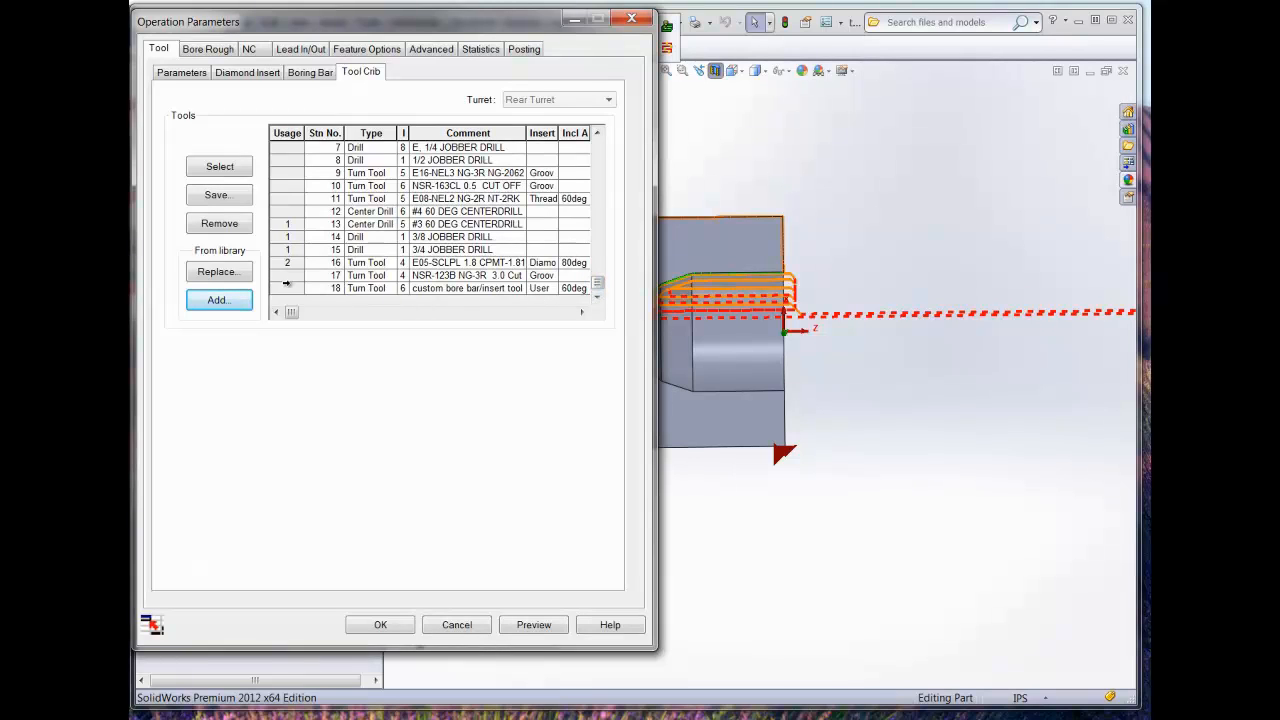
click(220, 166)
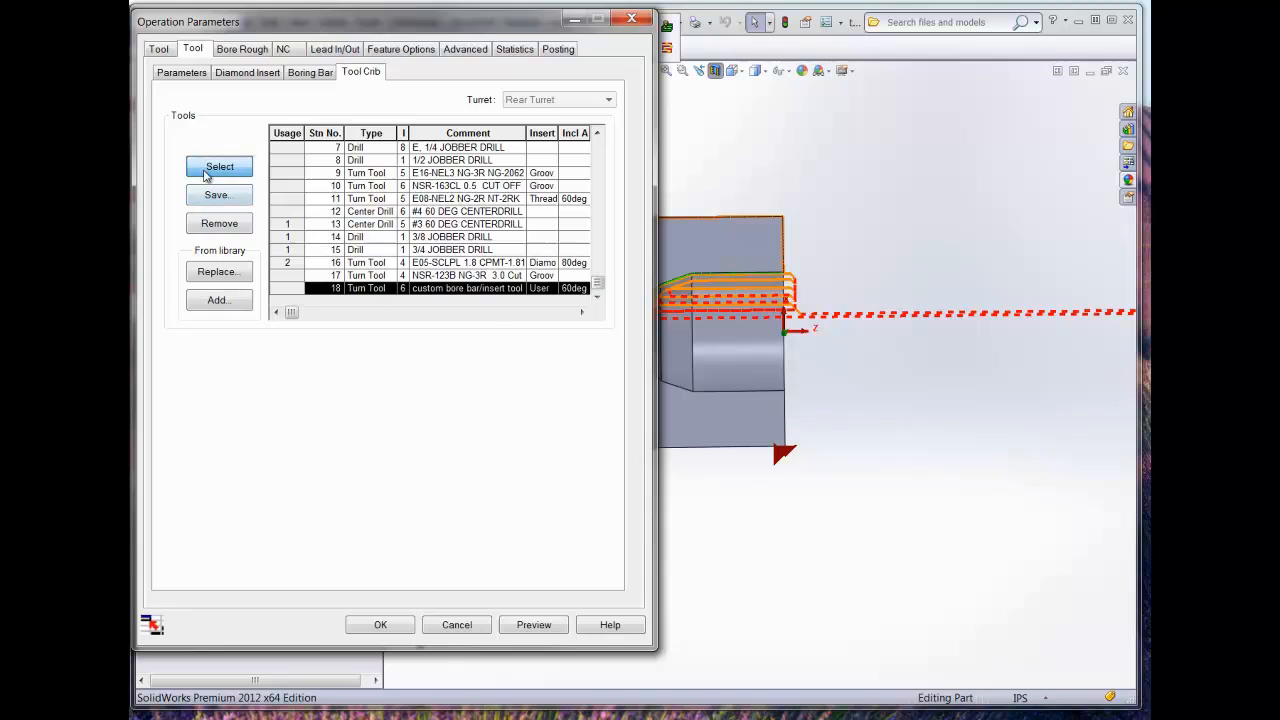
click(220, 166)
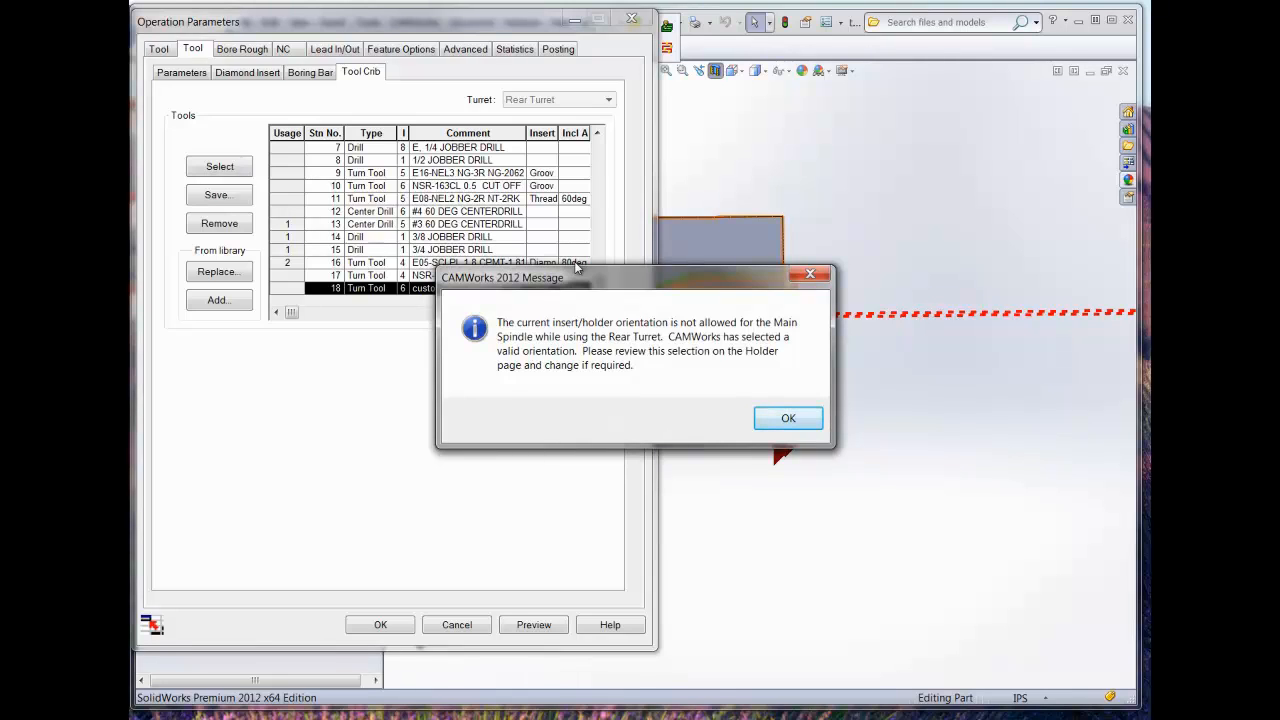
mouse_move(688, 376)
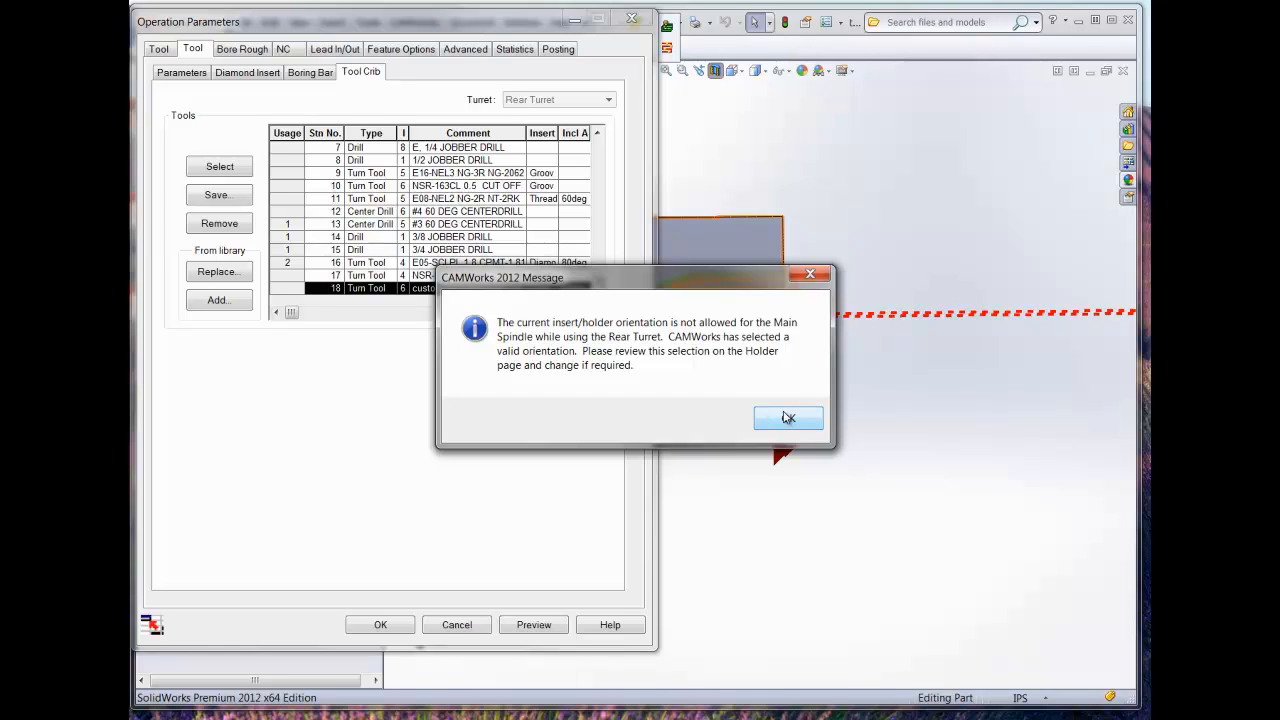
Step: Acknowledge the insert/holder orientation message for the rear turret
click(788, 418)
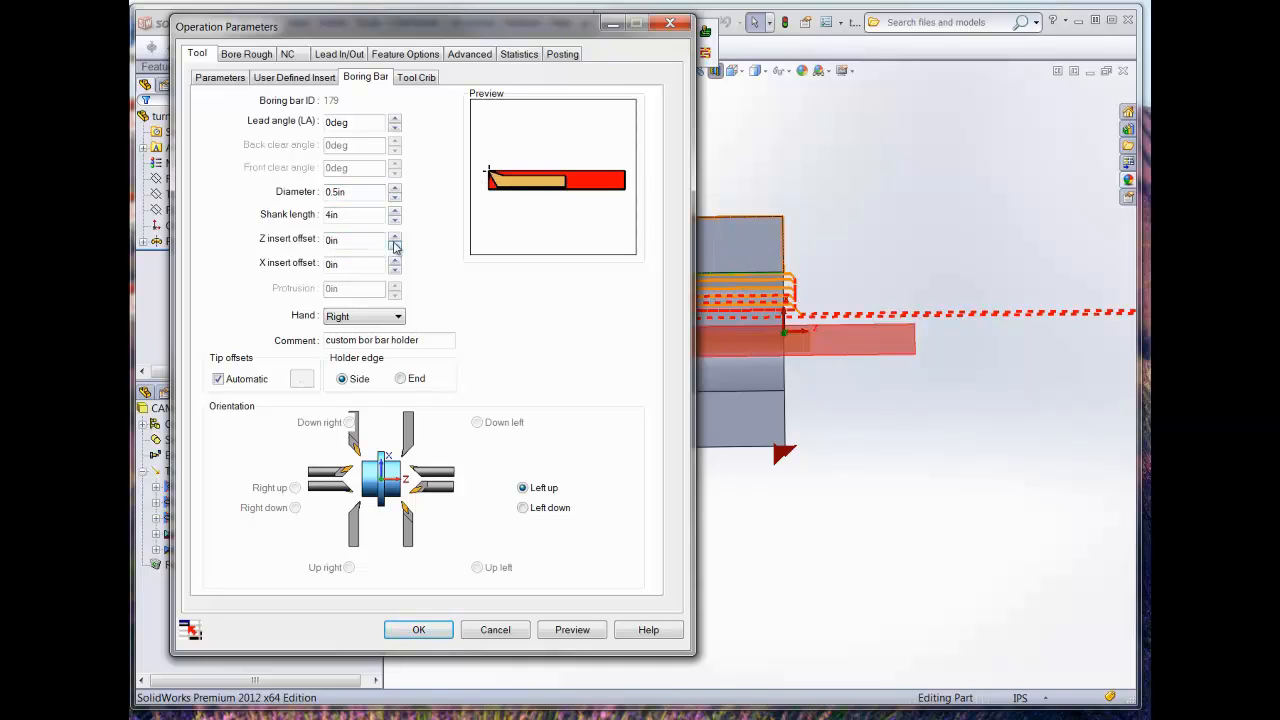
Step: Raise the boring bar's Z insert offset to 0.2in and X insert offset to 1.3in
click(396, 236)
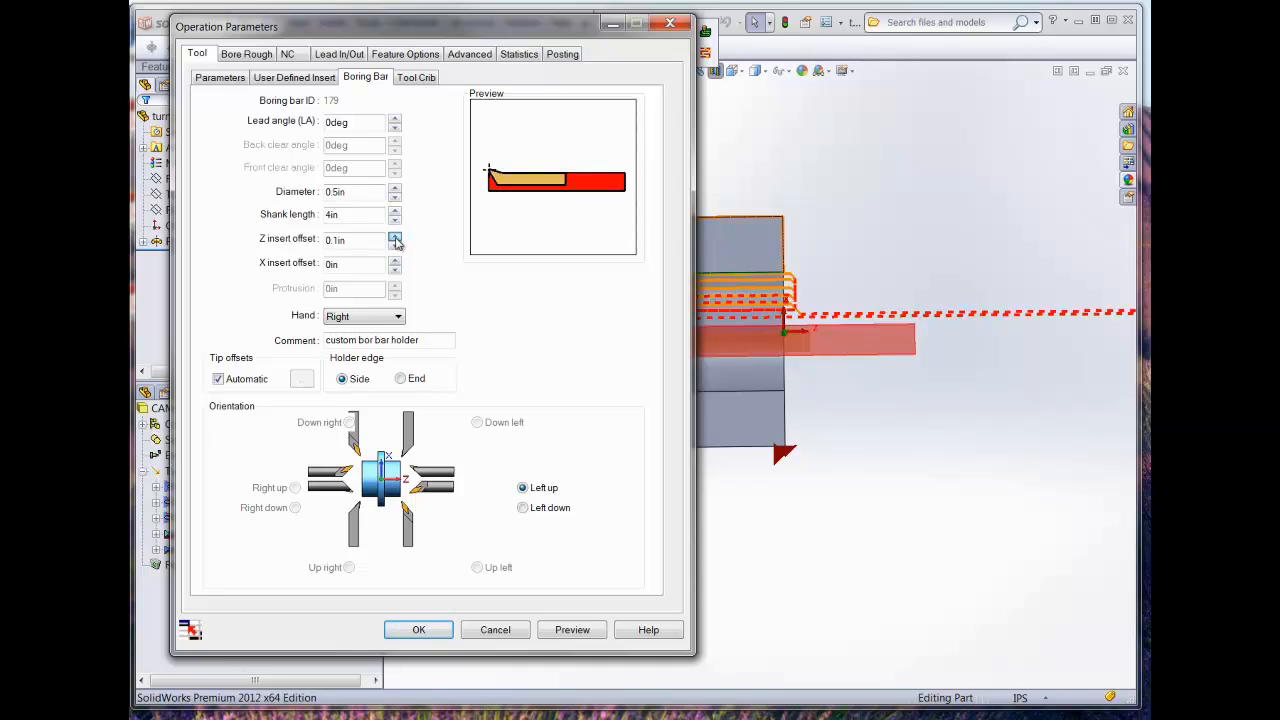
mouse_move(396, 264)
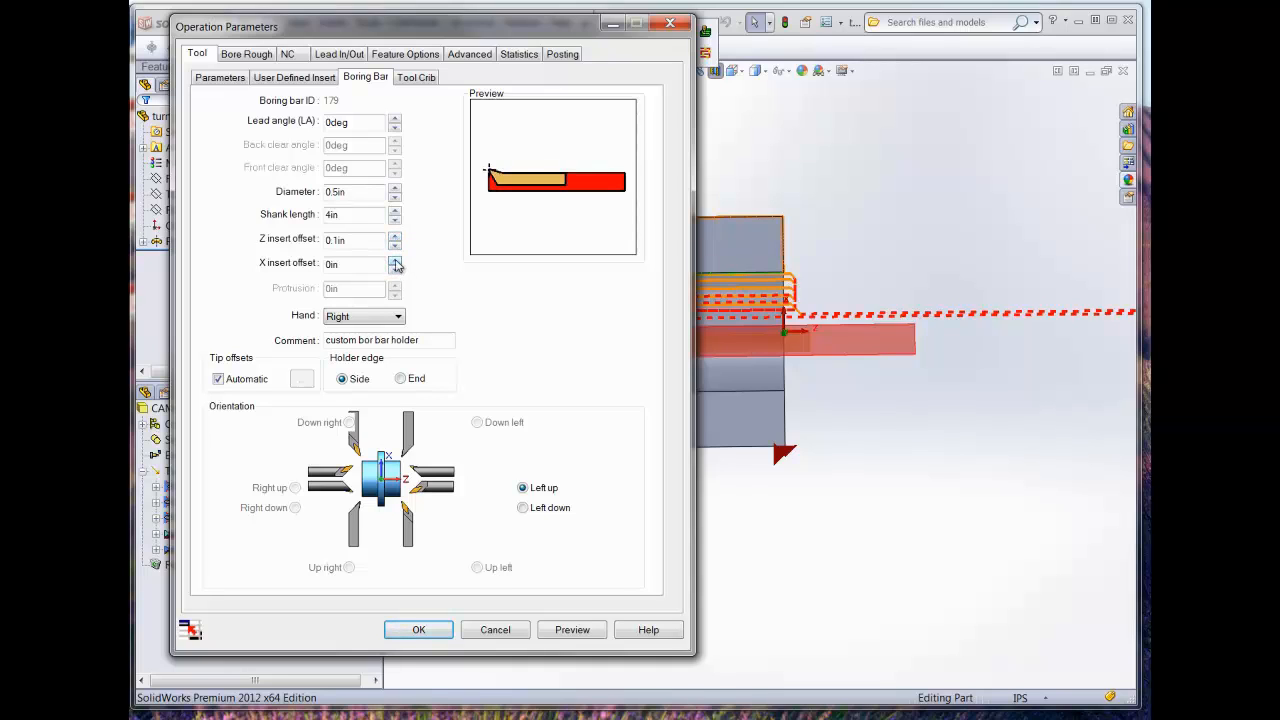
click(396, 260)
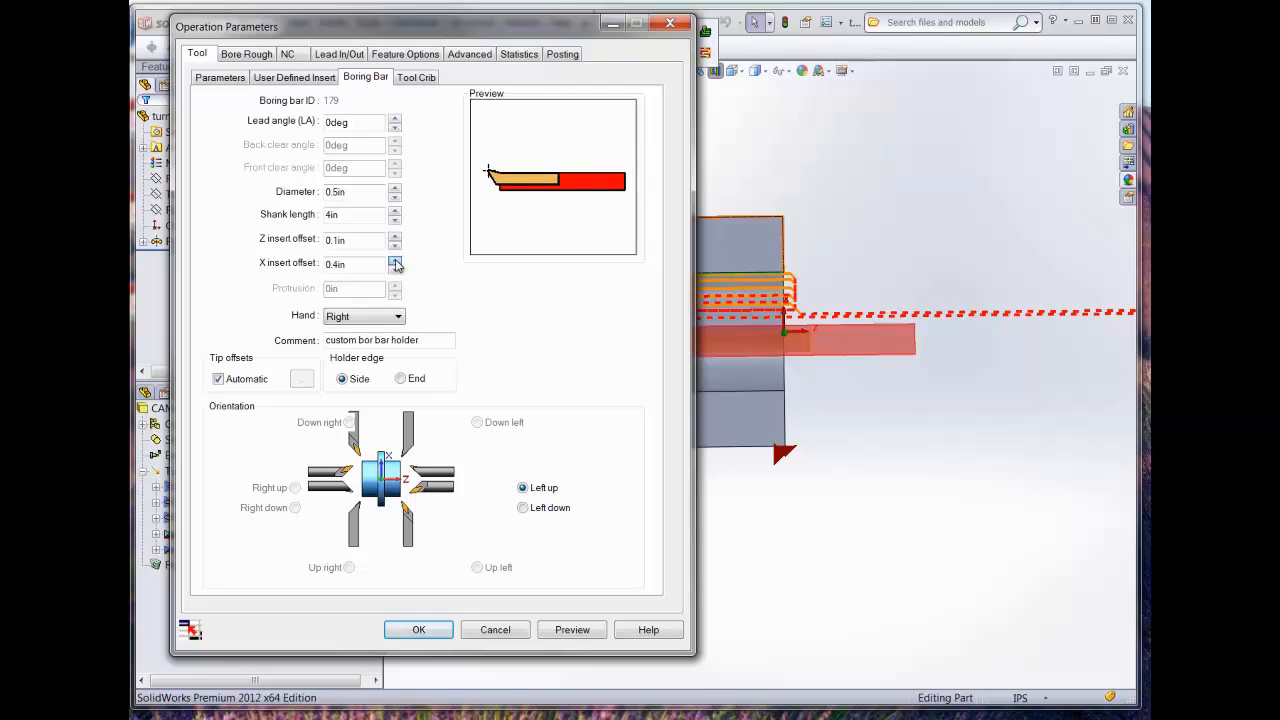
click(396, 260)
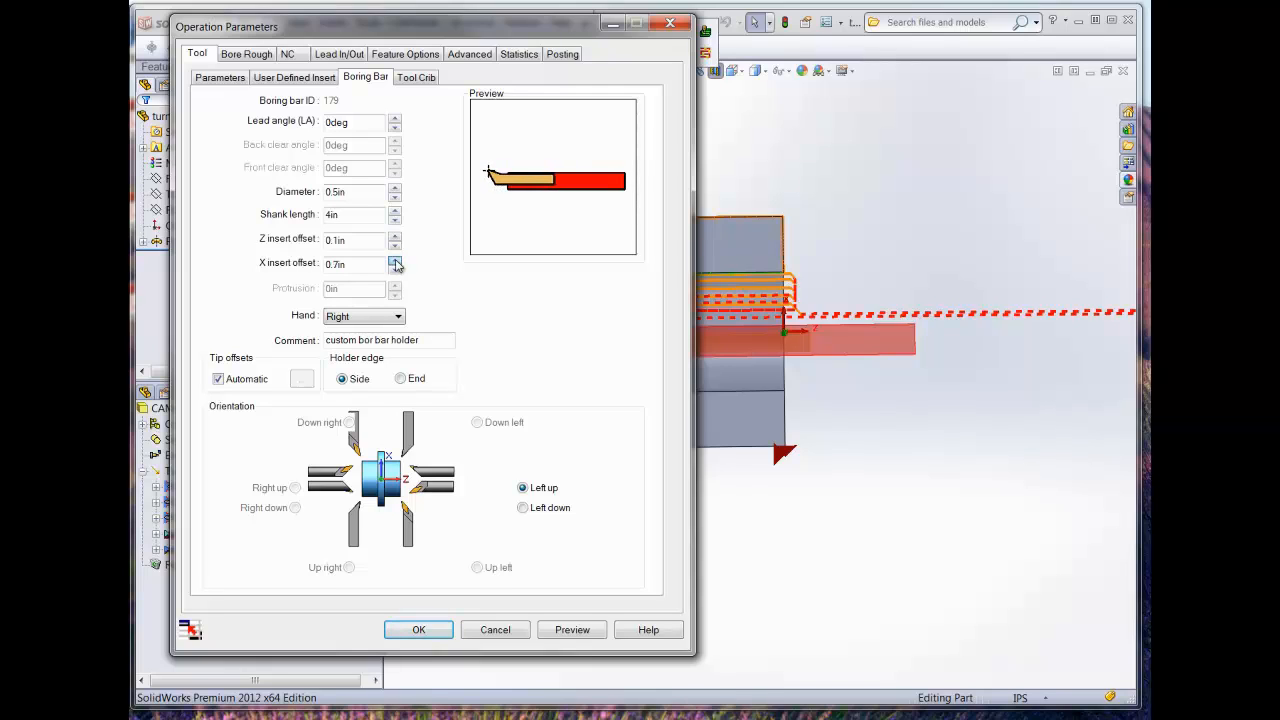
click(396, 260)
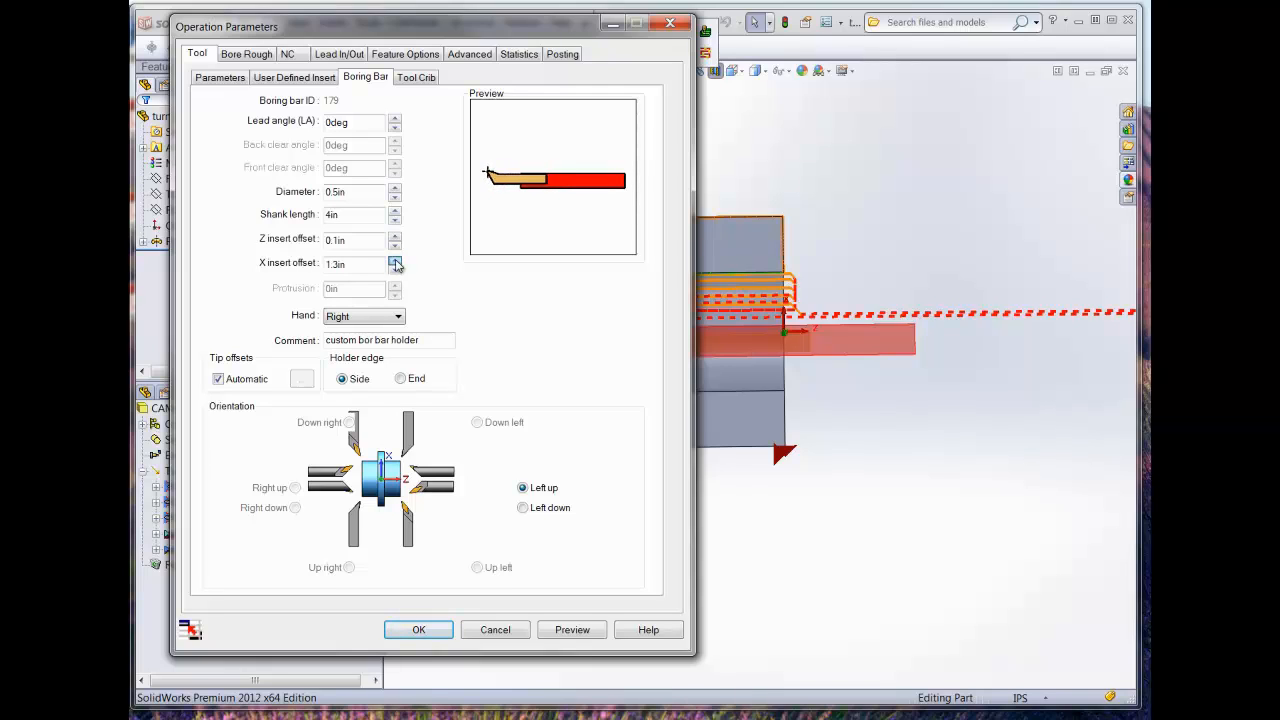
click(396, 236)
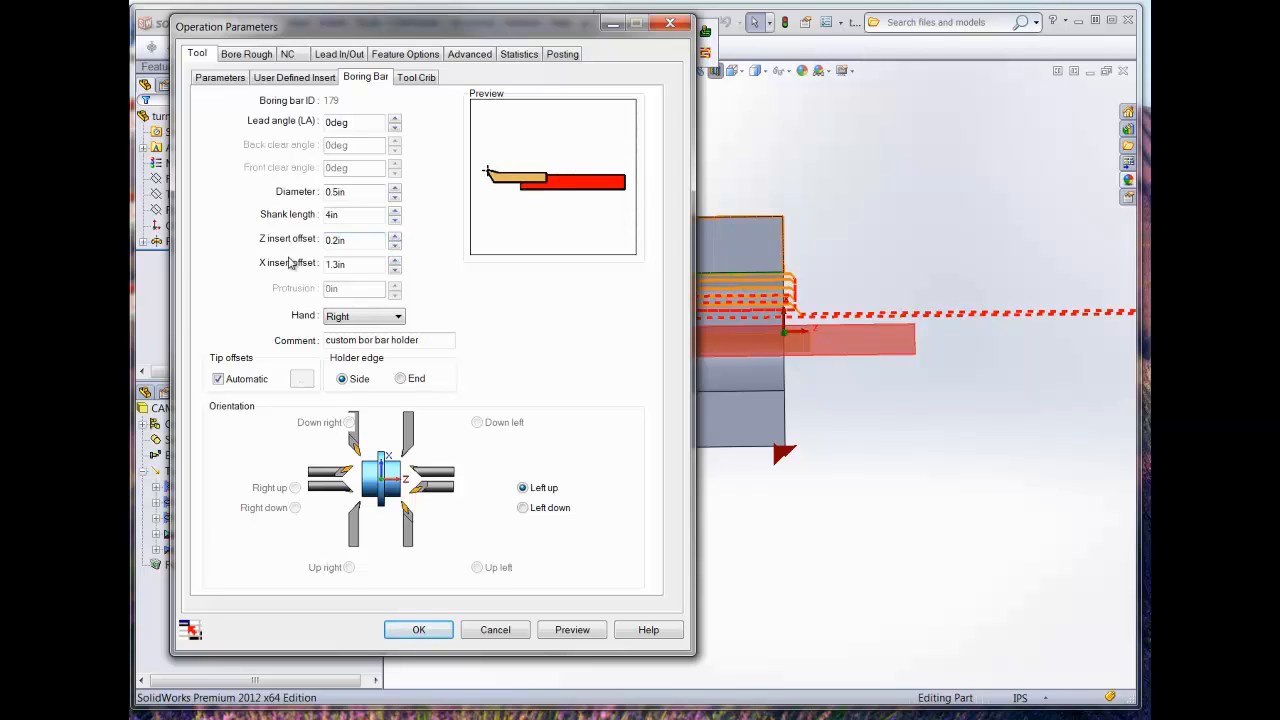
mouse_move(340, 412)
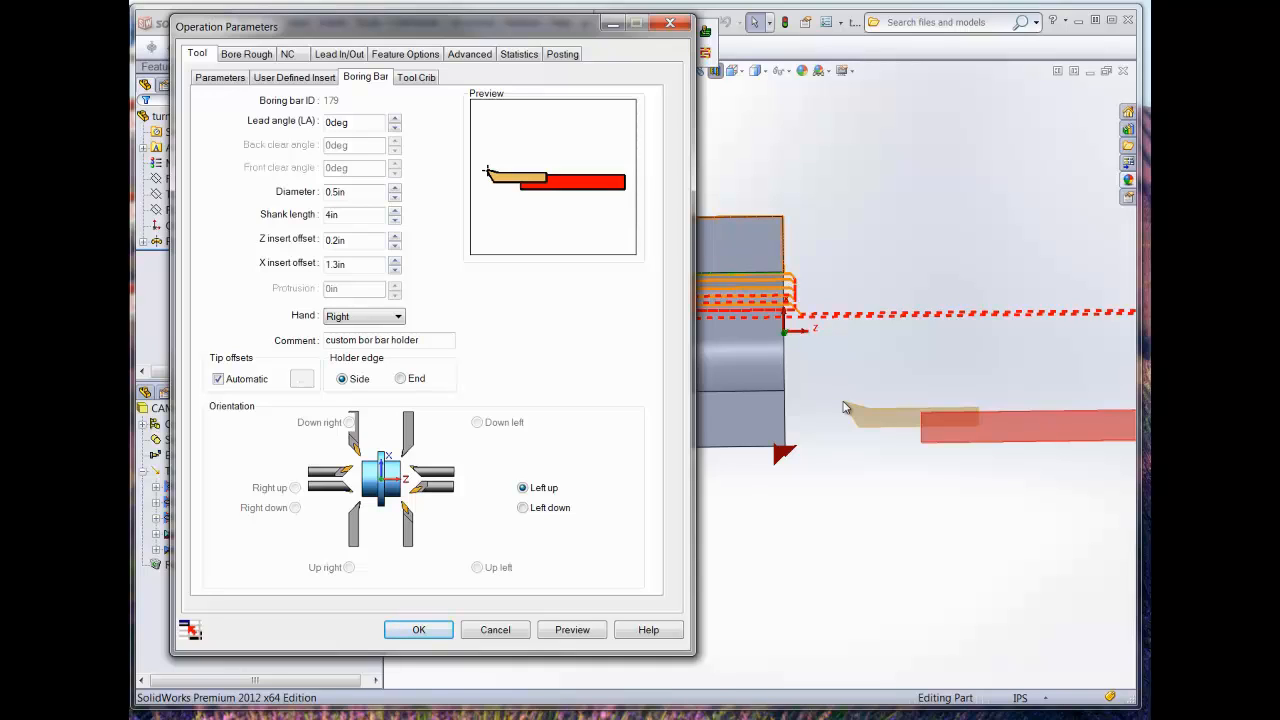
Step: Preview the Bore Rough toolpath with the T18 tool and start step-through playback
click(572, 628)
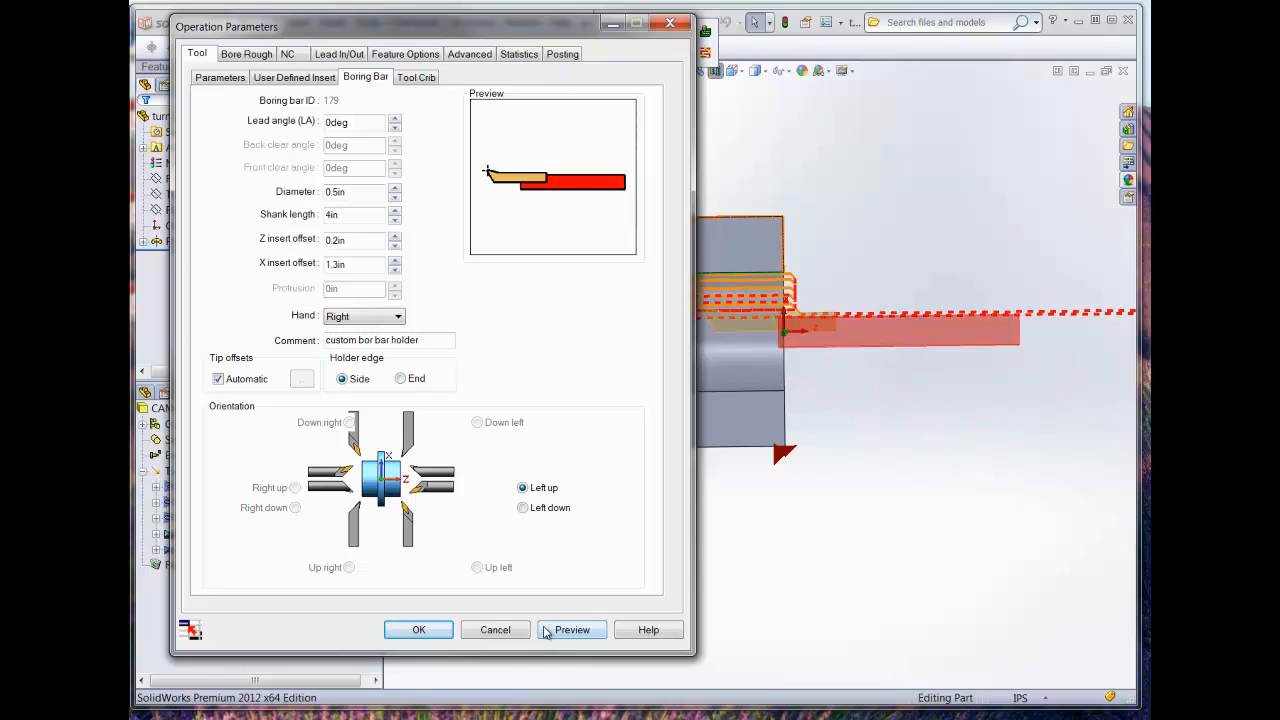
click(572, 628)
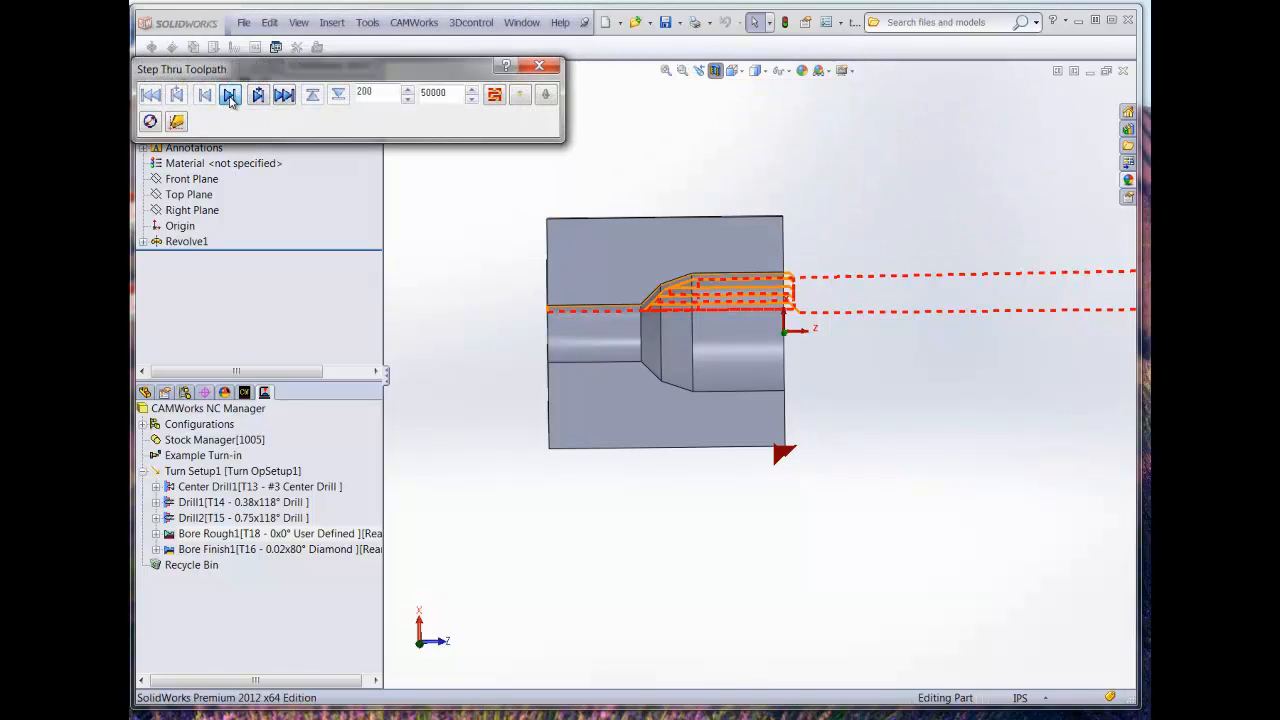
Step: Advance the Bore Rough toolpath five moves forward to check the tool's path in the bore
click(230, 94)
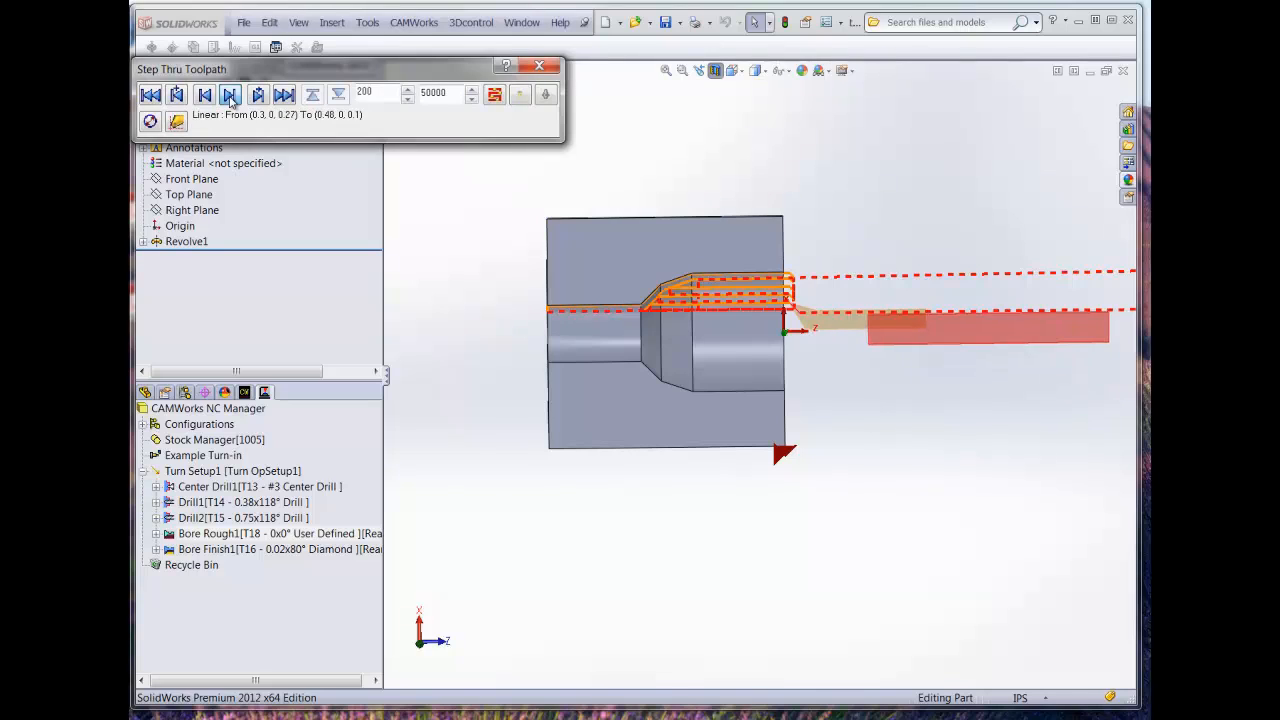
click(230, 94)
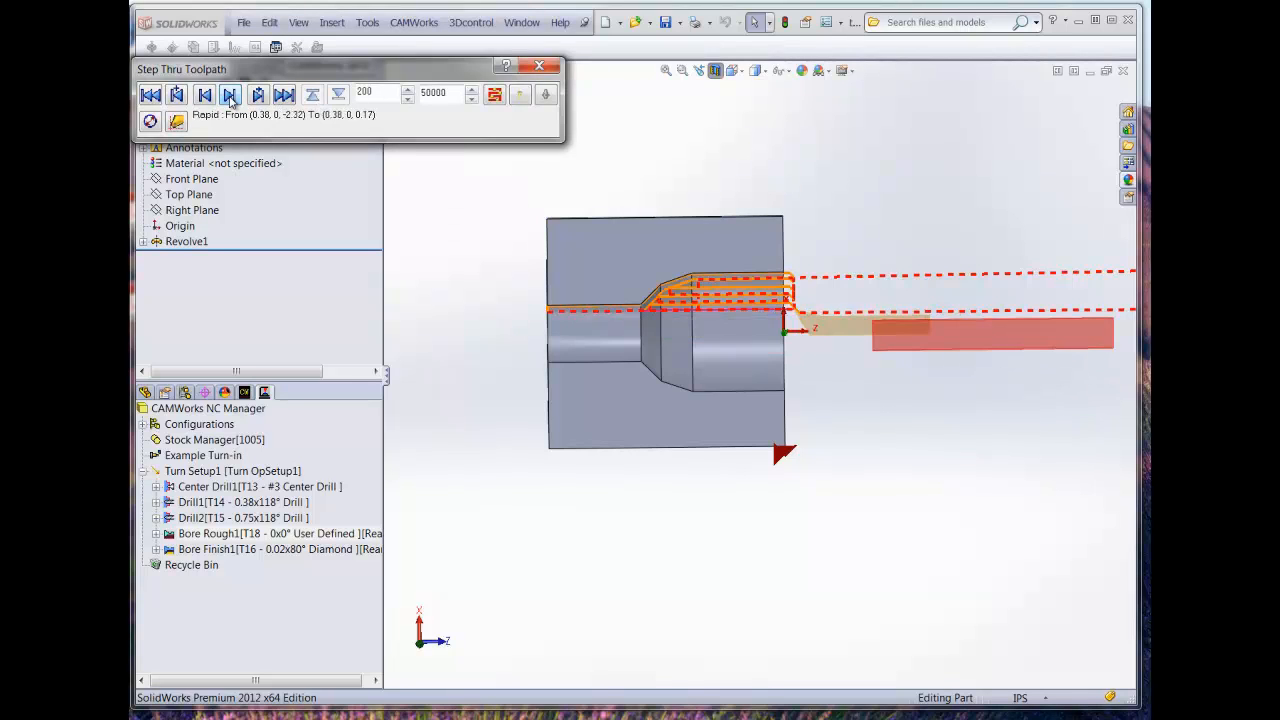
click(232, 94)
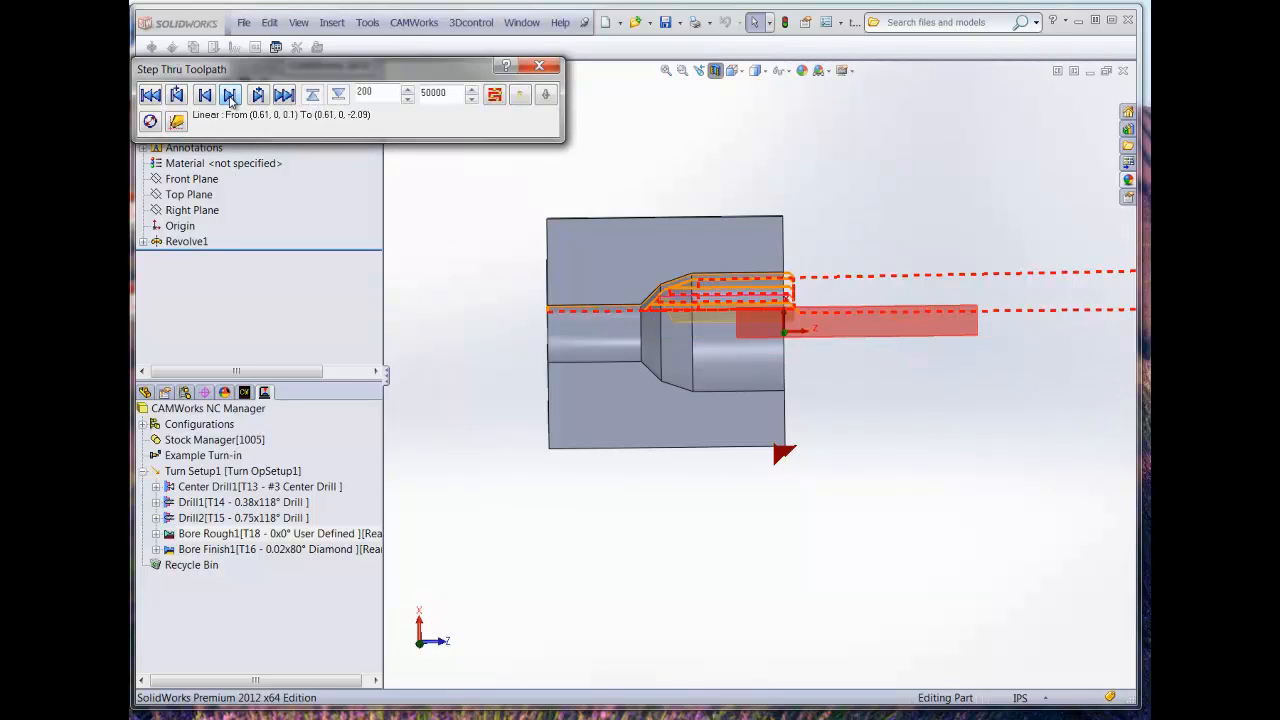
click(256, 94)
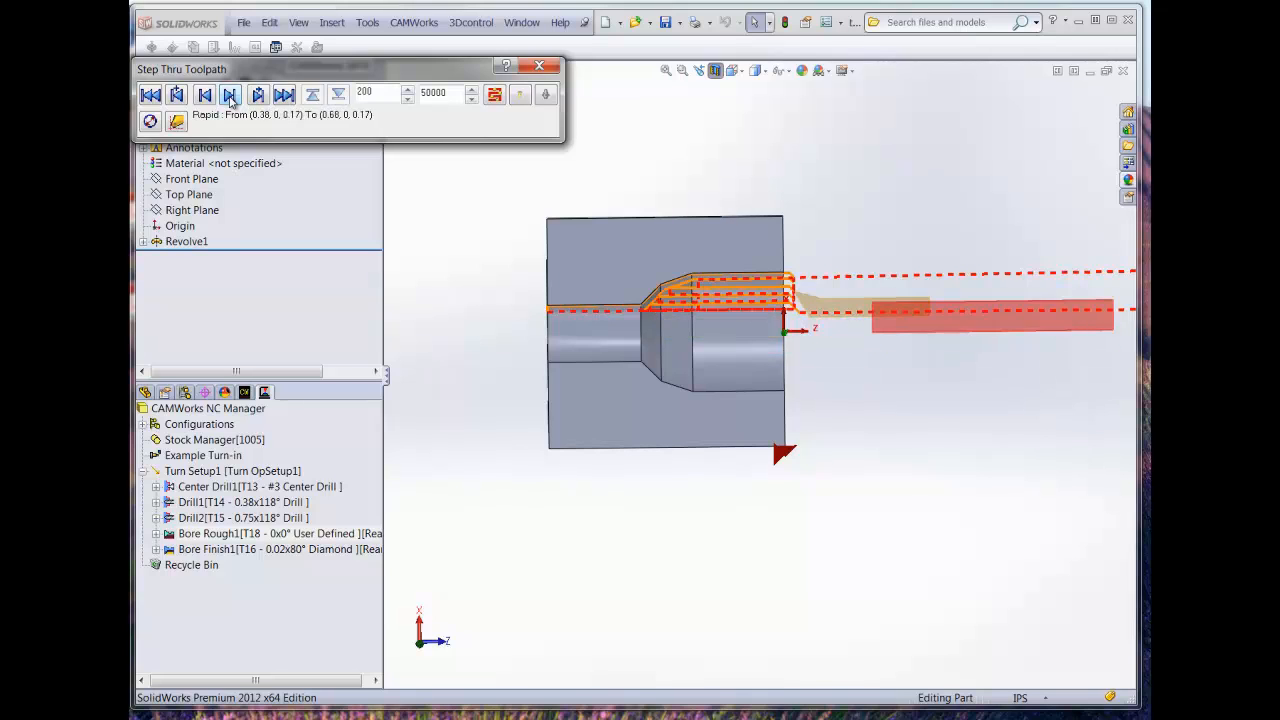
click(256, 94)
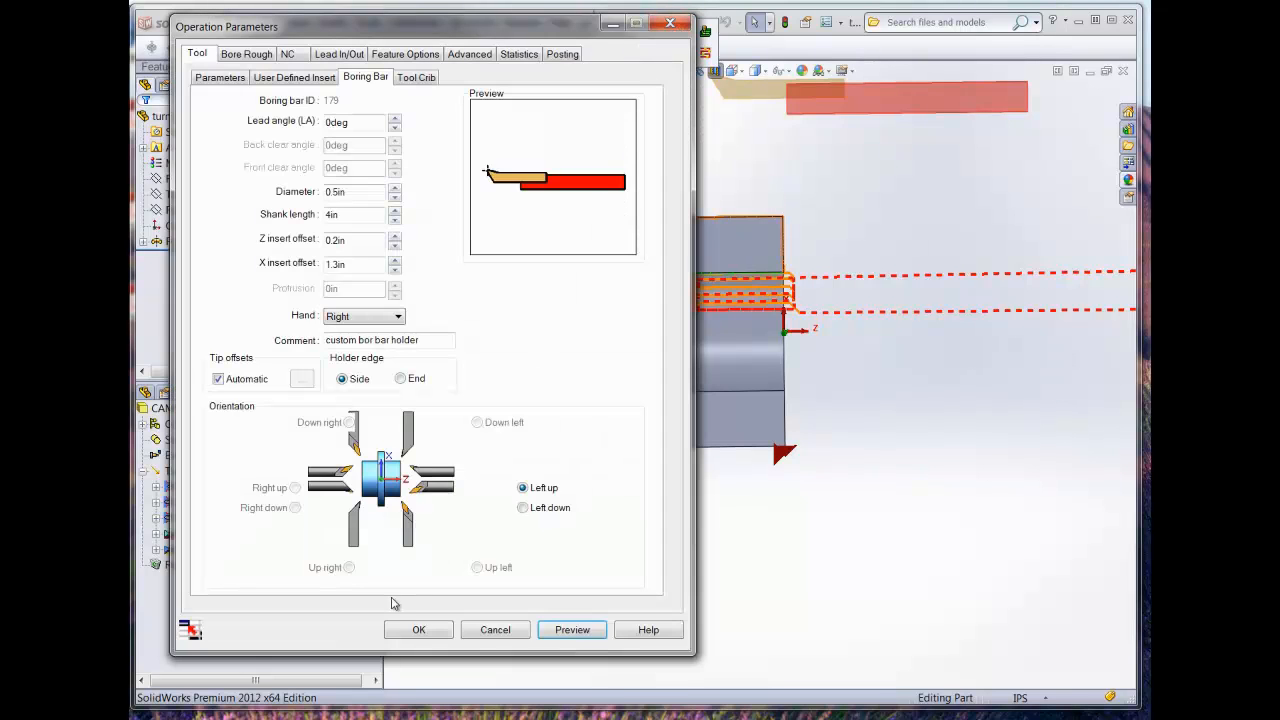
Step: Accept the Bore Rough1 operation parameters and return to the operations tree
click(418, 628)
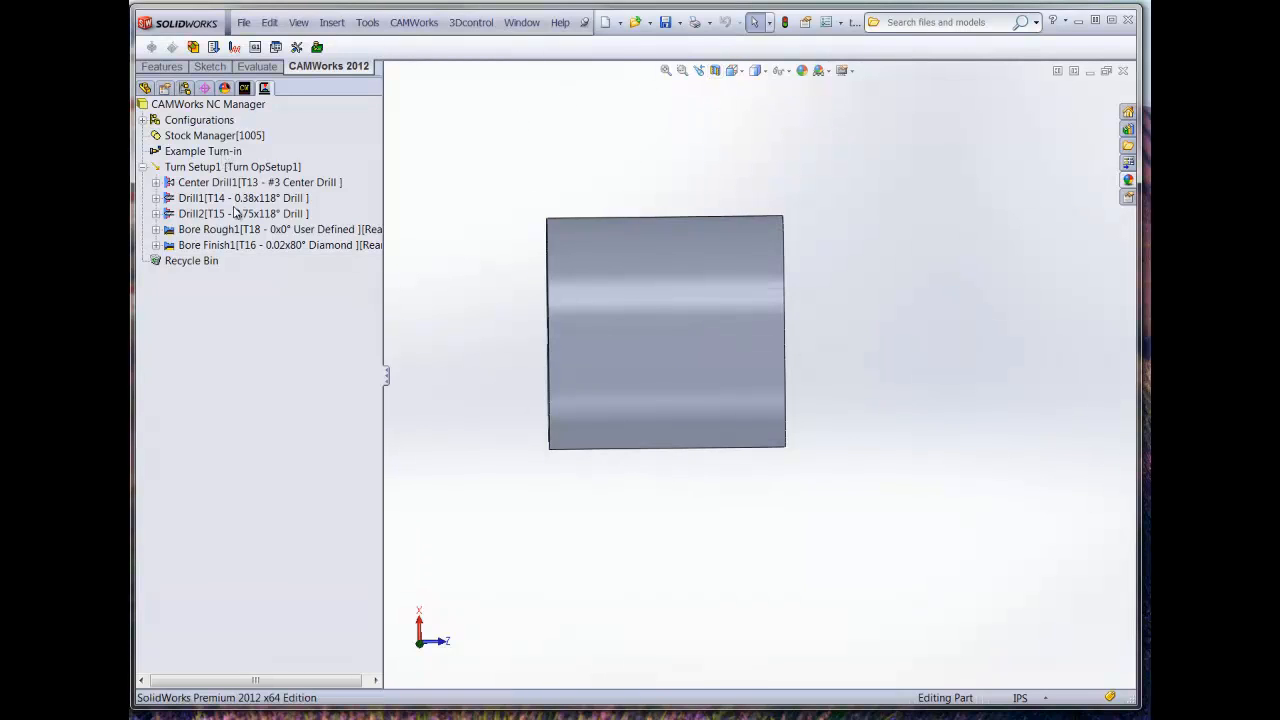
Step: Launch toolpath simulation for Turn Setup1 on the cylindrical stock
click(232, 166)
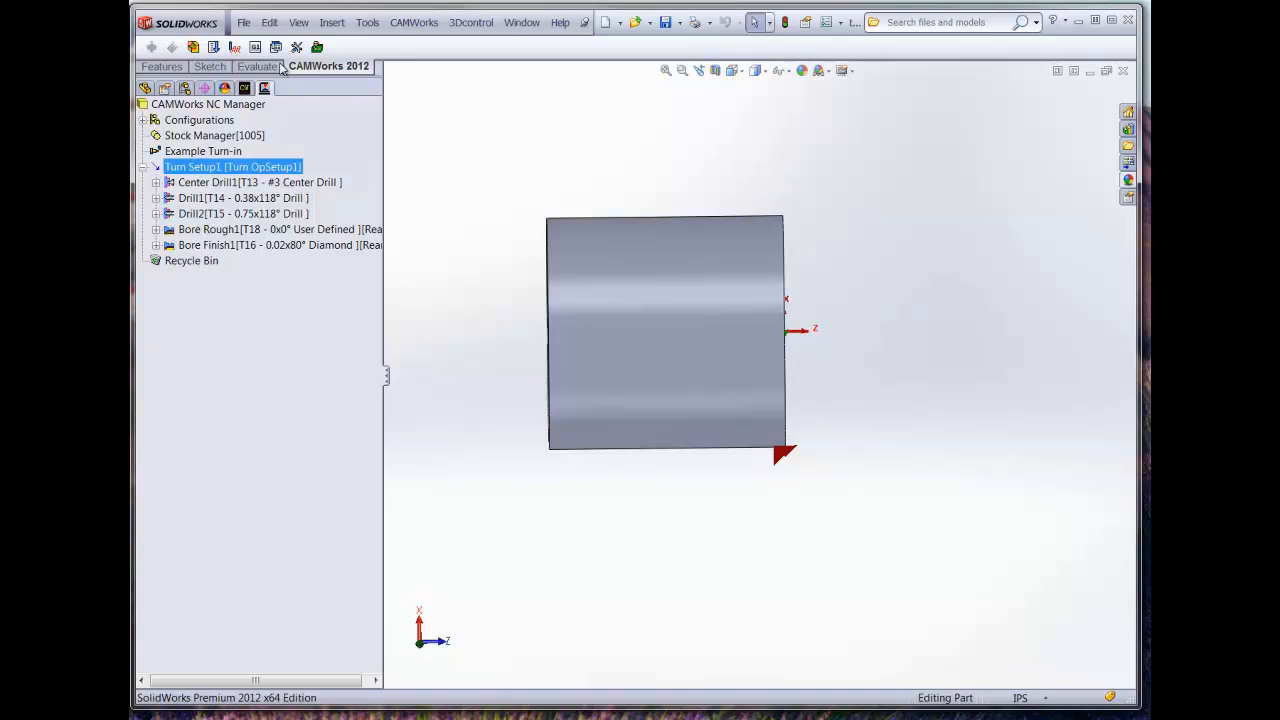
mouse_move(316, 48)
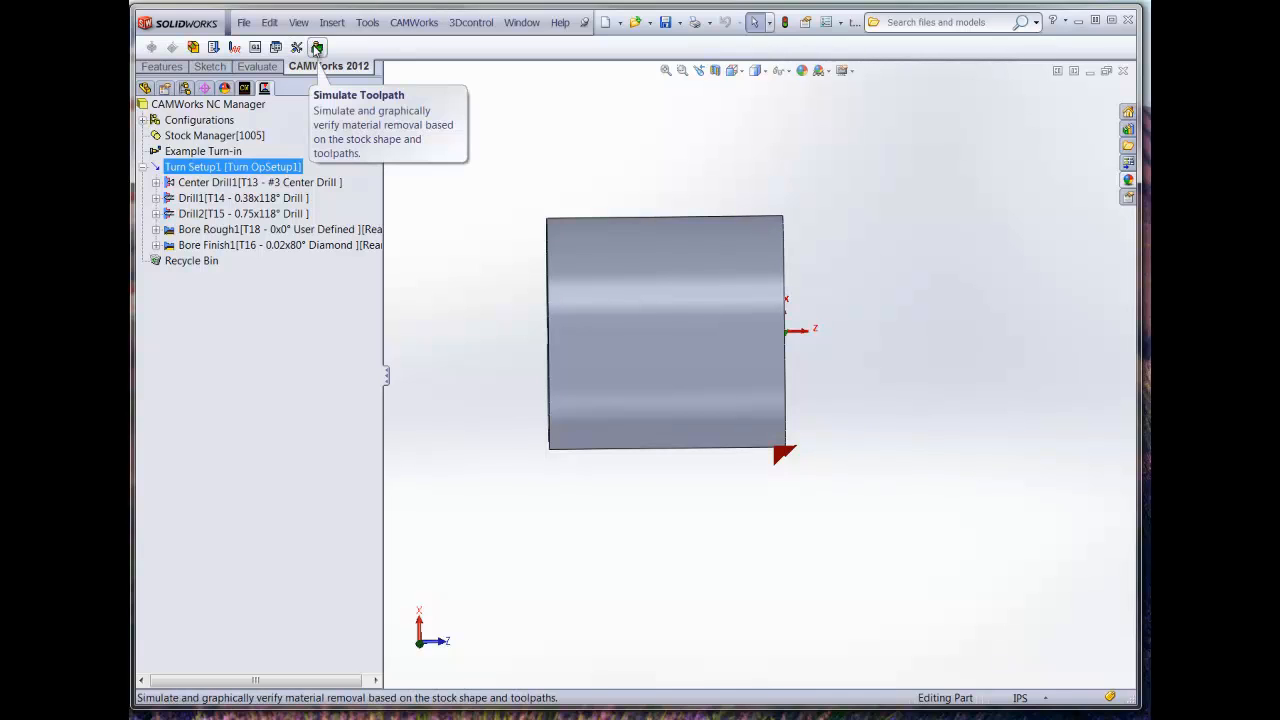
click(316, 48)
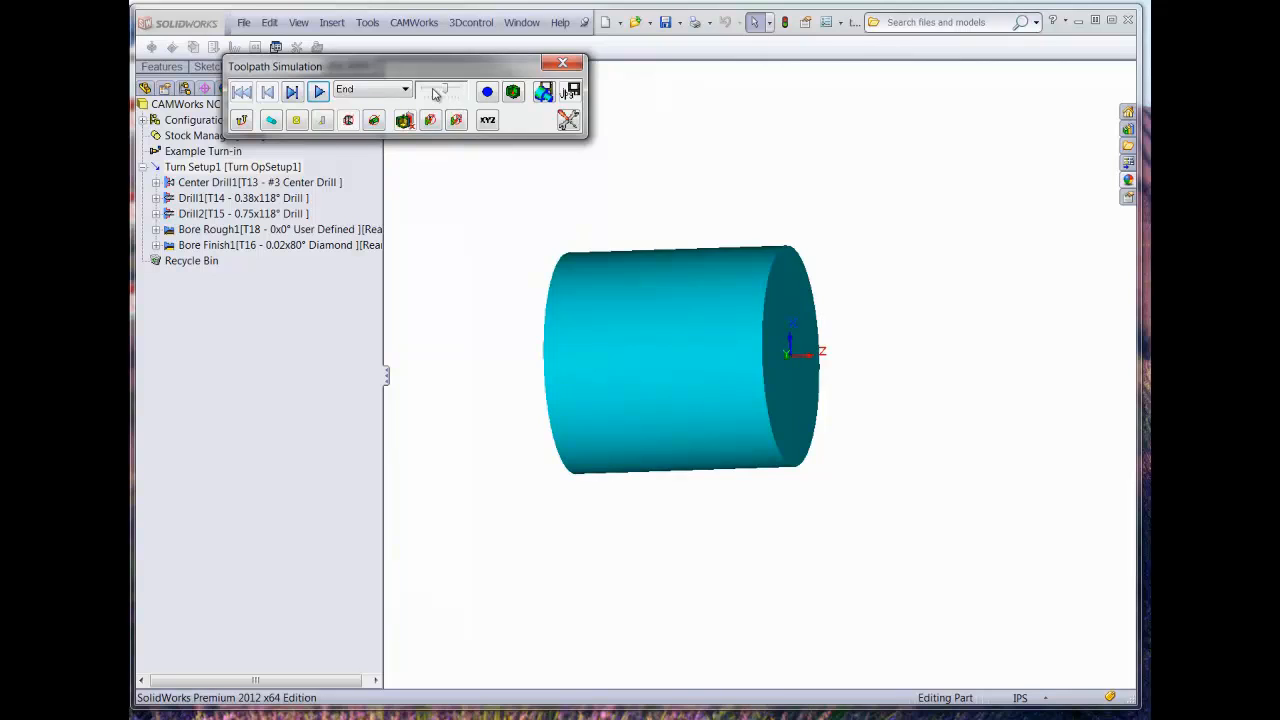
Step: Run the material-removal simulation so the first tool cuts the stock
click(318, 92)
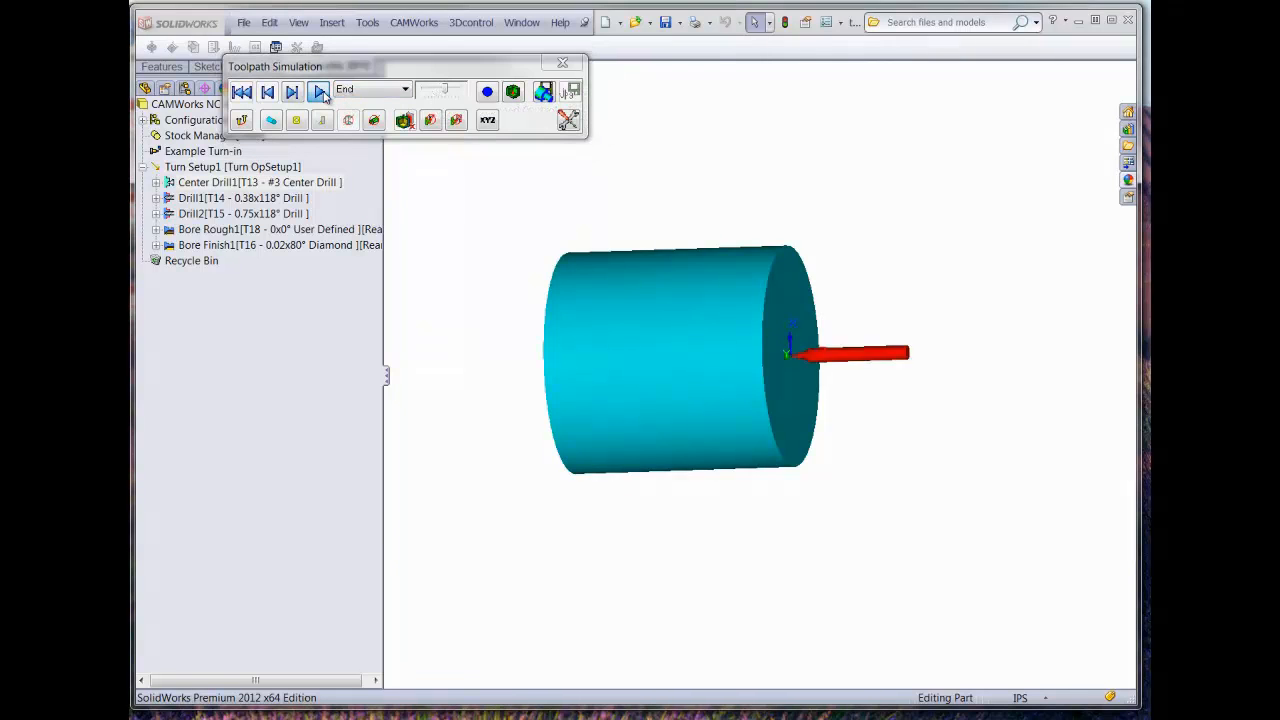